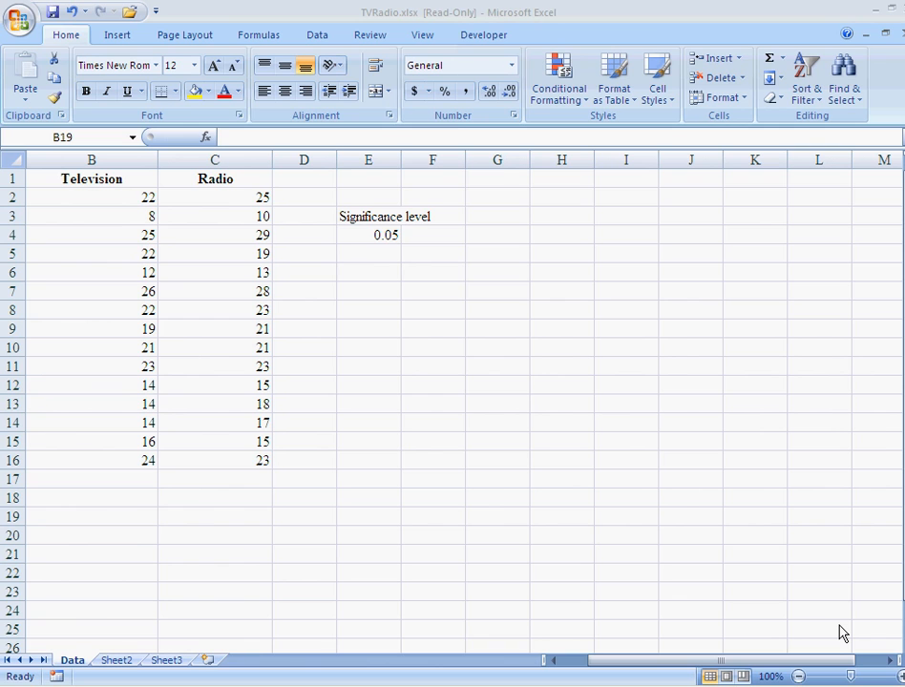
{"action": "mouse_move", "coordinate": [431, 316]}
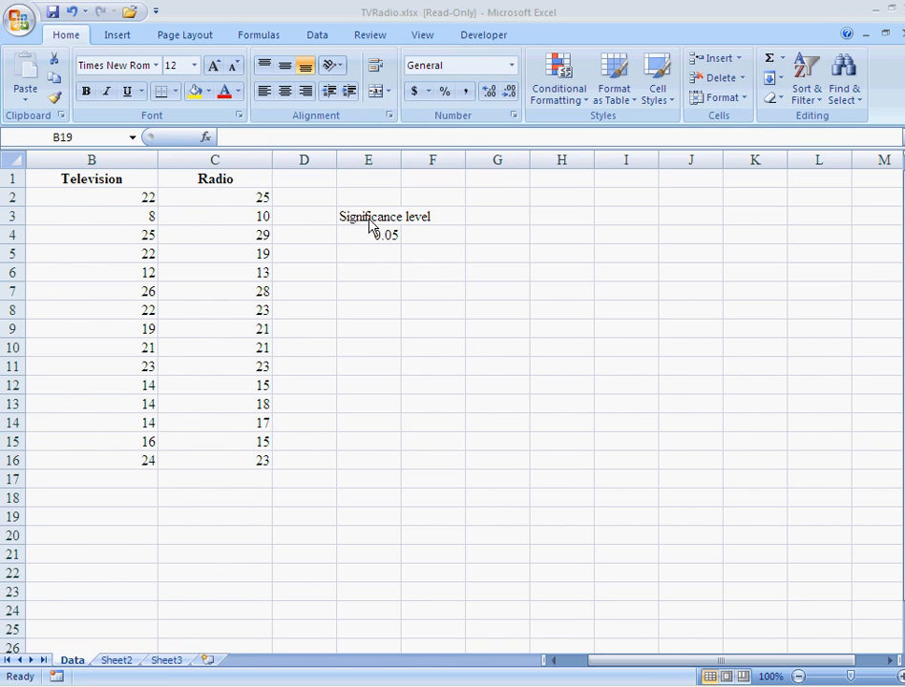
{"action": "mouse_move", "coordinate": [374, 238]}
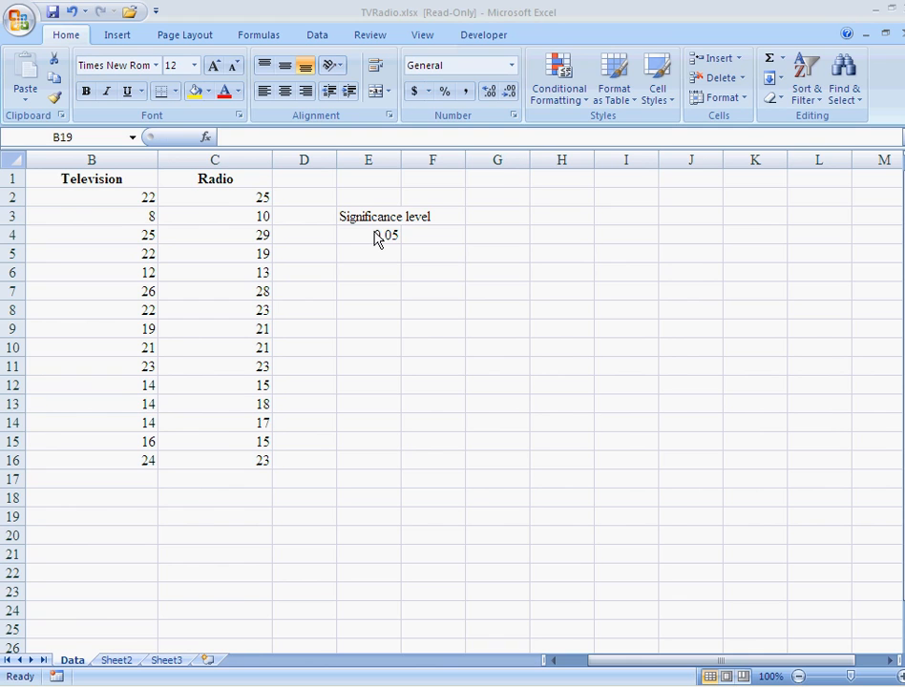
{"action": "mouse_move", "coordinate": [105, 210]}
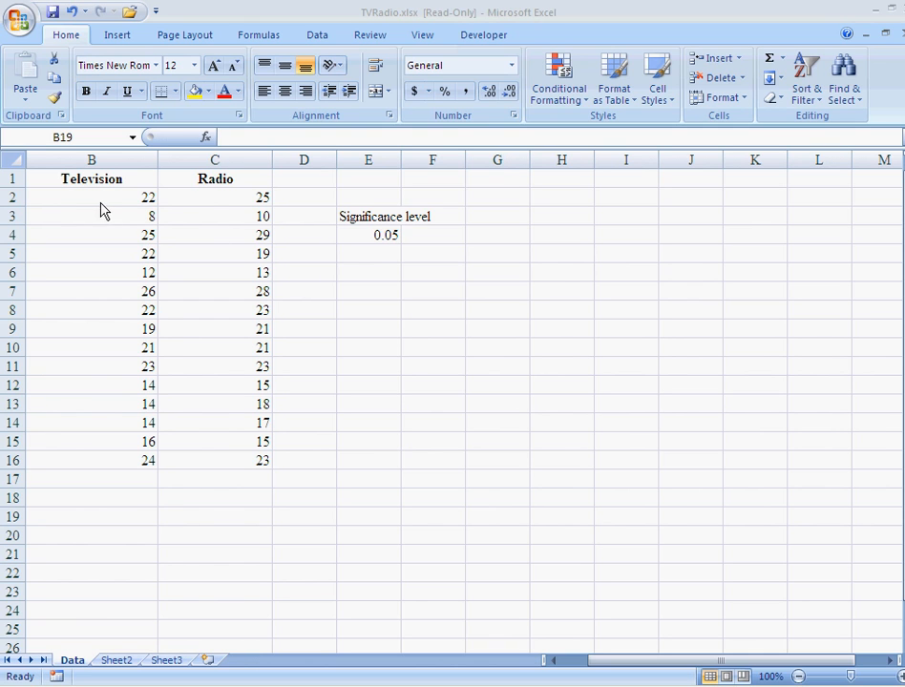
{"action": "mouse_move", "coordinate": [104, 197]}
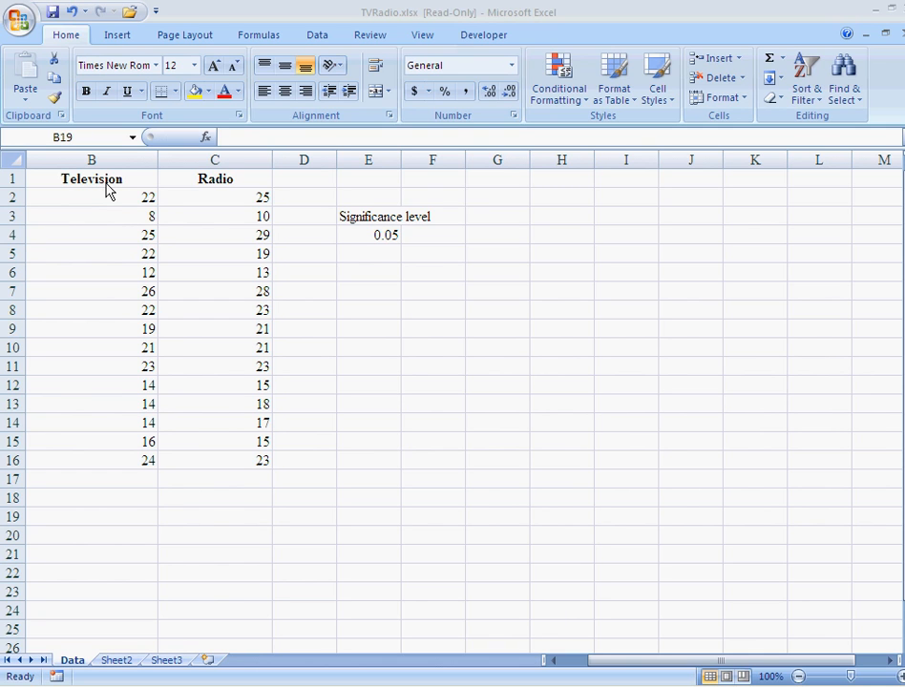
{"action": "mouse_move", "coordinate": [229, 191]}
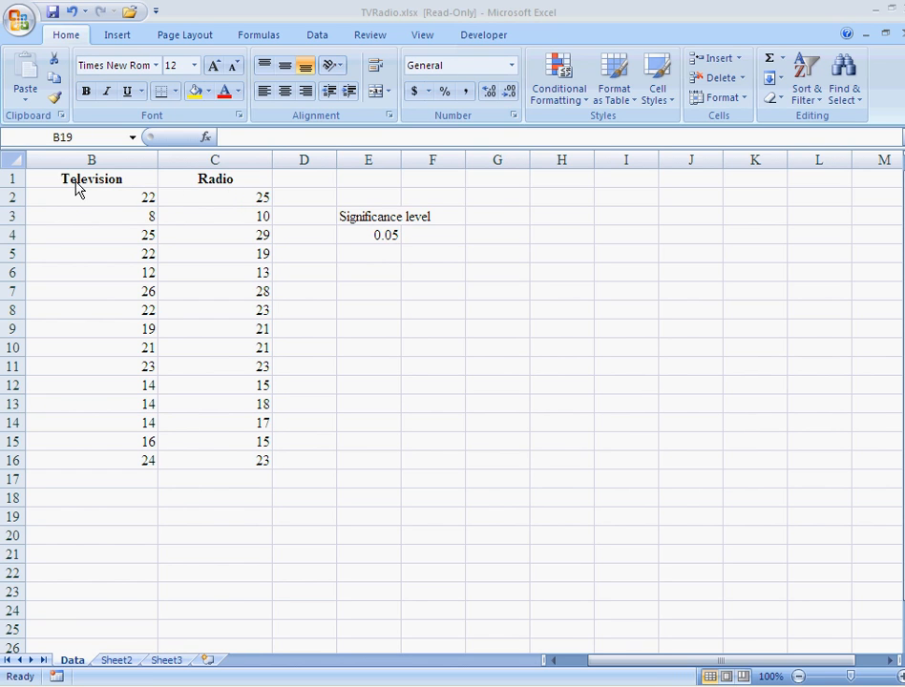
{"action": "mouse_move", "coordinate": [203, 197]}
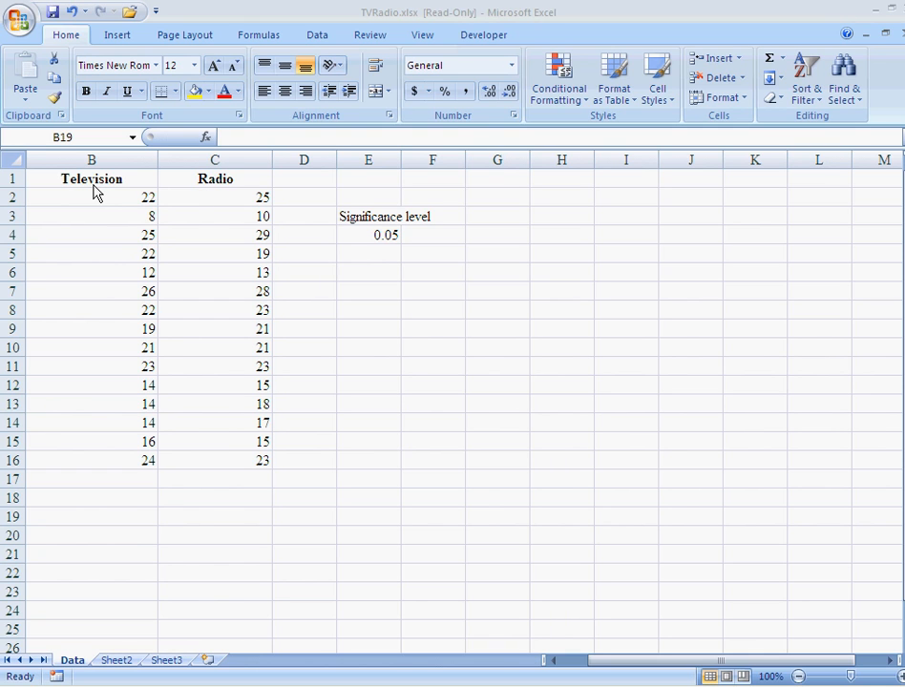
{"action": "mouse_move", "coordinate": [238, 187]}
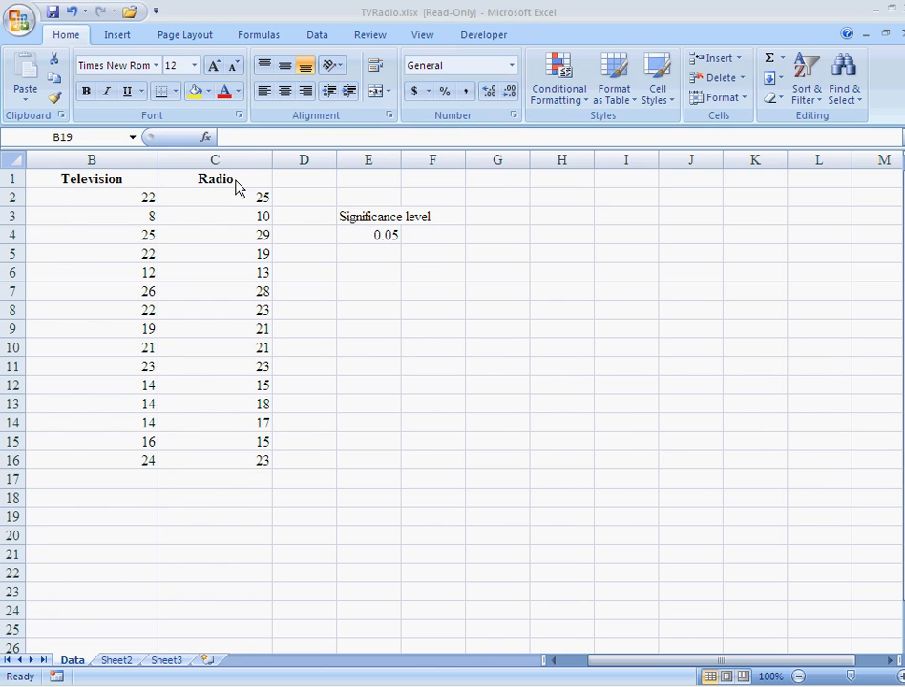
{"action": "mouse_move", "coordinate": [114, 201]}
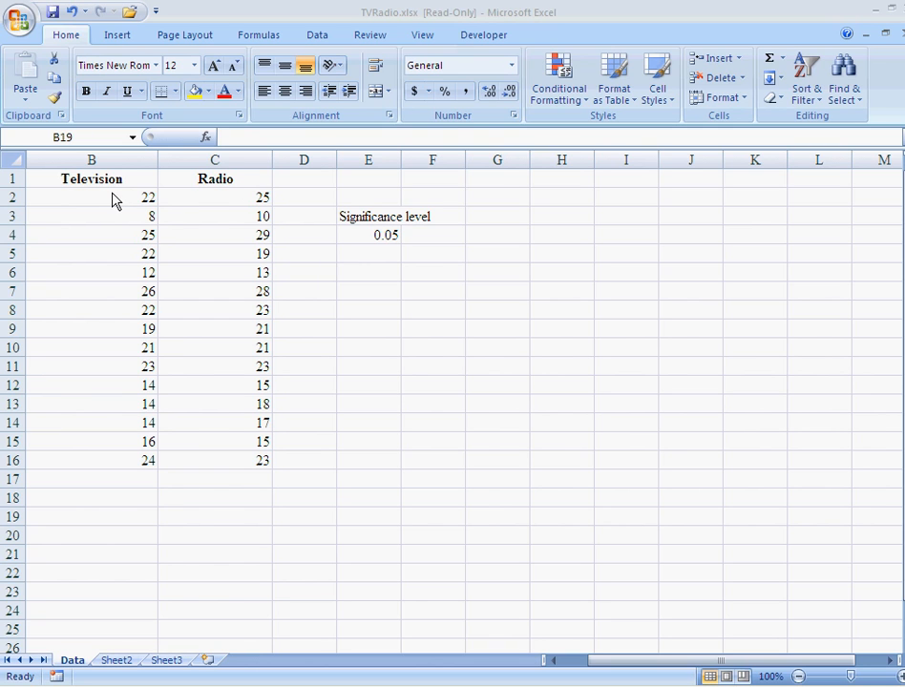
{"action": "mouse_move", "coordinate": [134, 212]}
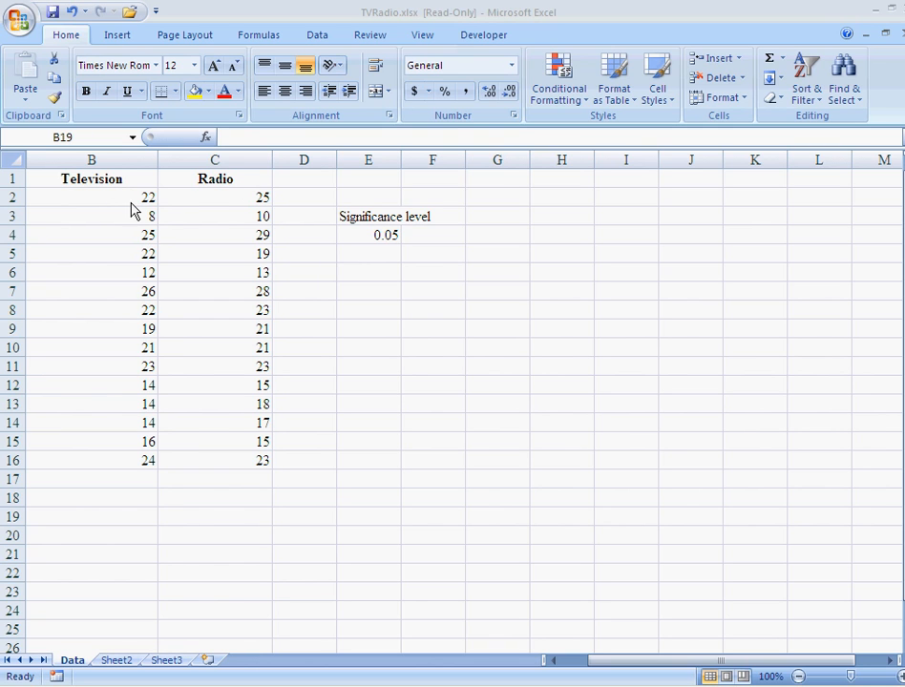
{"action": "mouse_move", "coordinate": [145, 399]}
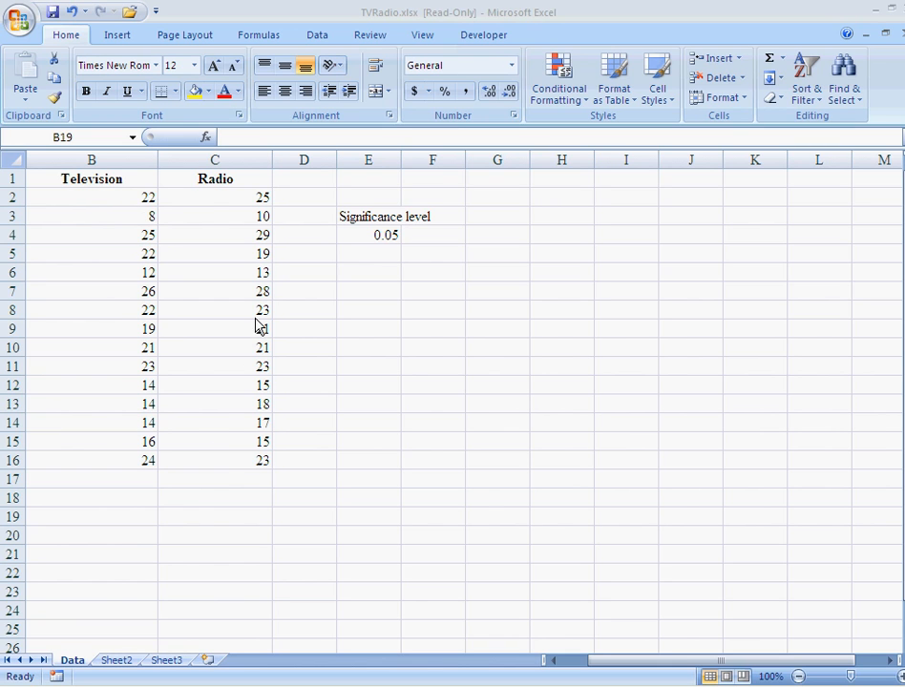
{"action": "mouse_move", "coordinate": [260, 202]}
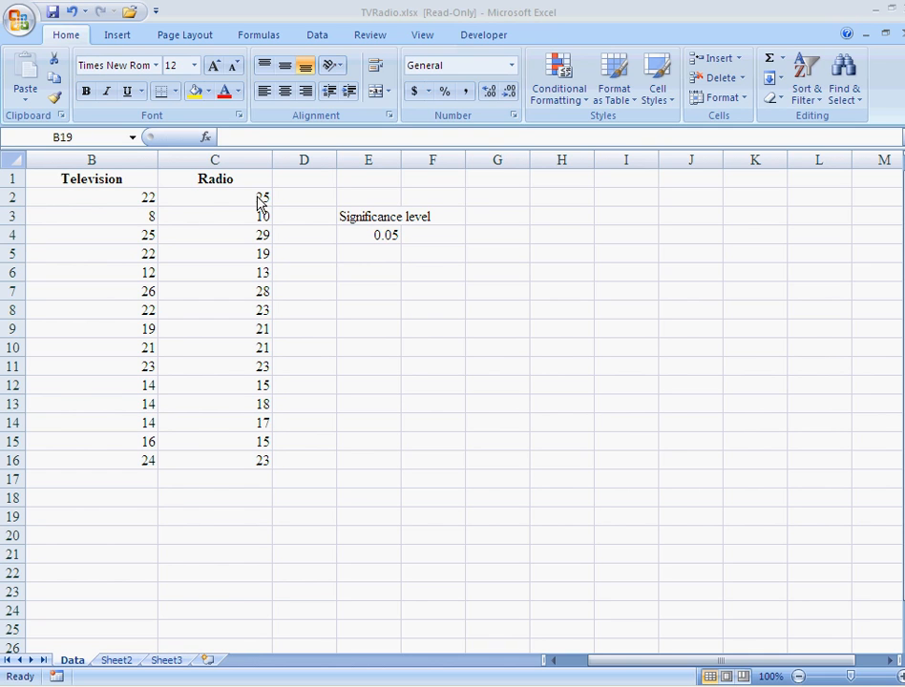
{"action": "mouse_move", "coordinate": [256, 240]}
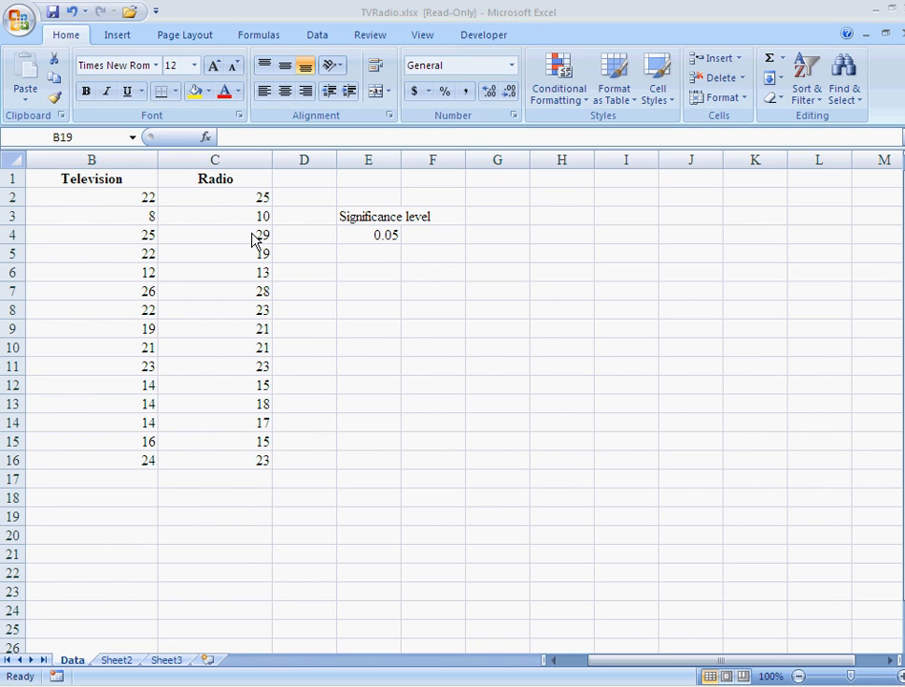
{"action": "mouse_move", "coordinate": [193, 411]}
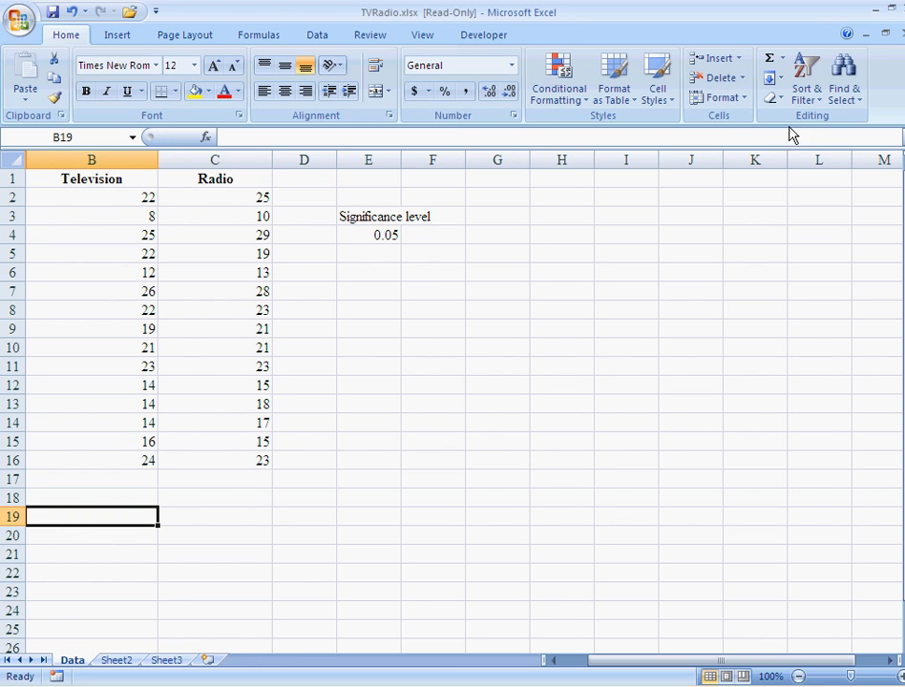
- Bring up the Data Analysis tool list and browse the two-sample test options
{"action": "left_click", "coordinate": [317, 34]}
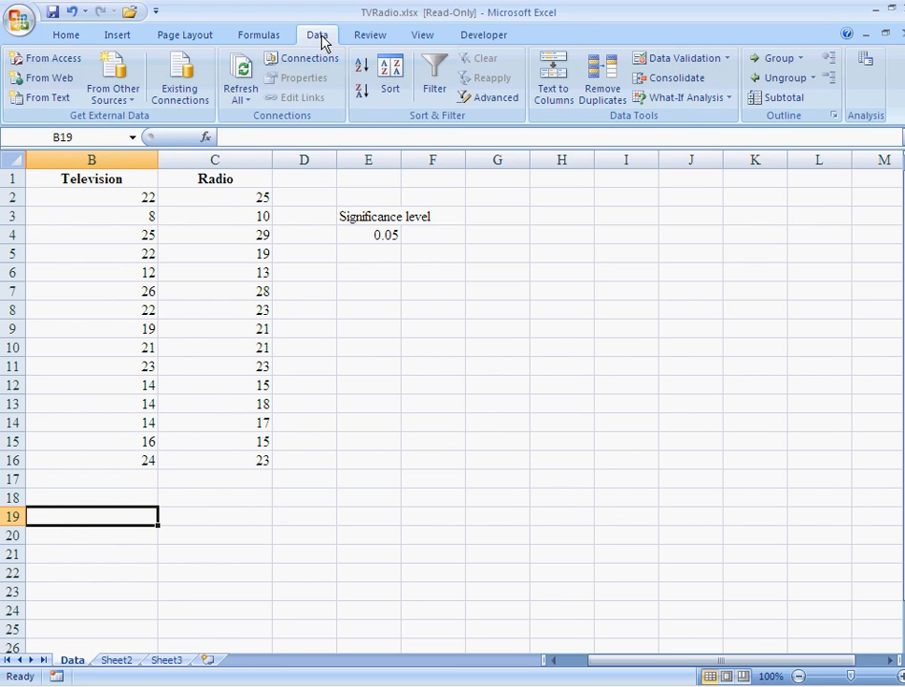
{"action": "mouse_move", "coordinate": [868, 67]}
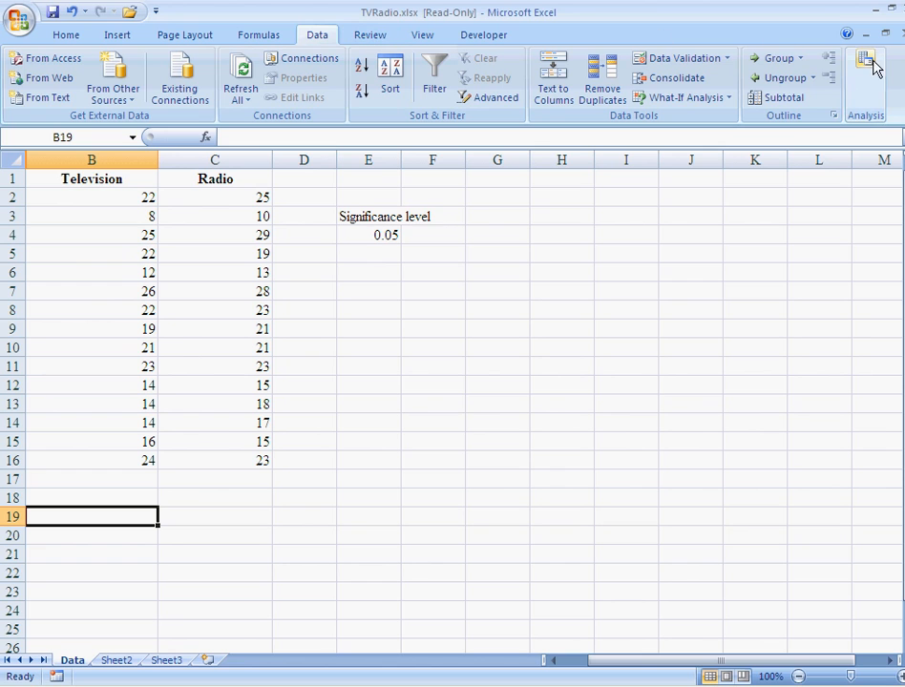
{"action": "left_click", "coordinate": [867, 78]}
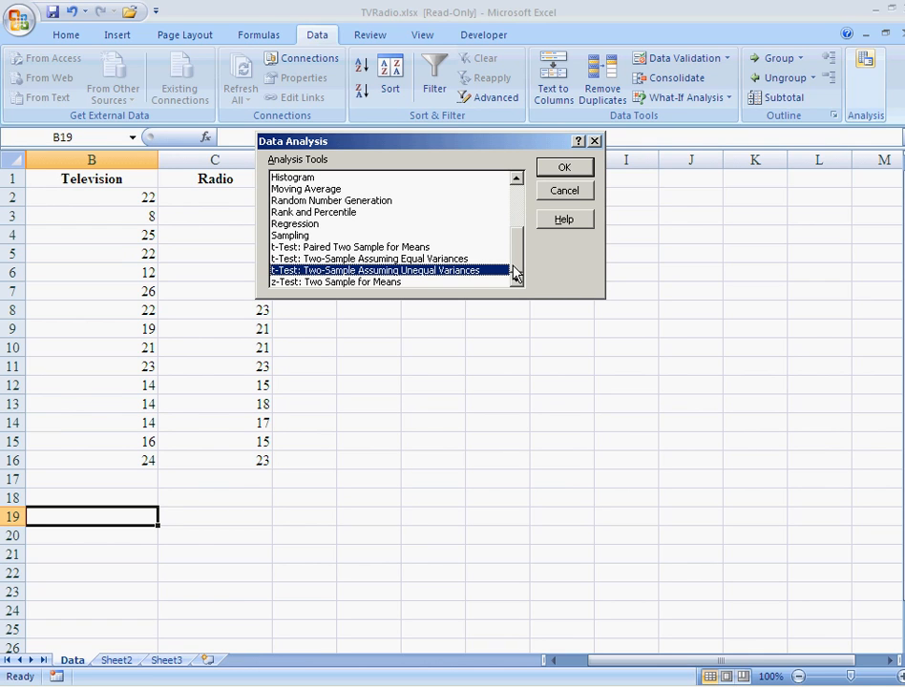
{"action": "mouse_move", "coordinate": [334, 258]}
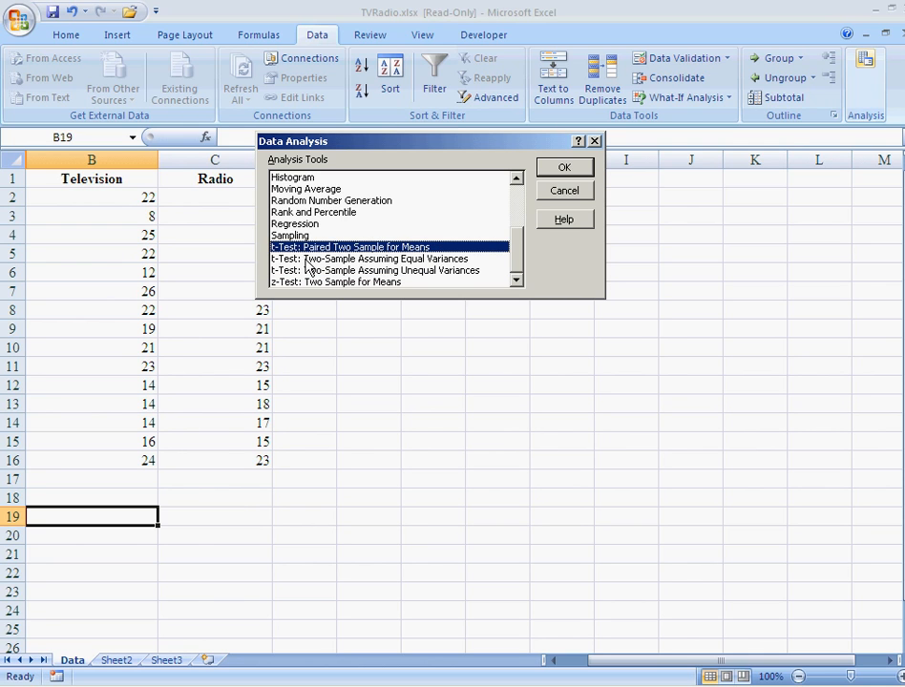
{"action": "left_click", "coordinate": [385, 260]}
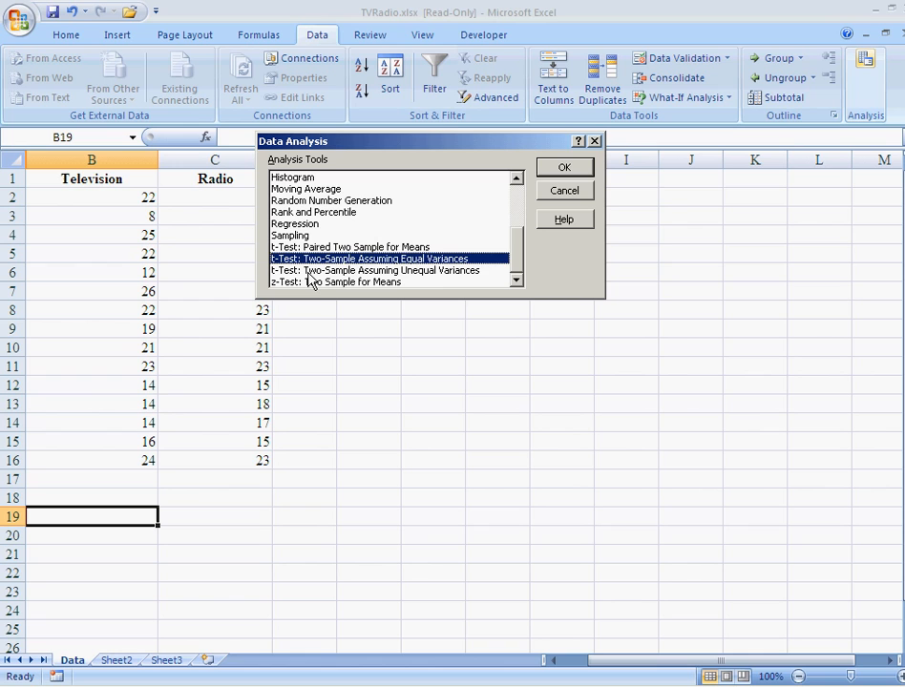
{"action": "left_click", "coordinate": [381, 271]}
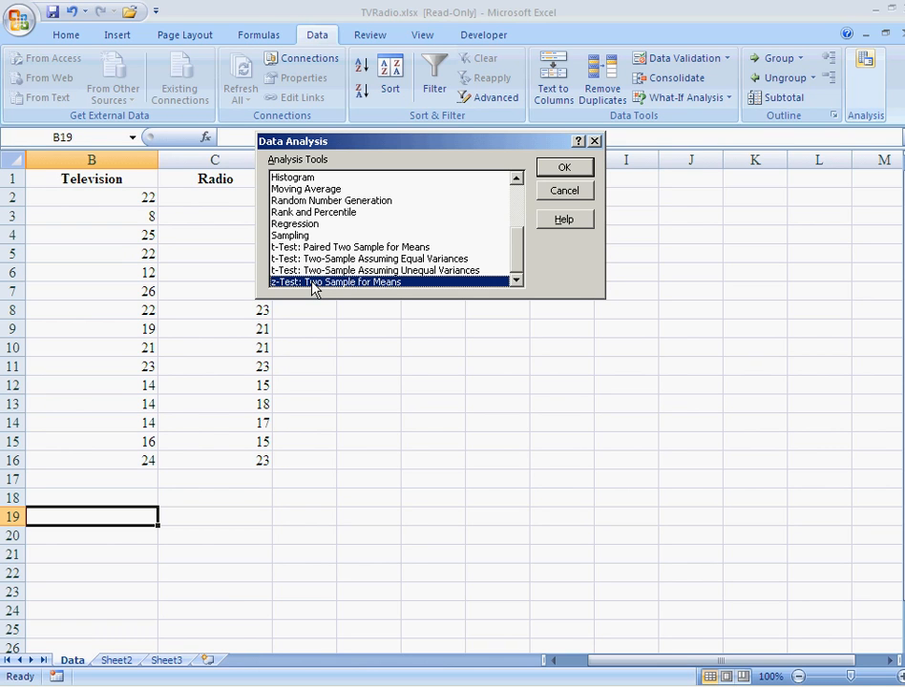
{"action": "mouse_move", "coordinate": [325, 288]}
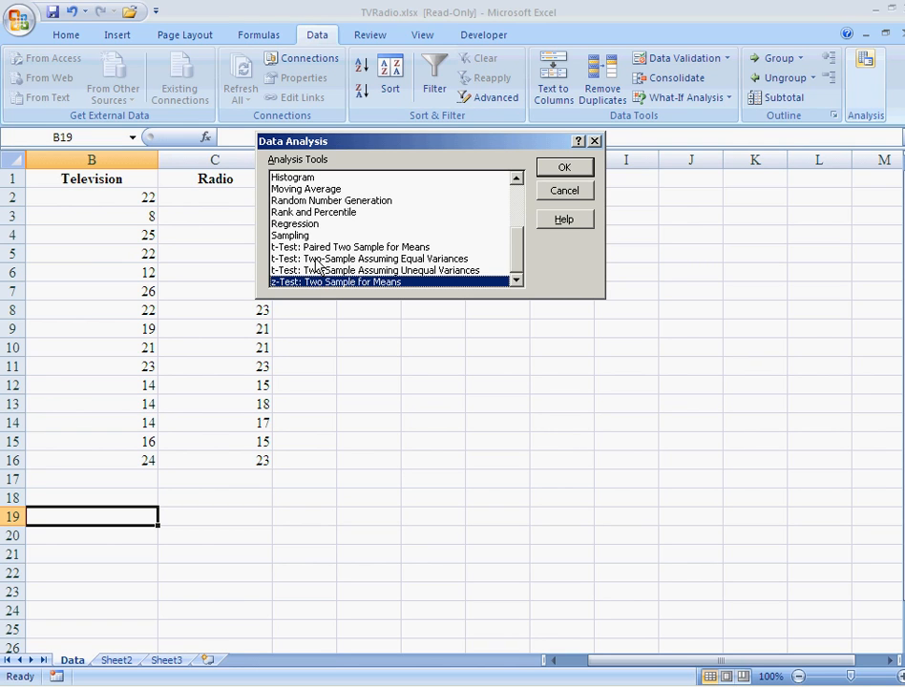
{"action": "left_click", "coordinate": [385, 260]}
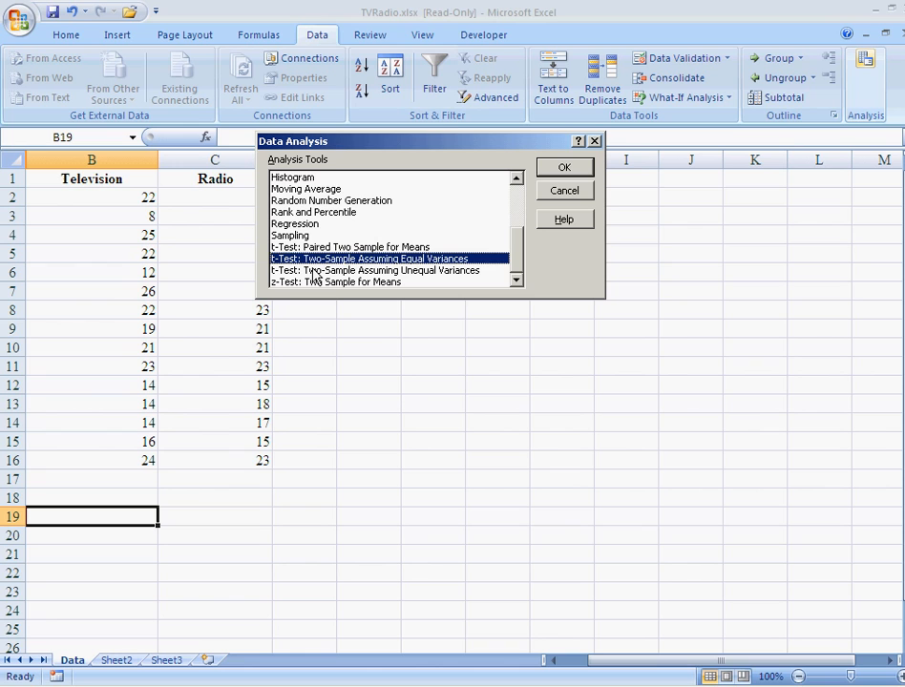
{"action": "left_click", "coordinate": [385, 269]}
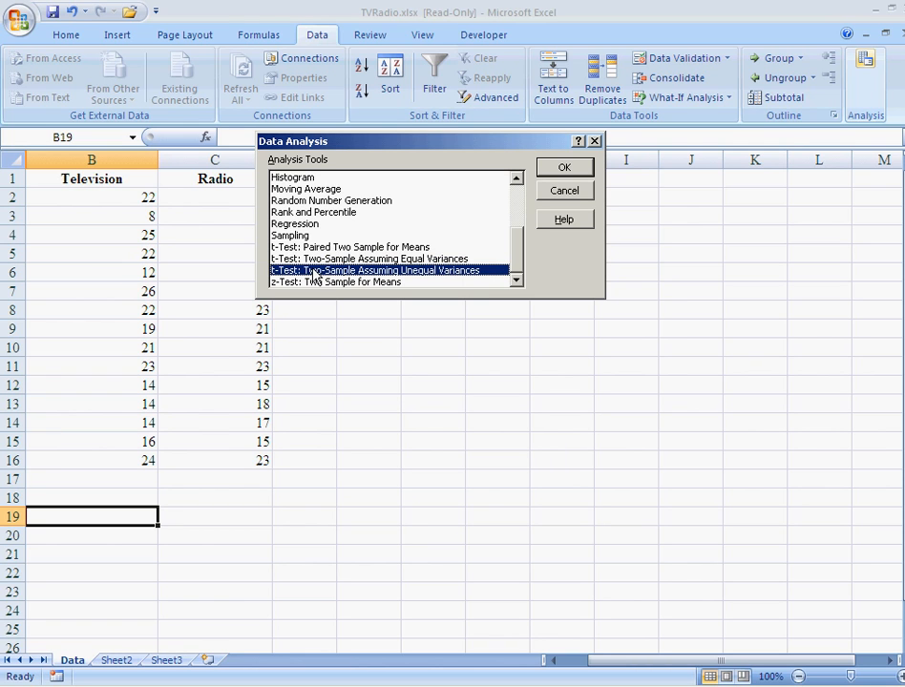
- Settle on 't-Test: Two-Sample Assuming Unequal Variances' in the Analysis Tools list
{"action": "left_click", "coordinate": [381, 260]}
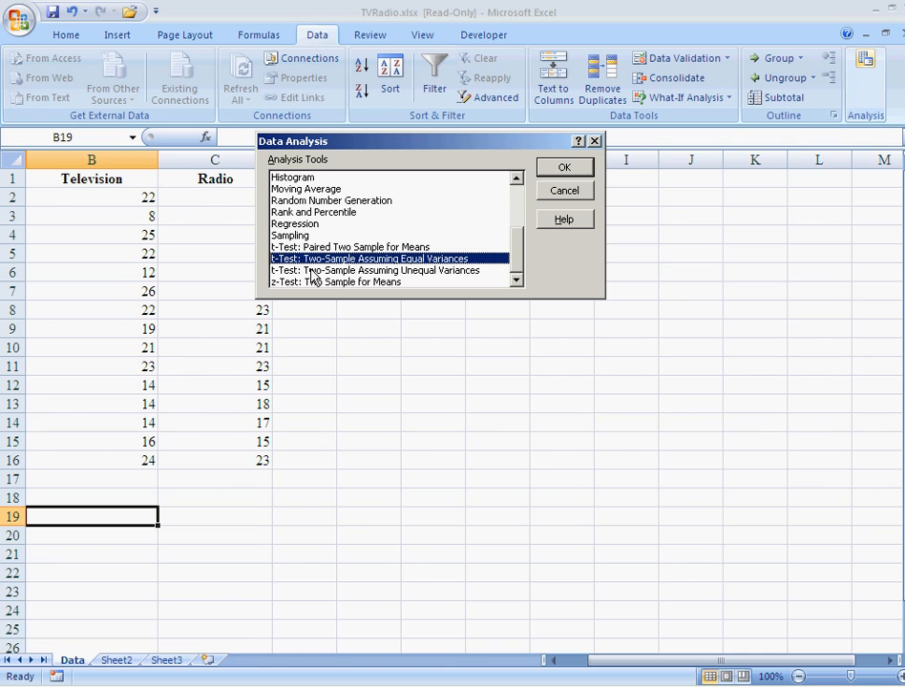
{"action": "left_click", "coordinate": [377, 271]}
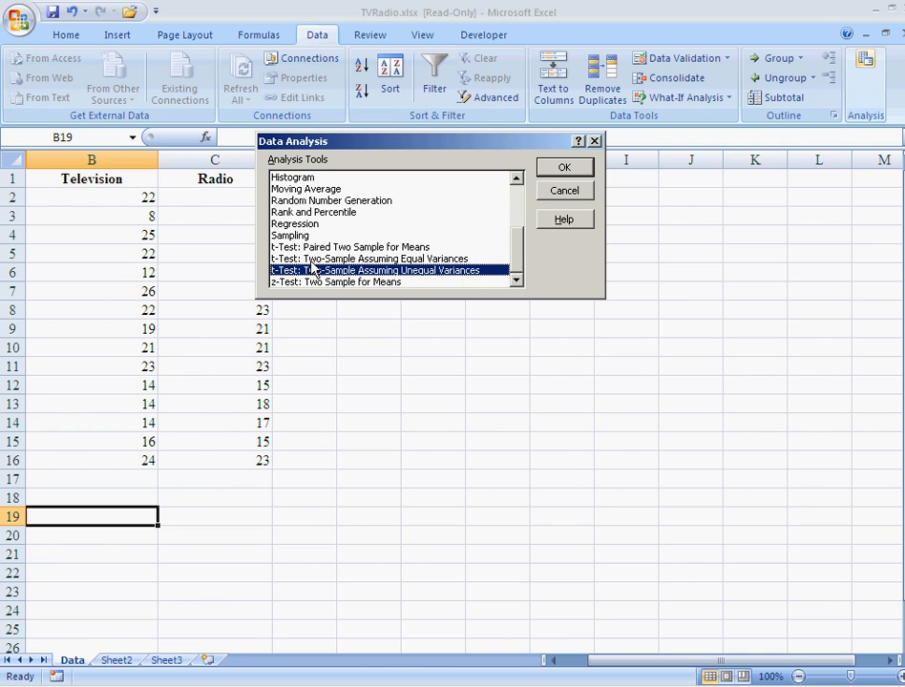
{"action": "left_click", "coordinate": [381, 258]}
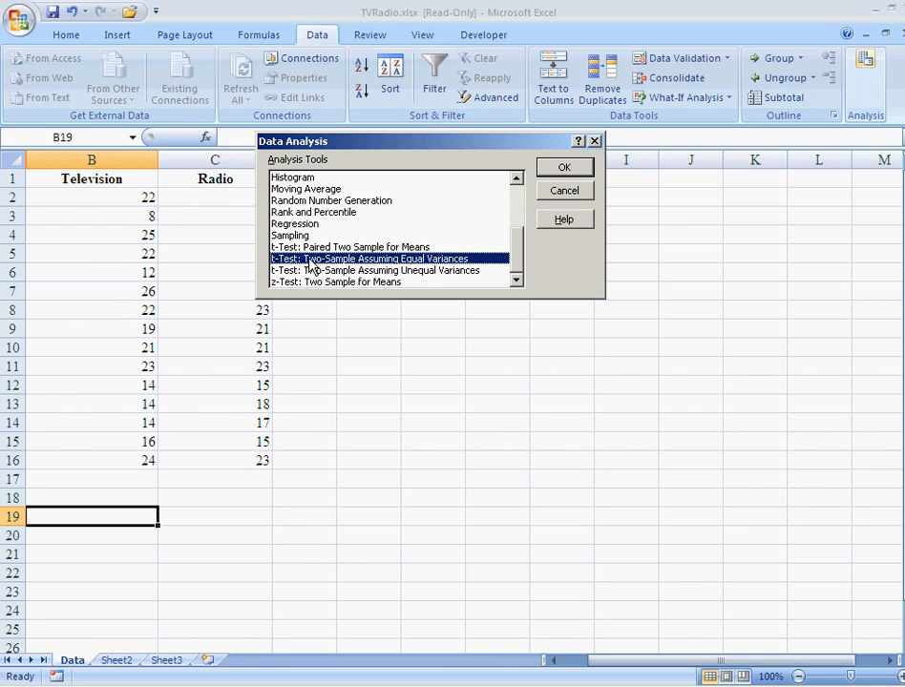
{"action": "left_click", "coordinate": [384, 271]}
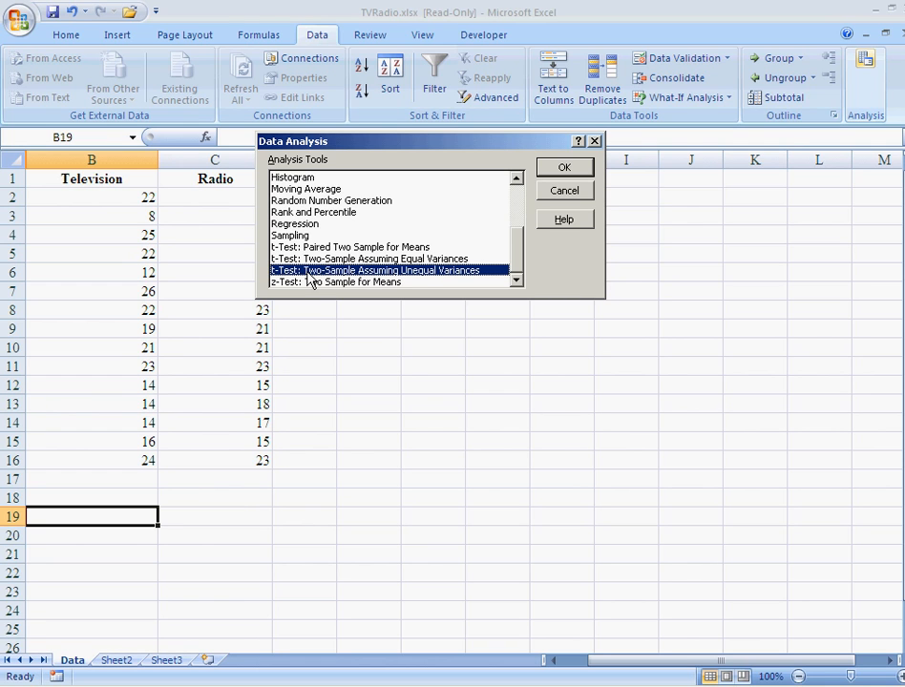
{"action": "mouse_move", "coordinate": [412, 252]}
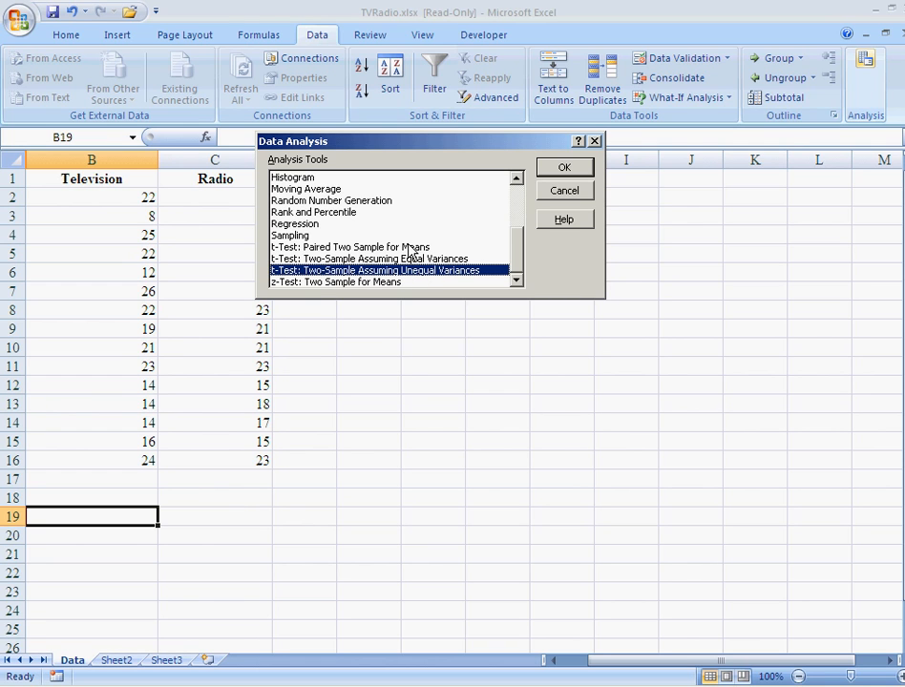
{"action": "left_click", "coordinate": [362, 246]}
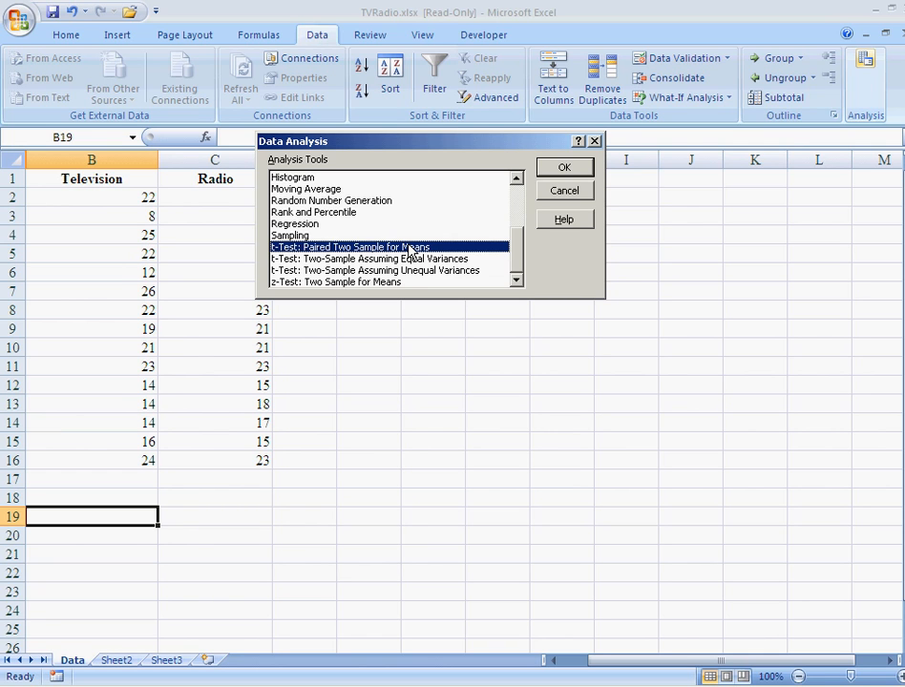
{"action": "left_click", "coordinate": [386, 271]}
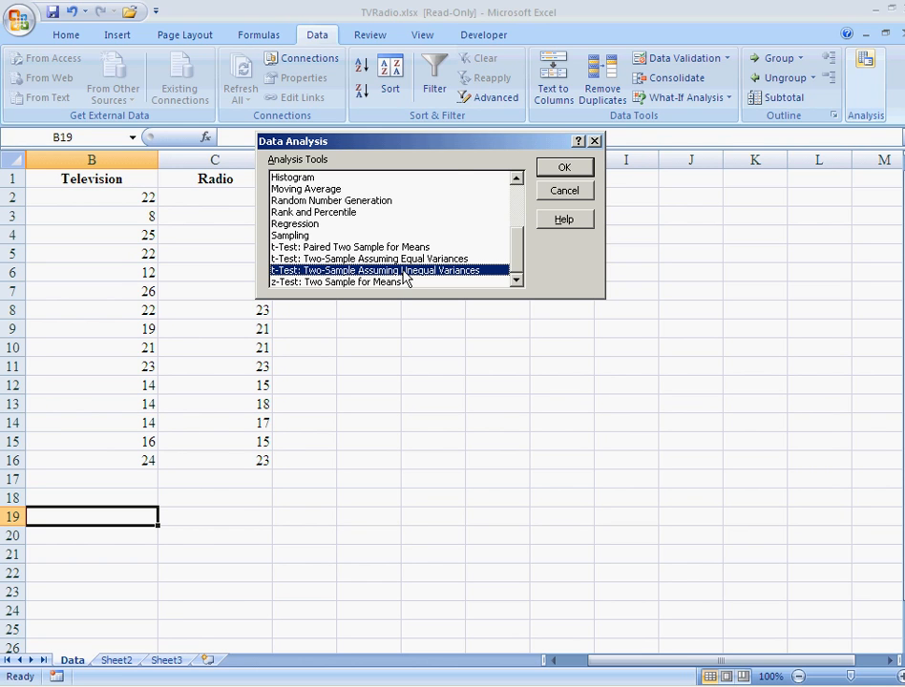
- Set Variable 1 to Television $B$1:$B$16 and Variable 2 to Radio $C$1:$C$16
{"action": "left_click", "coordinate": [565, 168]}
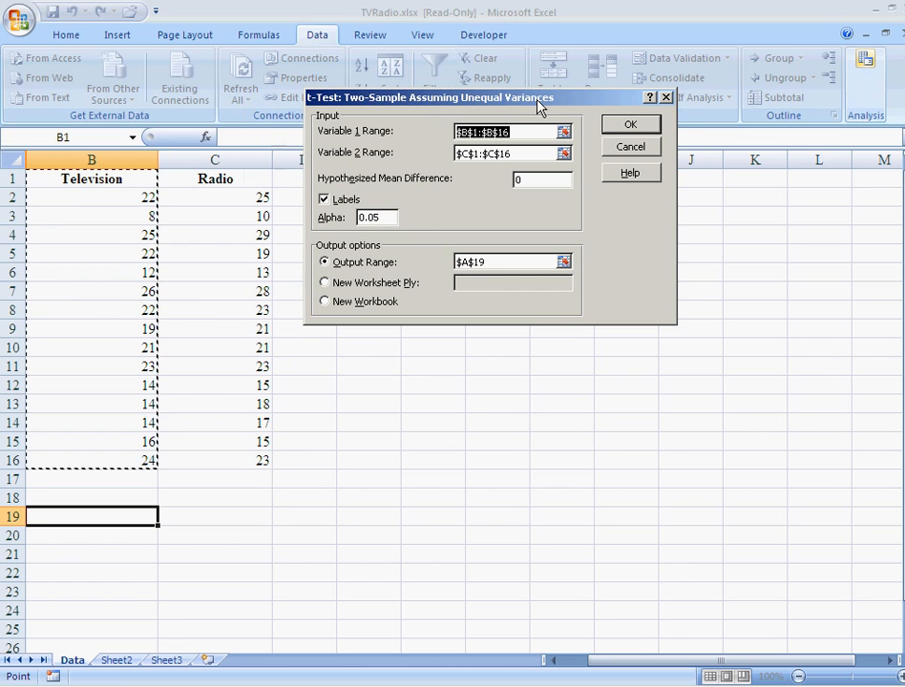
{"action": "mouse_move", "coordinate": [385, 141]}
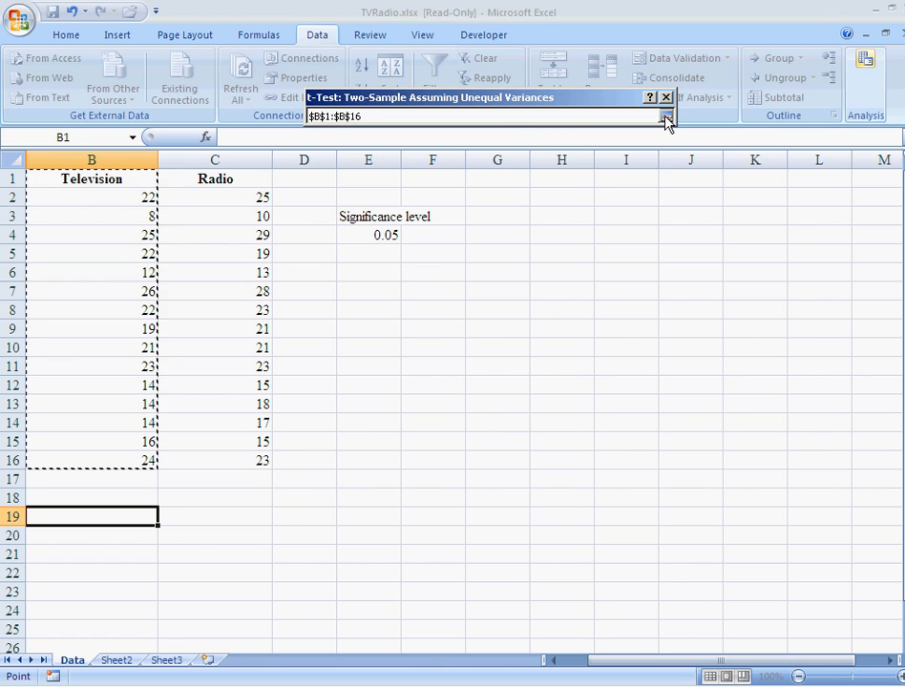
{"action": "left_click", "coordinate": [666, 116]}
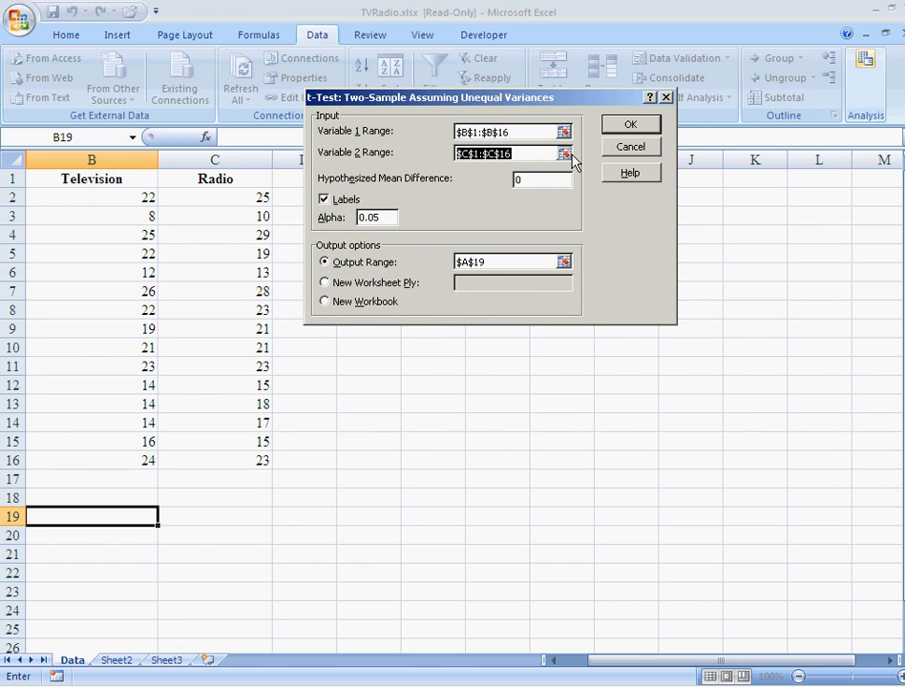
{"action": "left_click_drag", "start_coordinate": [214, 177], "coordinate": [214, 252]}
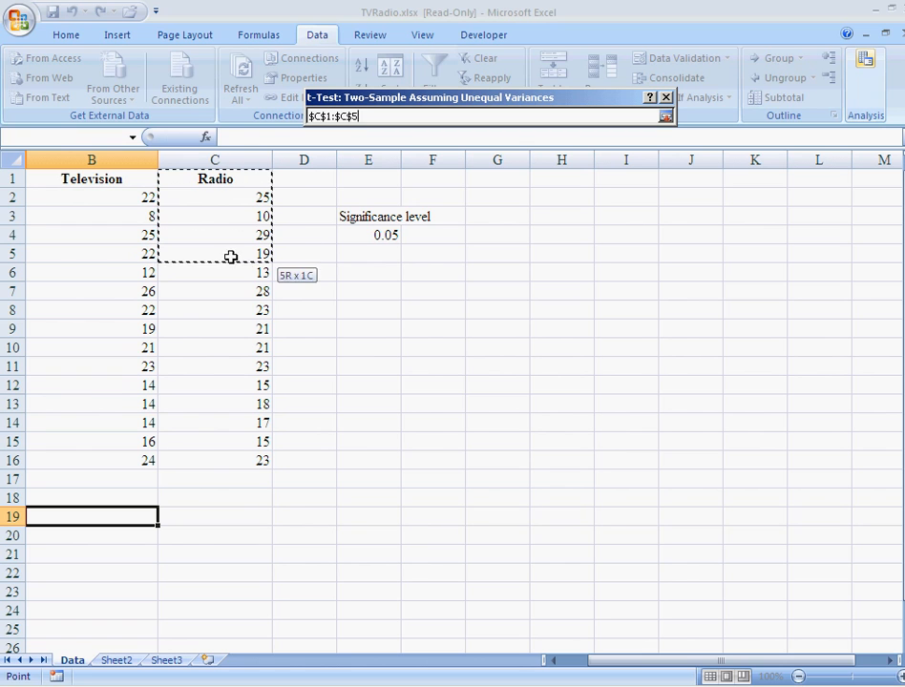
{"action": "left_click_drag", "start_coordinate": [214, 252], "coordinate": [214, 459]}
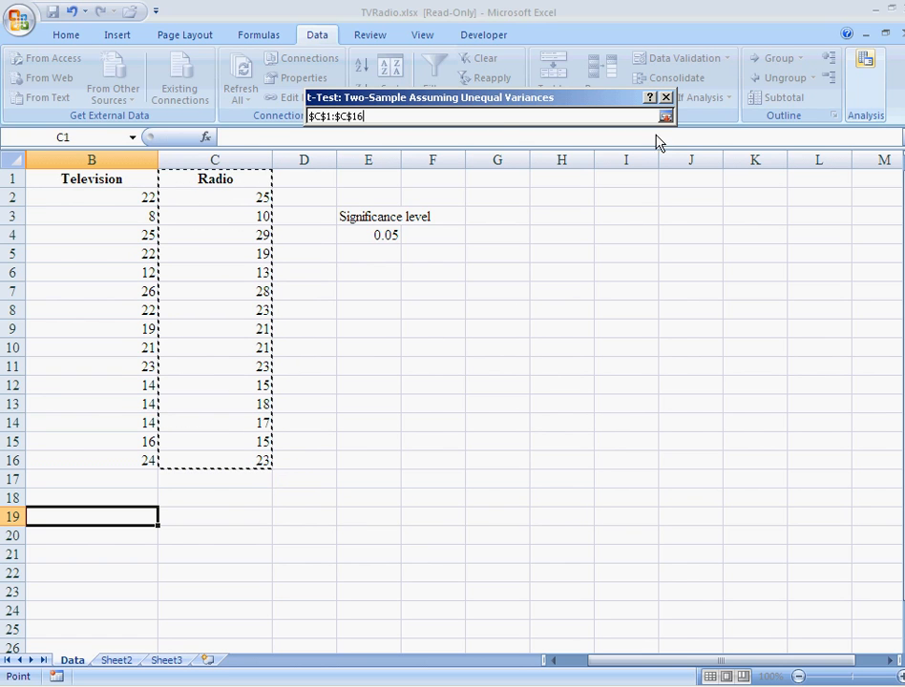
{"action": "left_click", "coordinate": [664, 116]}
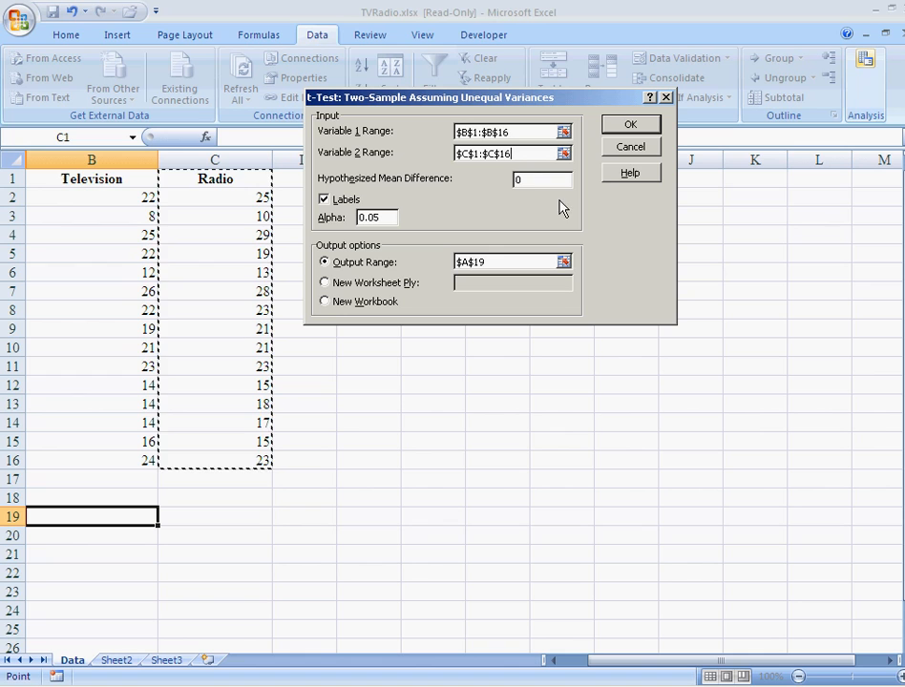
- Turn on Labels, keep alpha 0.05, send output to $B$19 and run the test
{"action": "left_click", "coordinate": [542, 179]}
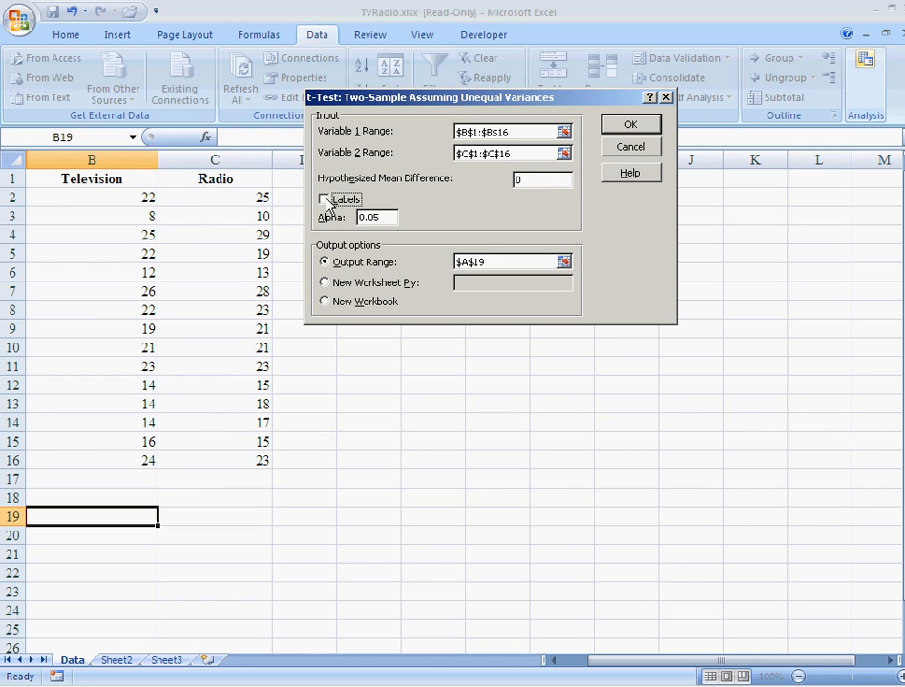
{"action": "left_click", "coordinate": [325, 200]}
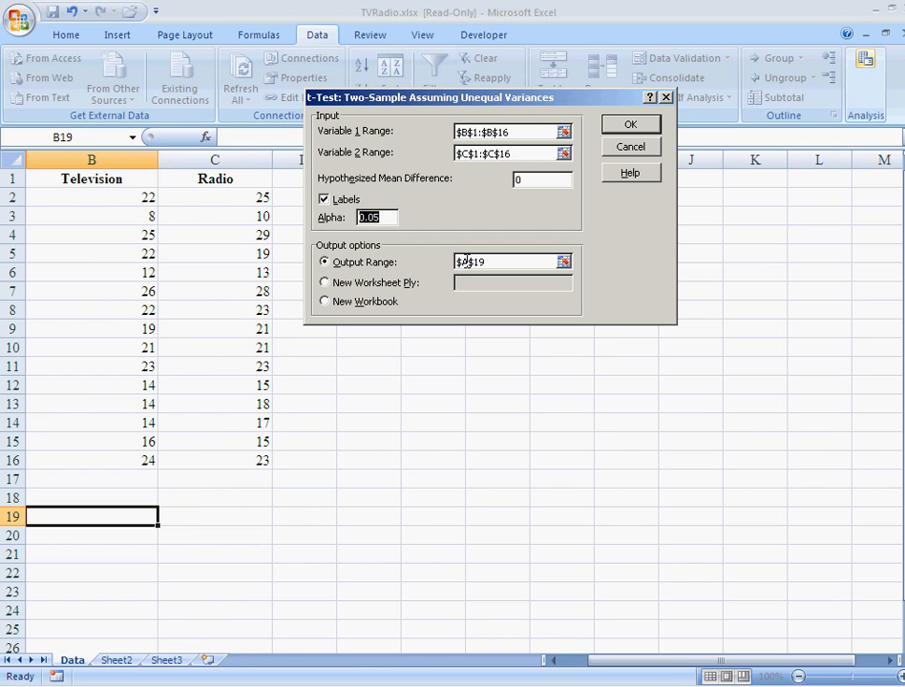
{"action": "left_click", "coordinate": [512, 260]}
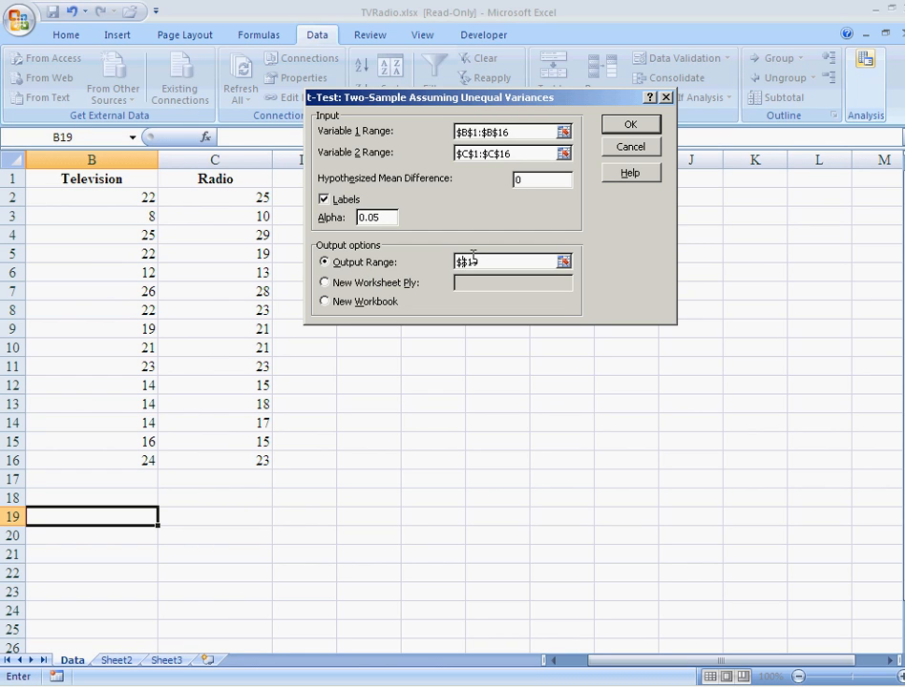
{"action": "left_click", "coordinate": [92, 515]}
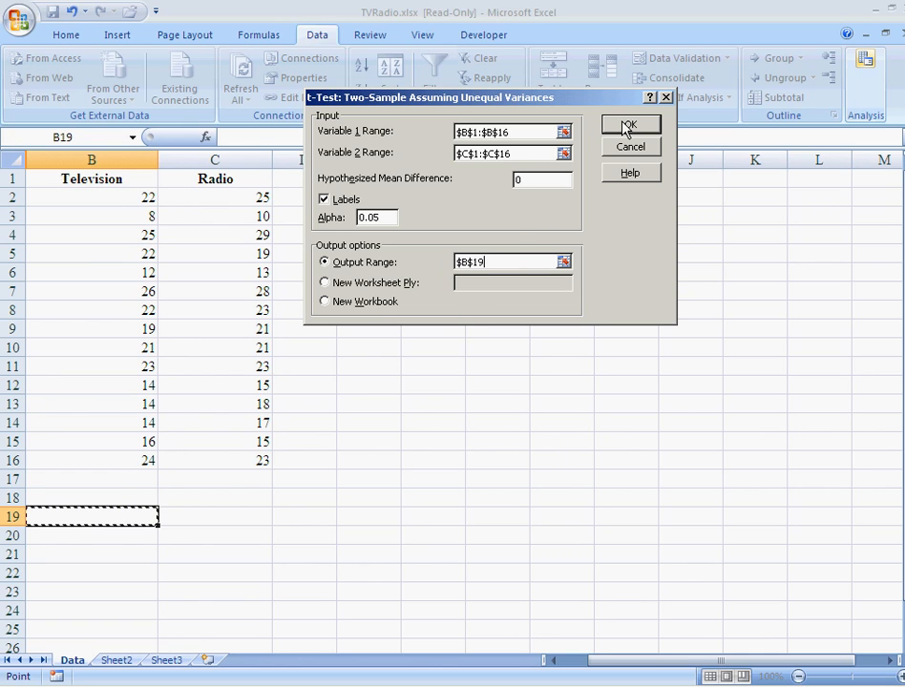
{"action": "left_click", "coordinate": [629, 124]}
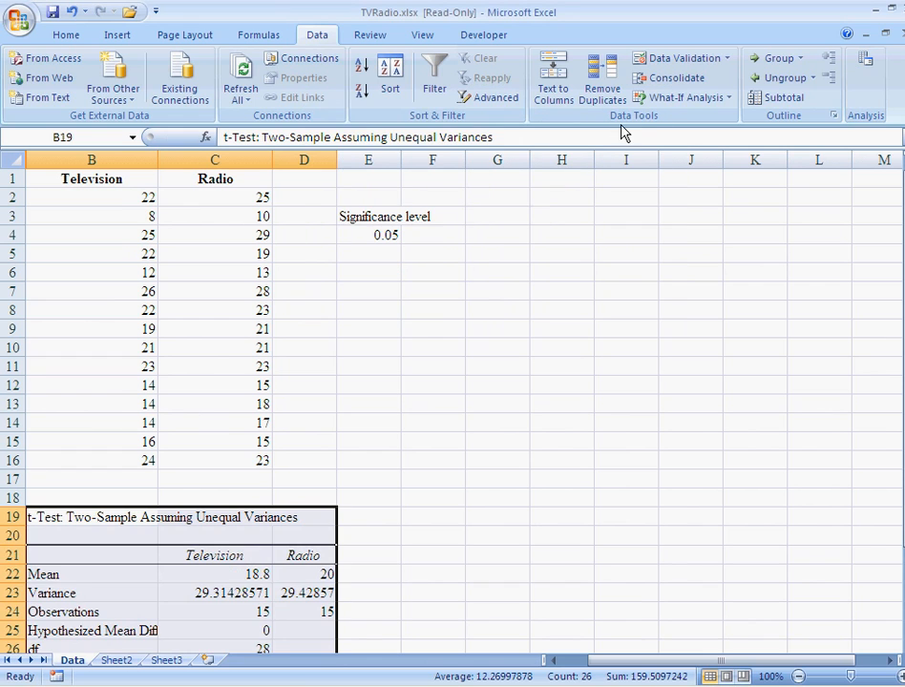
- Scroll to the results table and select the t Stat row B27:C27 (-0.606)
{"action": "scroll", "scroll_direction": "down", "scroll_amount": 3}
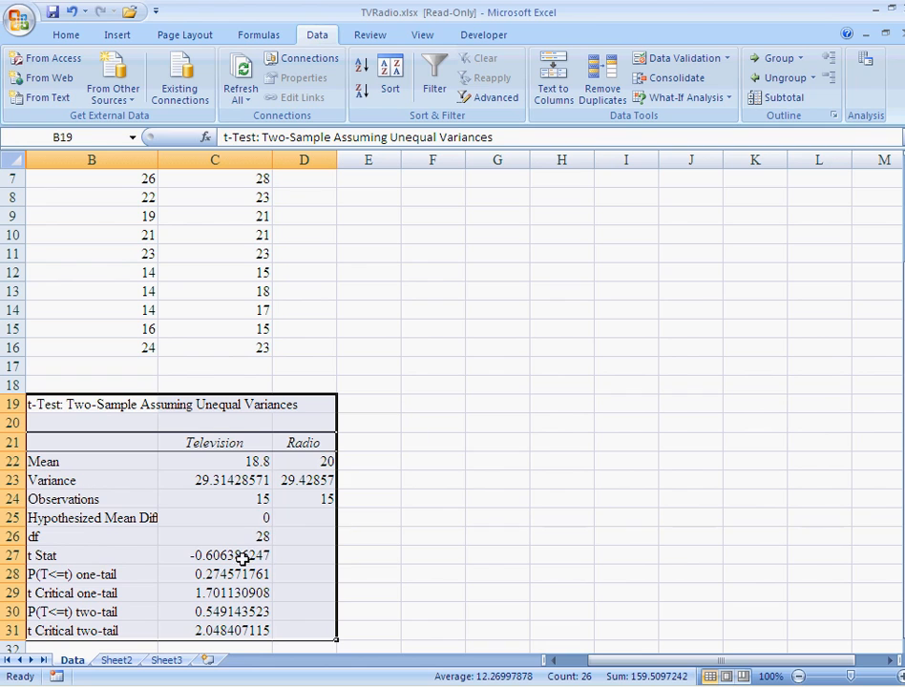
{"action": "mouse_move", "coordinate": [393, 454]}
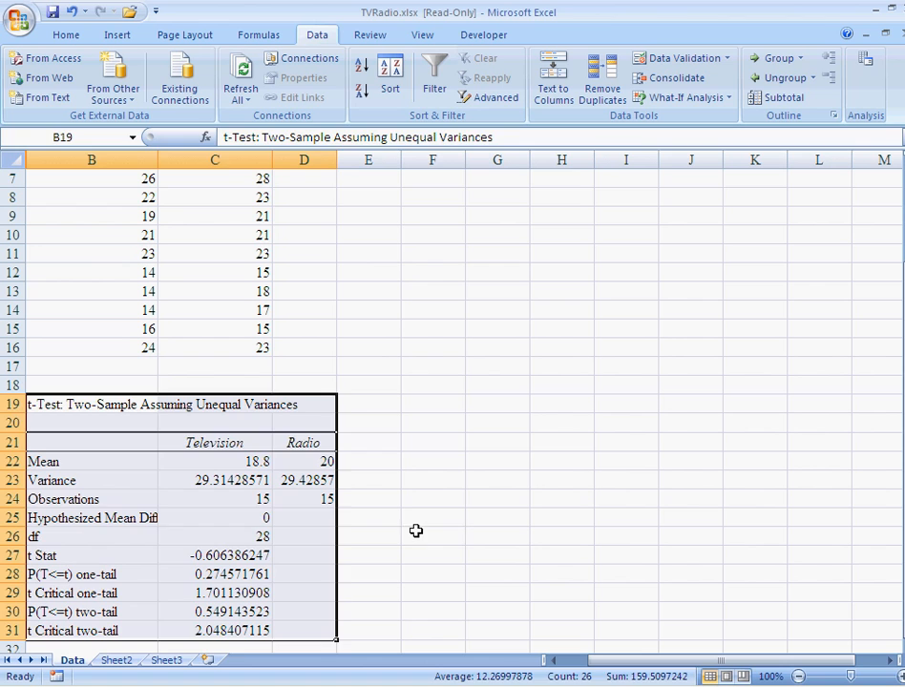
{"action": "left_click", "coordinate": [214, 553]}
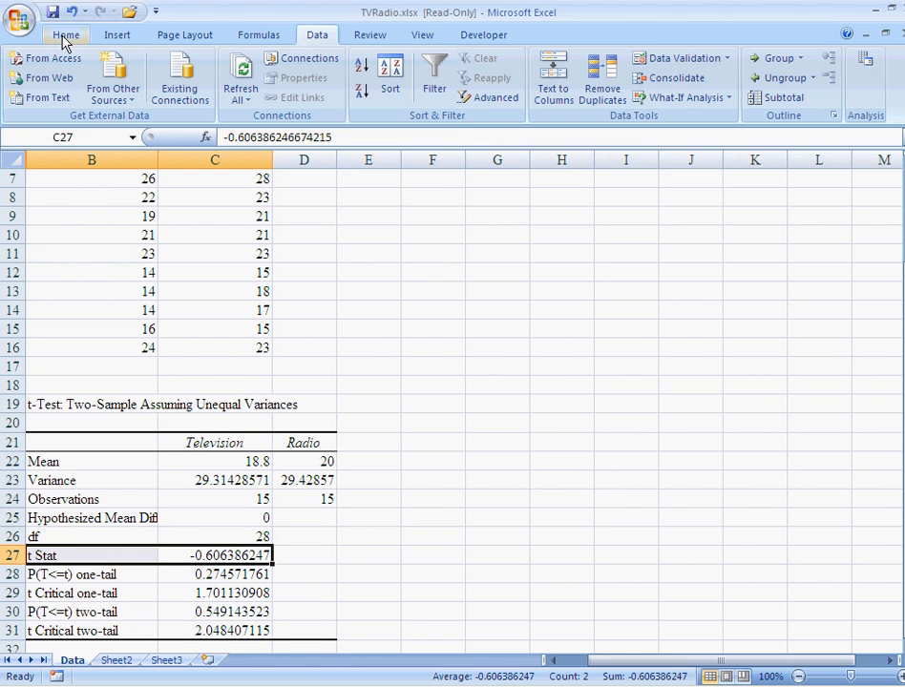
- Fill the t Stat cells B27:C27 with yellow from the Home ribbon
{"action": "left_click", "coordinate": [64, 34]}
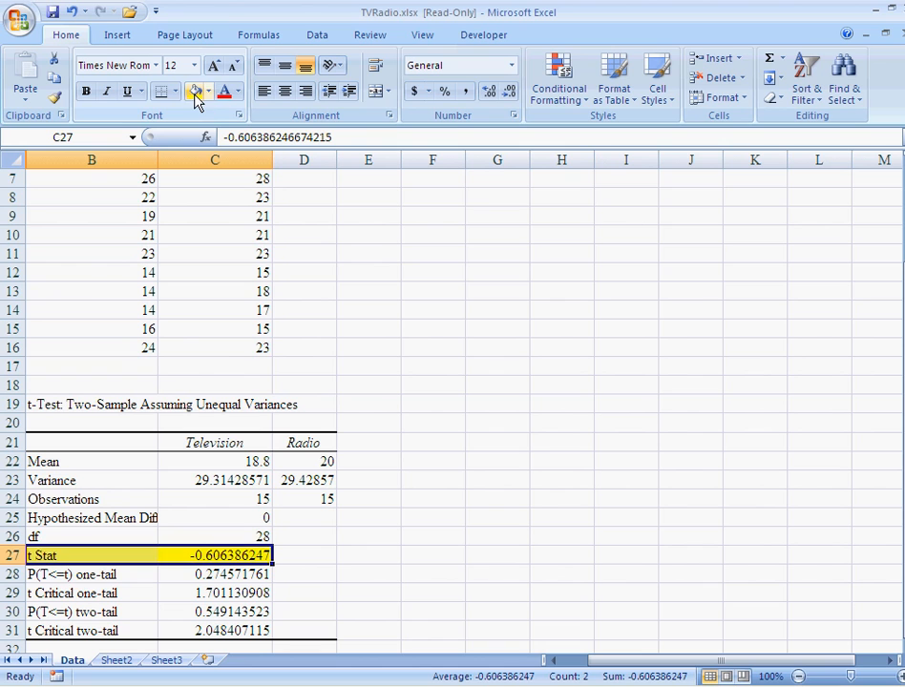
{"action": "left_click", "coordinate": [431, 553]}
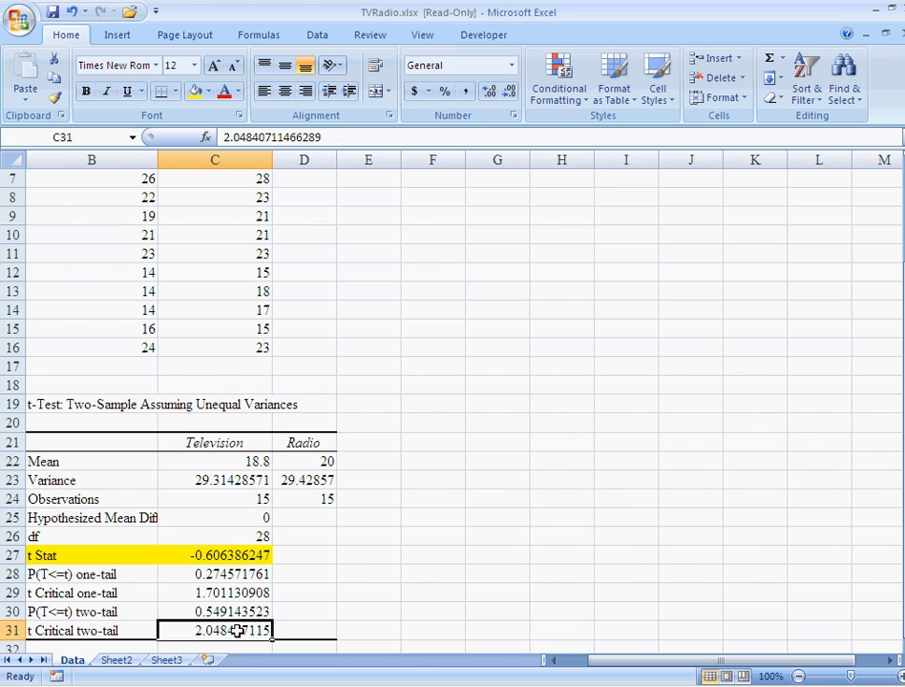
{"action": "mouse_move", "coordinate": [237, 572]}
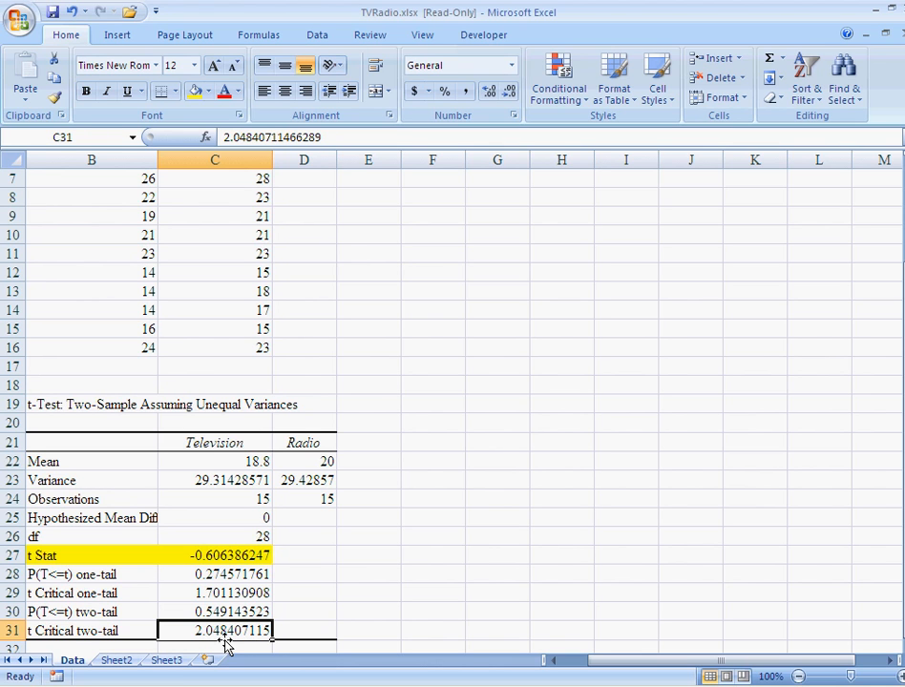
{"action": "mouse_move", "coordinate": [234, 556]}
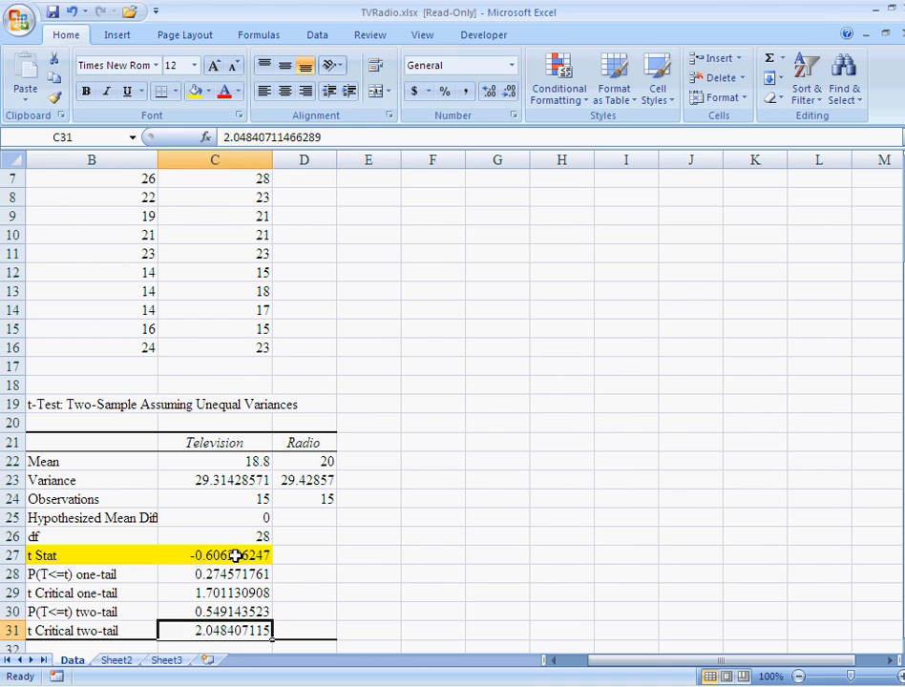
- Note in E27 that the test stat is SMALLER in absolute value than the critical value
{"action": "left_click", "coordinate": [368, 555]}
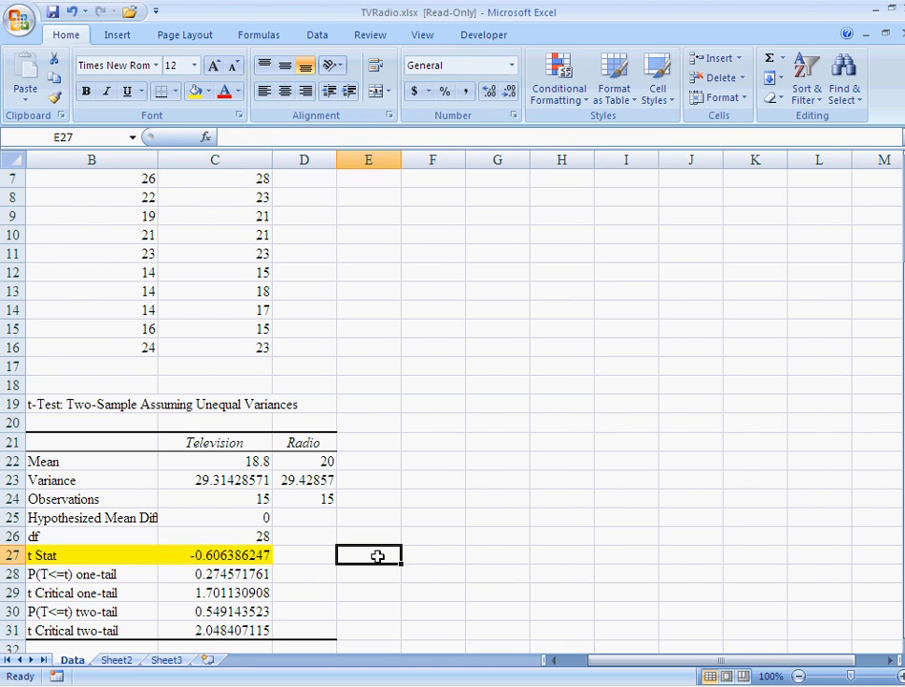
{"action": "type", "text": "test stat"}
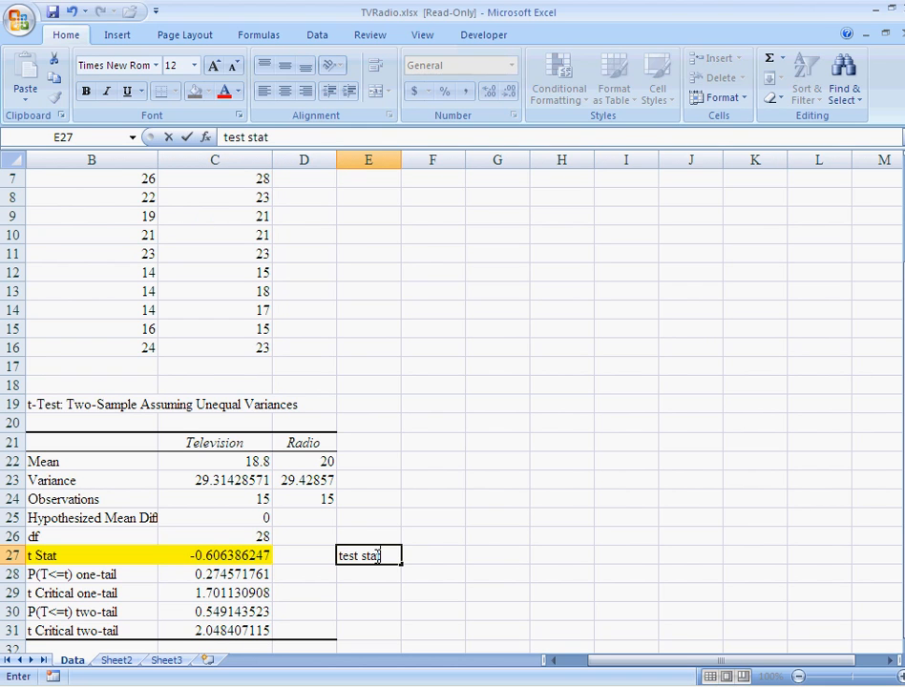
{"action": "type", "text": "is SMALL"}
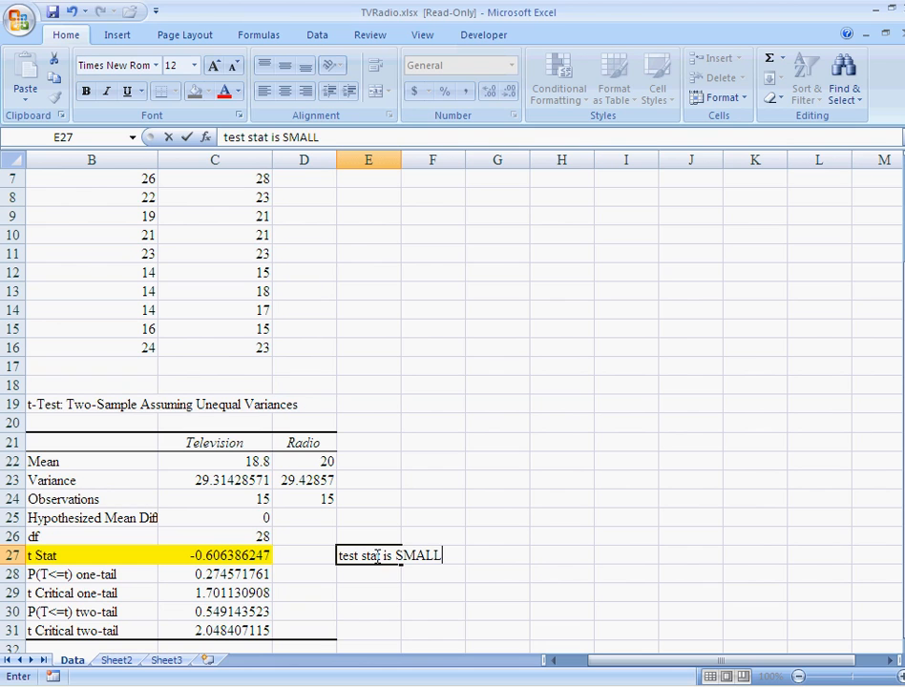
{"action": "type", "text": "ER in ab"}
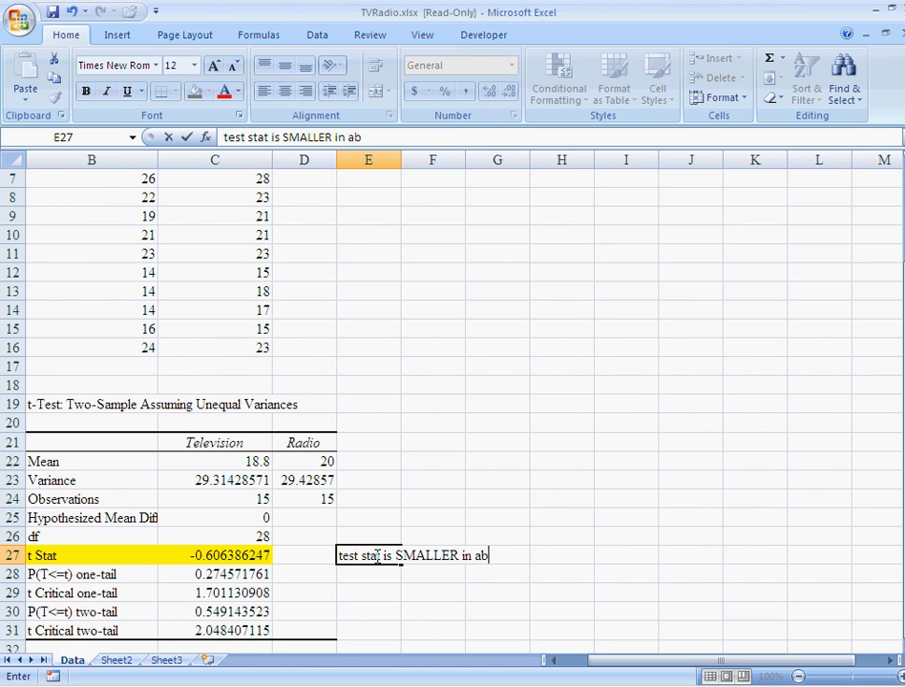
{"action": "type", "text": "solute"}
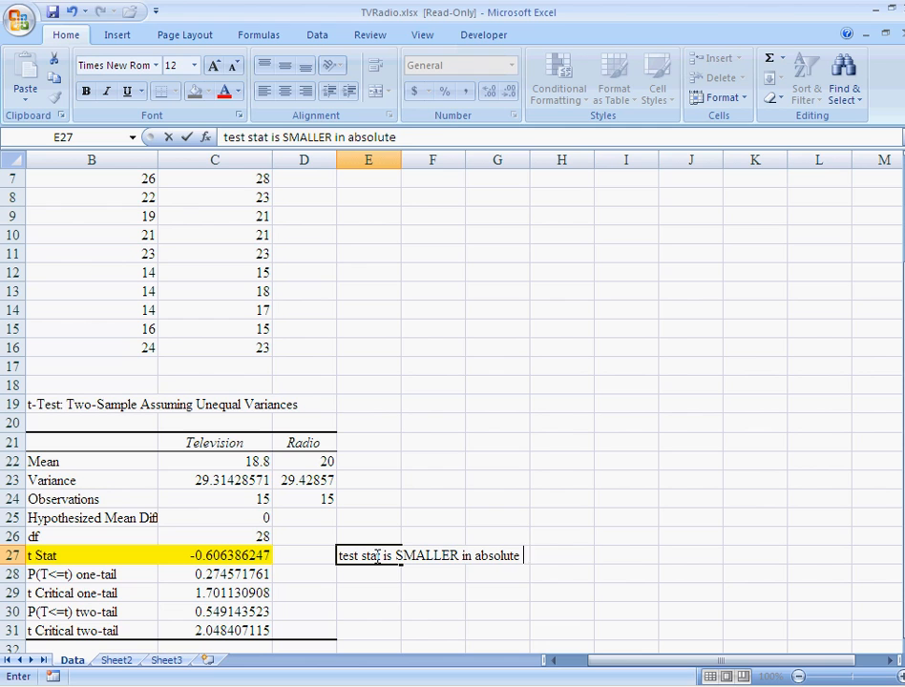
{"action": "type", "text": "than the cre"}
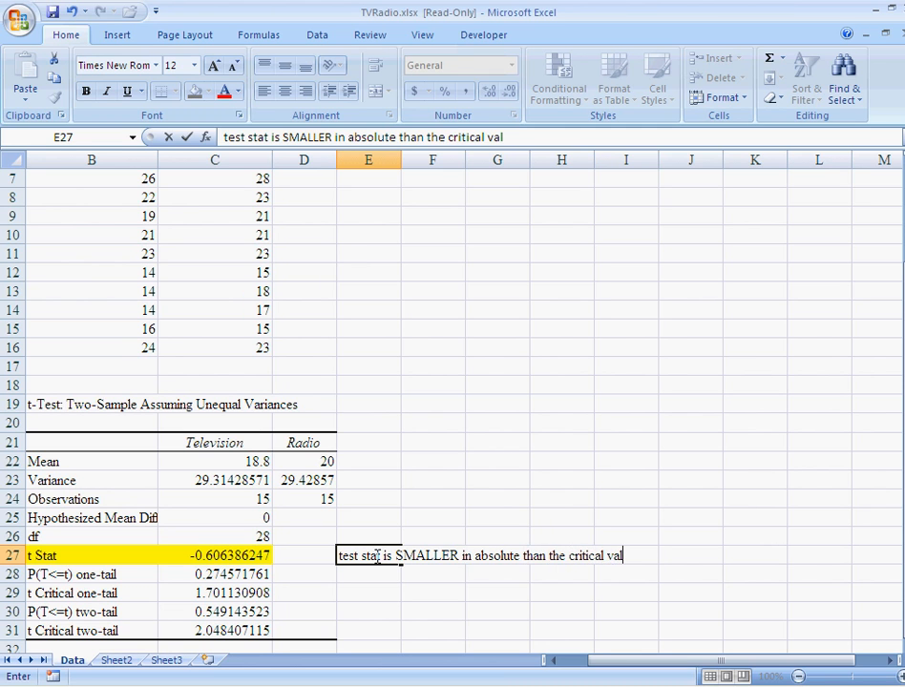
{"action": "key", "text": "Return"}
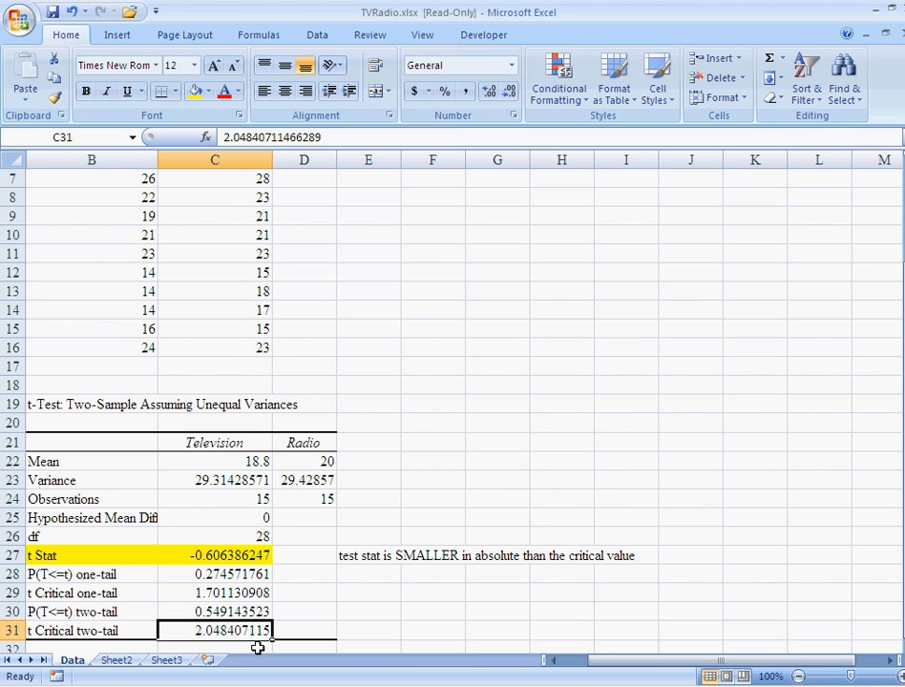
{"action": "mouse_move", "coordinate": [424, 574]}
{"action": "type", "text": "a"}
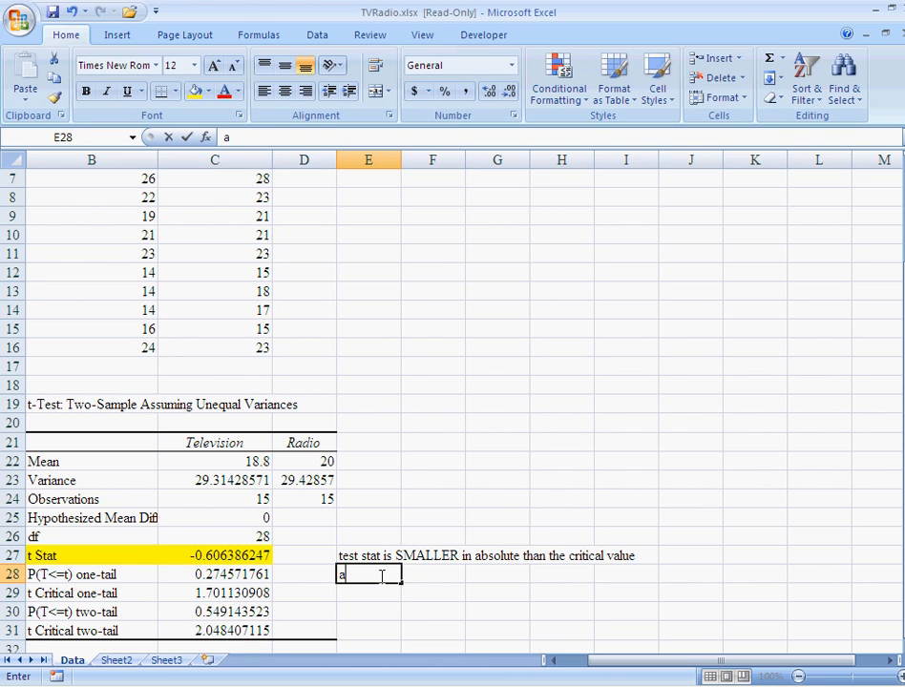
- Note in E28: accept the null hypothesis,... The SAME... no difference
{"action": "type", "text": "ccept the null"}
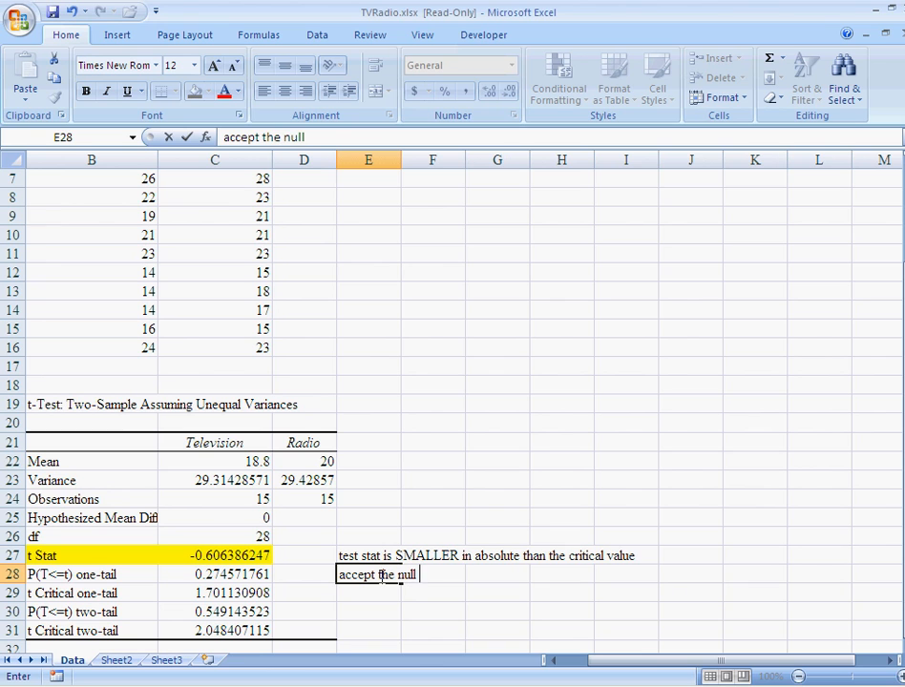
{"action": "type", "text": "h"}
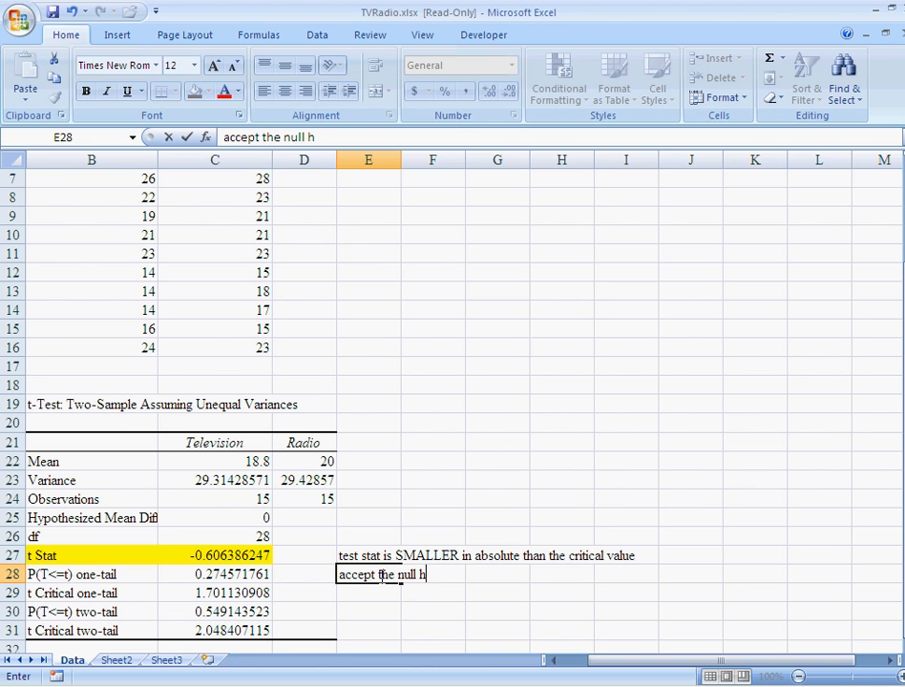
{"action": "type", "text": "ypothesis"}
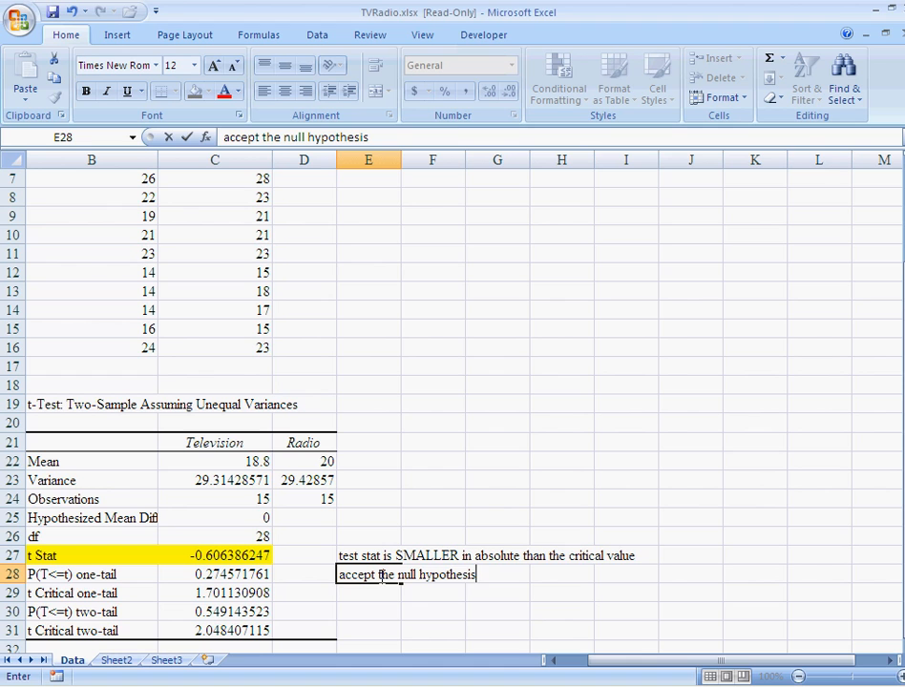
{"action": "type", "text": ","}
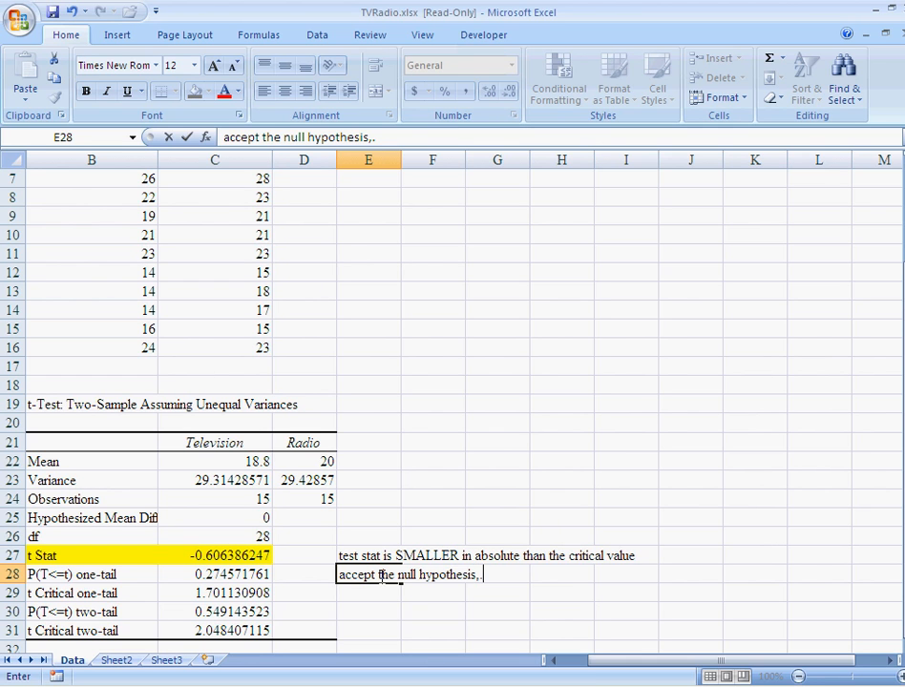
{"action": "type", "text": "..."}
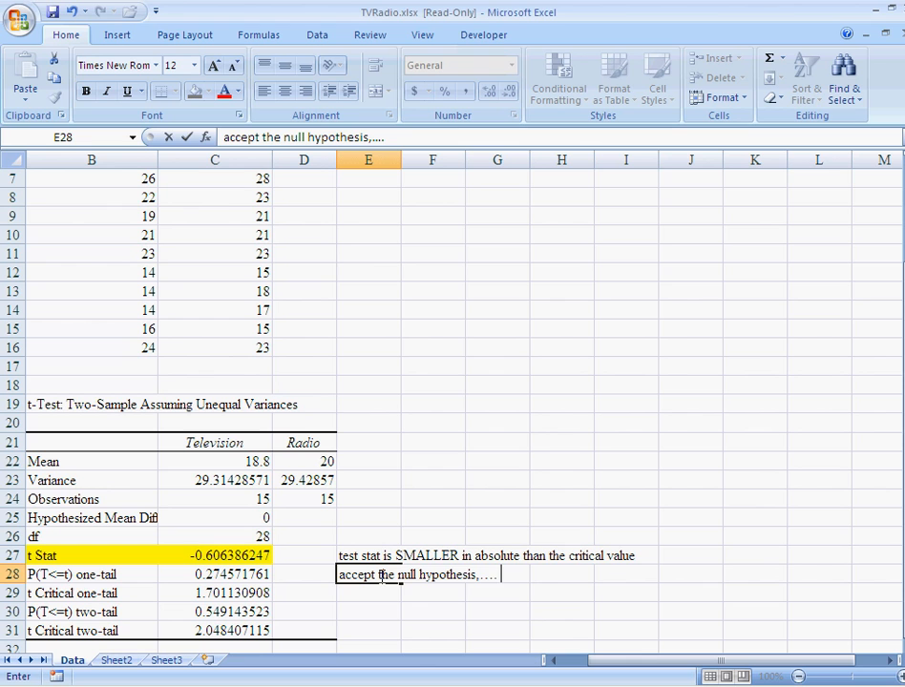
{"action": "type", "text": "The"}
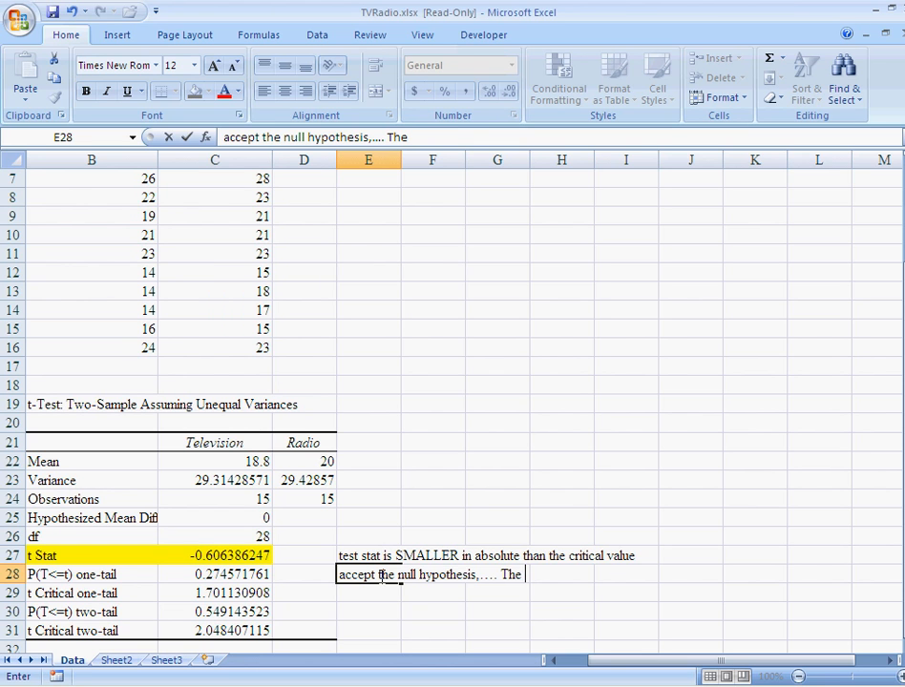
{"action": "type", "text": "SAME... no differe"}
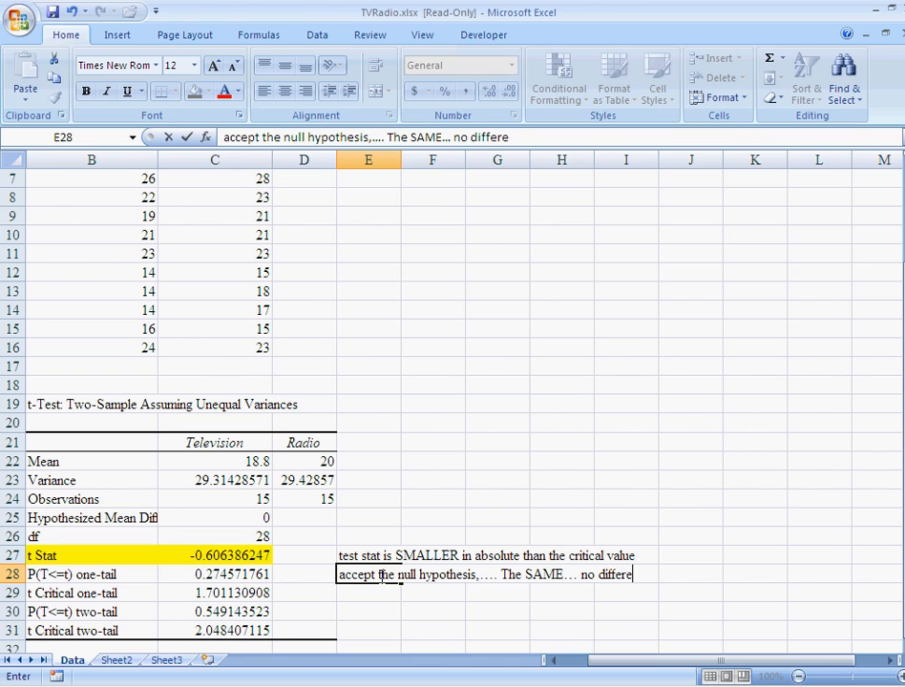
{"action": "type", "text": "nce."}
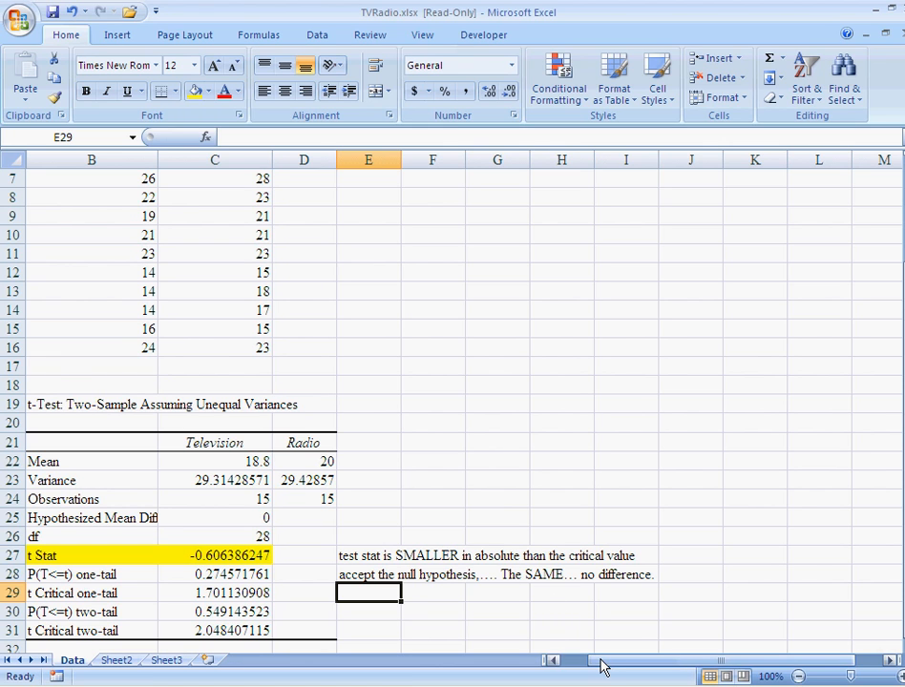
{"action": "mouse_move", "coordinate": [435, 625]}
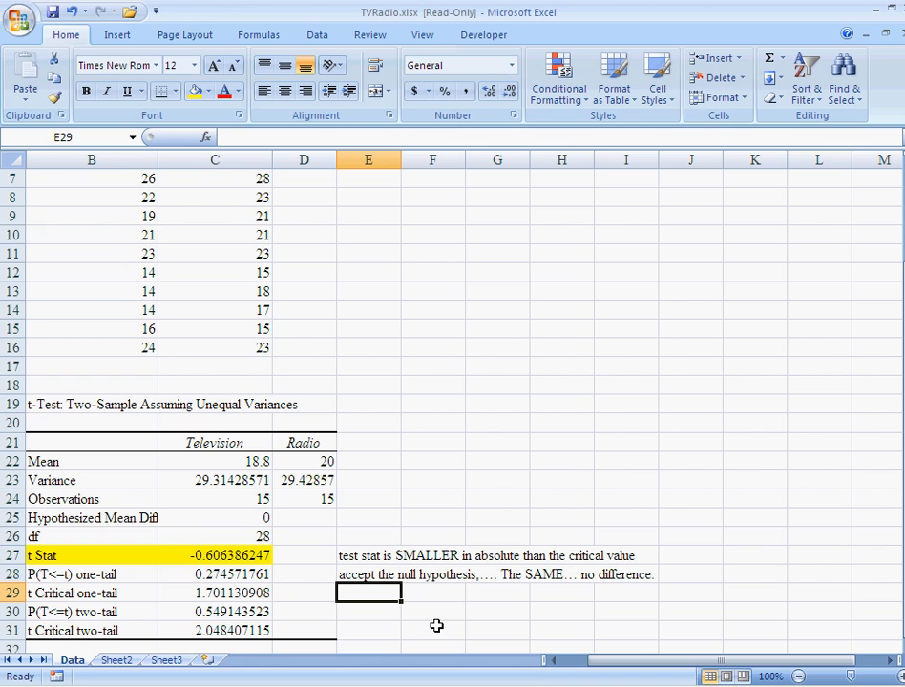
{"action": "mouse_move", "coordinate": [15, 164]}
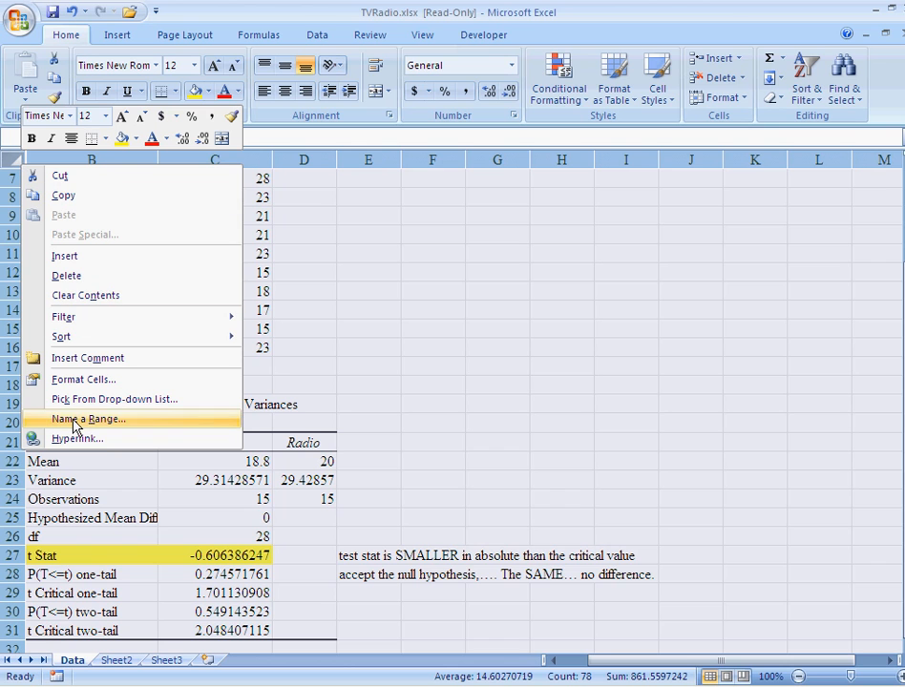
{"action": "mouse_move", "coordinate": [34, 162]}
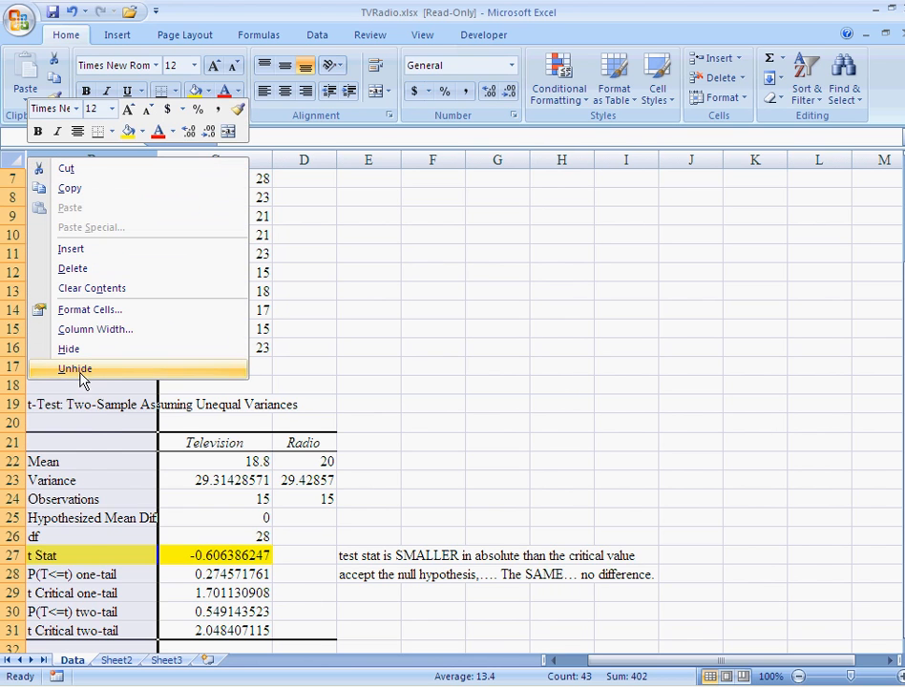
- Unhide column A and scroll up to the full Individual, Television and Radio table
{"action": "left_click", "coordinate": [74, 370]}
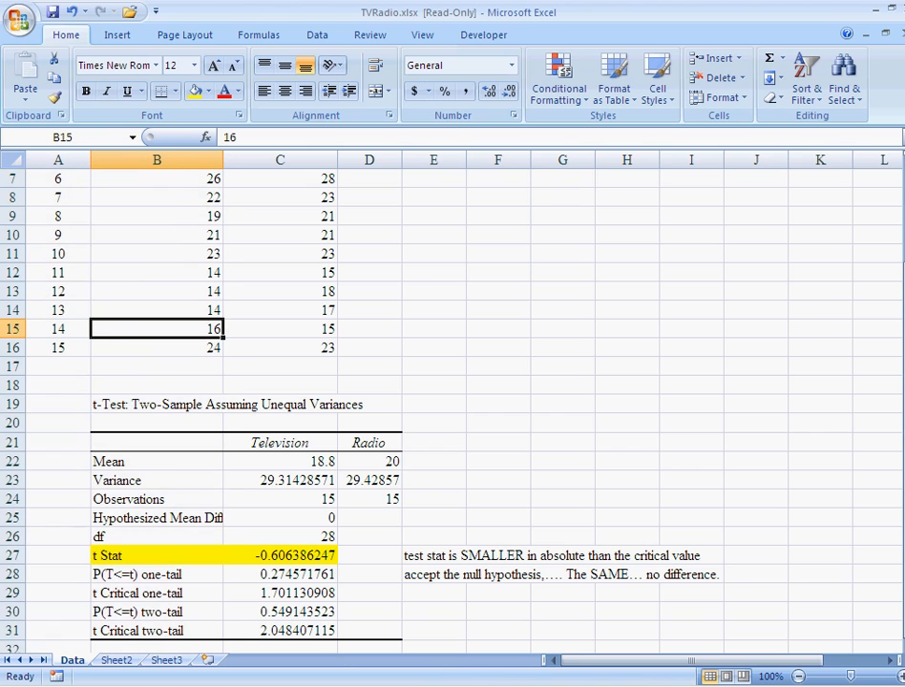
{"action": "scroll", "scroll_direction": "up", "scroll_amount": 3}
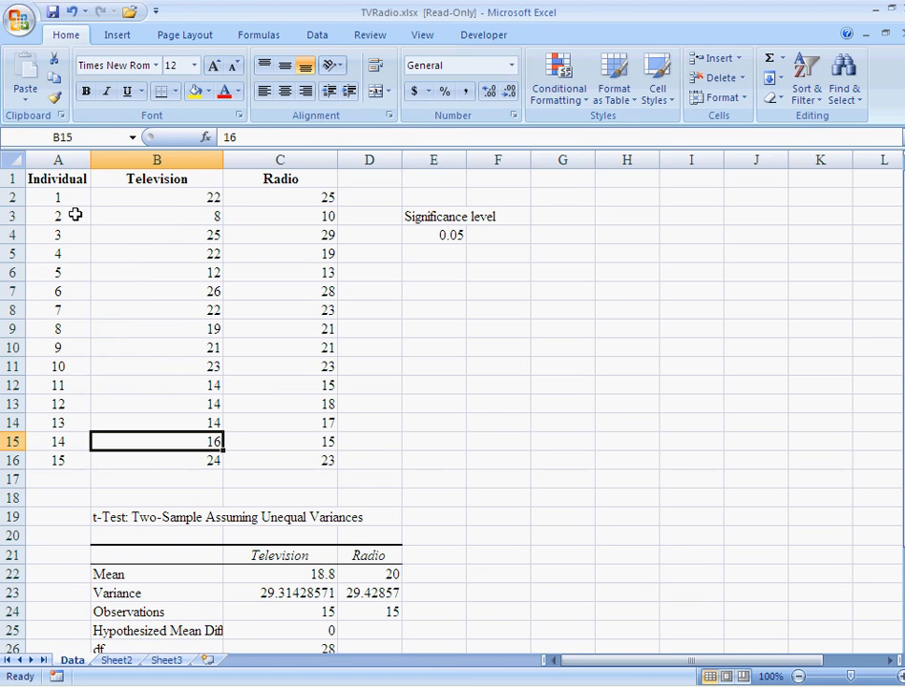
{"action": "mouse_move", "coordinate": [61, 191]}
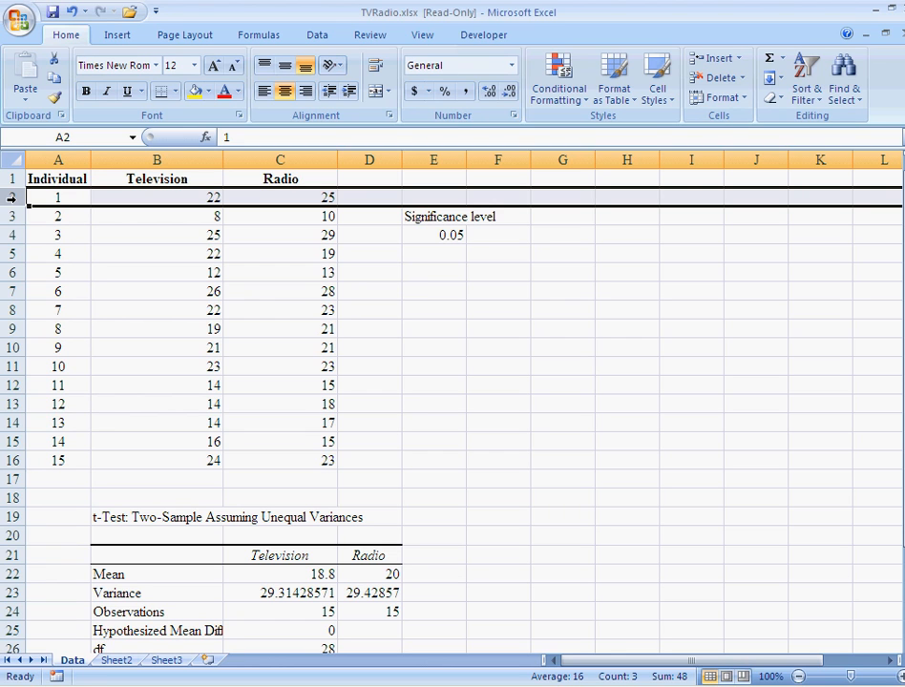
{"action": "left_click", "coordinate": [58, 215]}
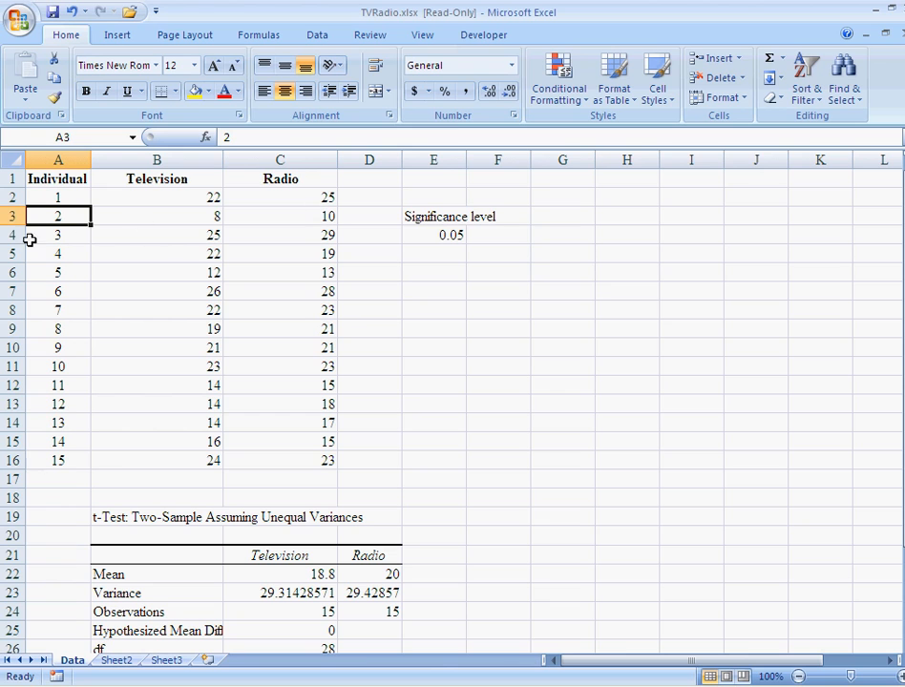
{"action": "mouse_move", "coordinate": [305, 351]}
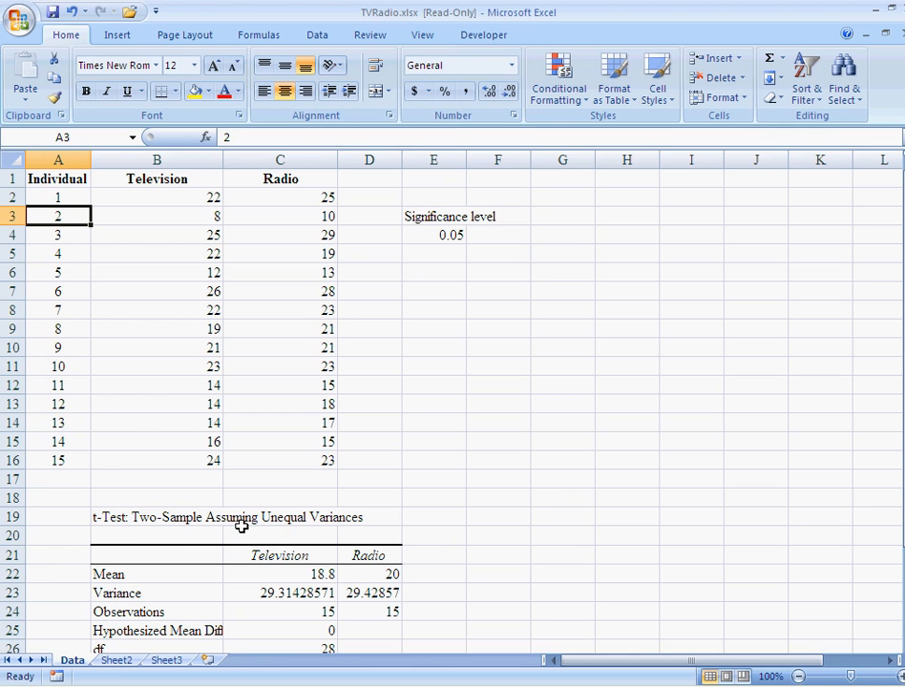
{"action": "mouse_move", "coordinate": [484, 294]}
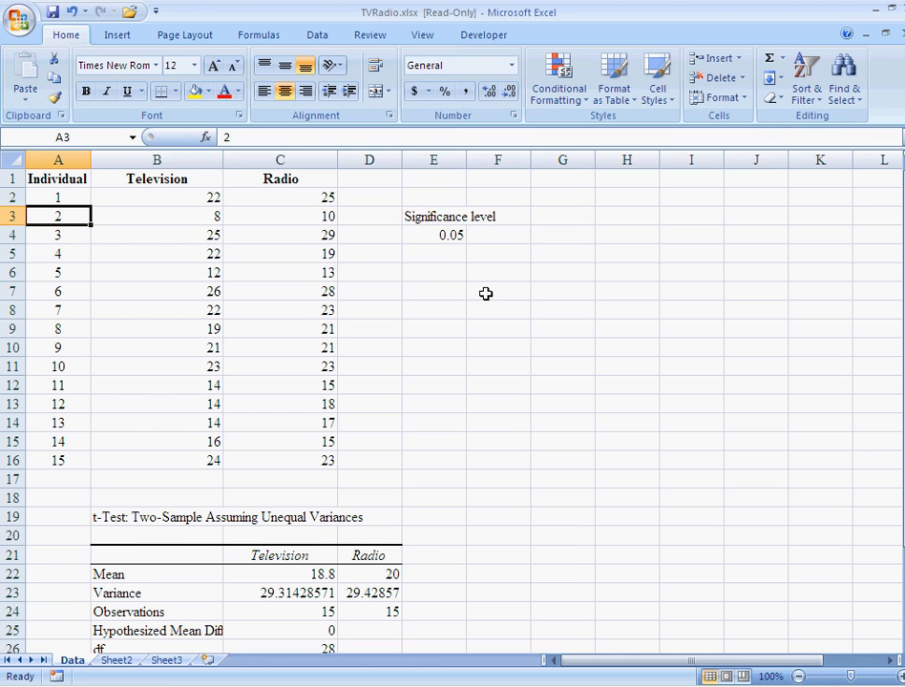
- Start a paired two-sample t-test from G7 and enter the first variable range
{"action": "left_click", "coordinate": [561, 290]}
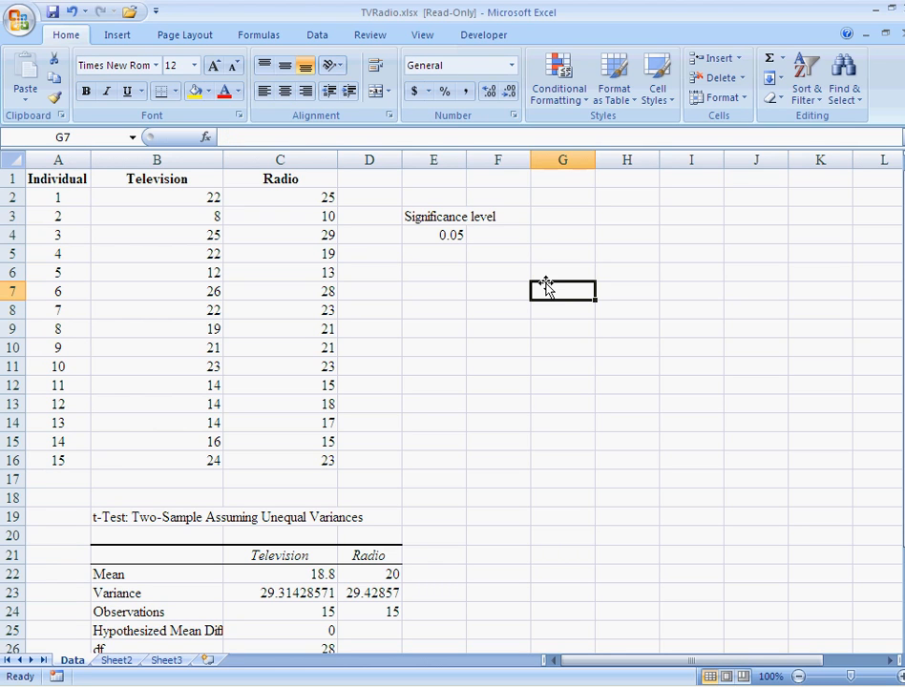
{"action": "mouse_move", "coordinate": [259, 34]}
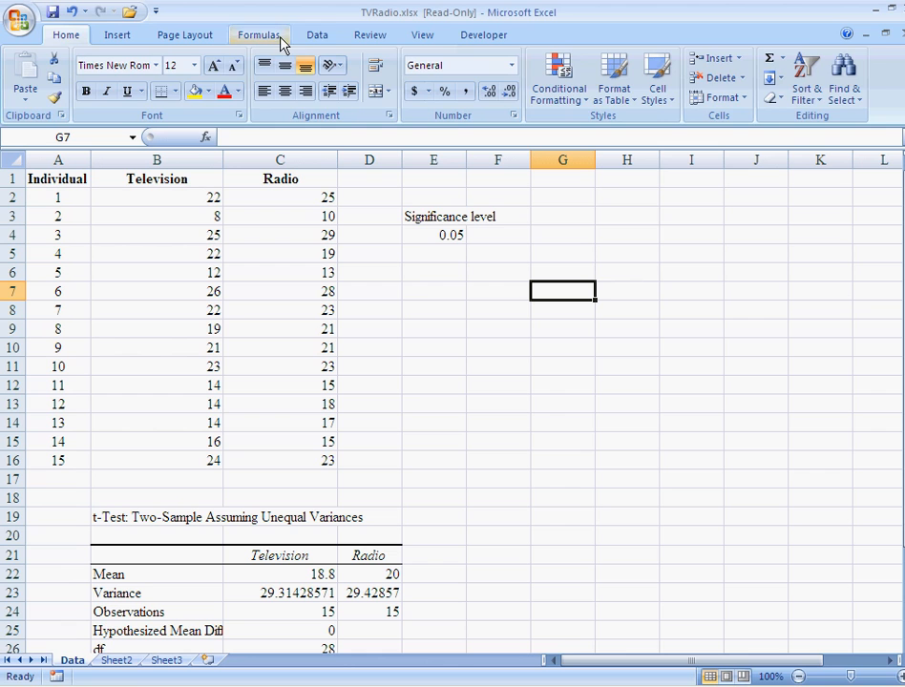
{"action": "left_click", "coordinate": [317, 35]}
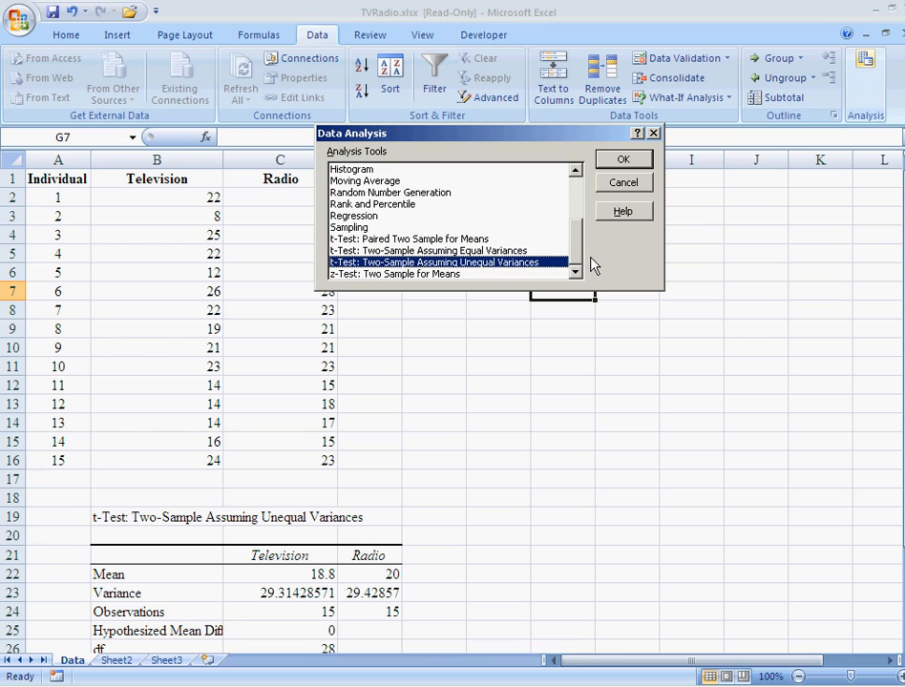
{"action": "mouse_move", "coordinate": [462, 244]}
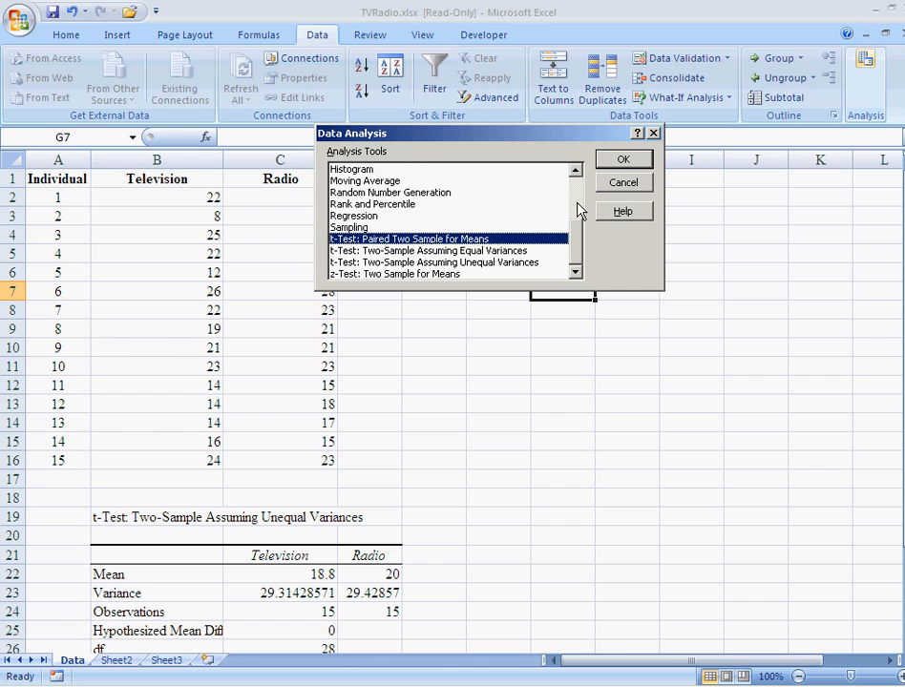
{"action": "left_click", "coordinate": [622, 158]}
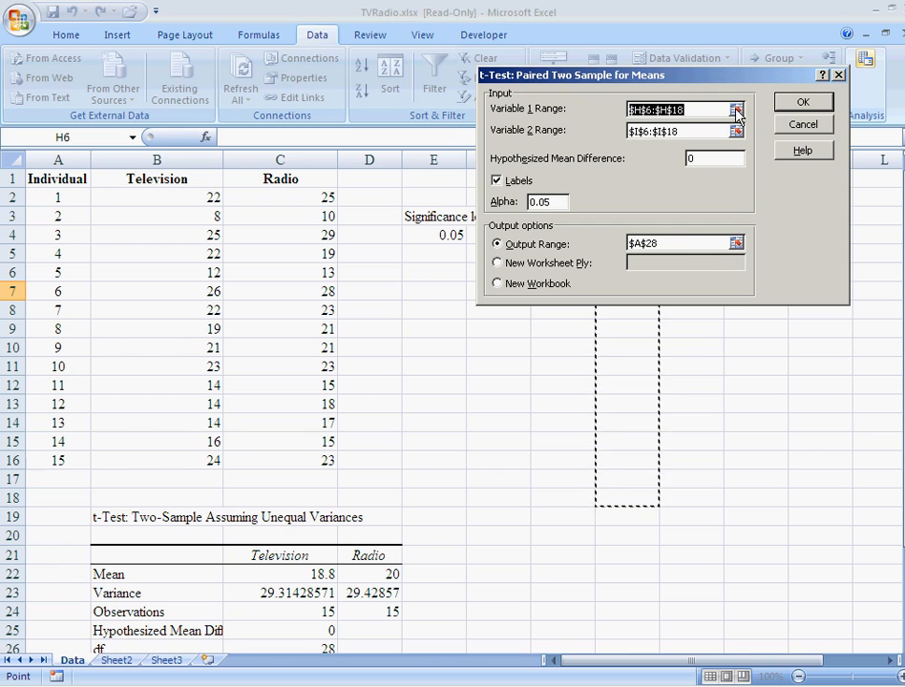
{"action": "left_click", "coordinate": [735, 107]}
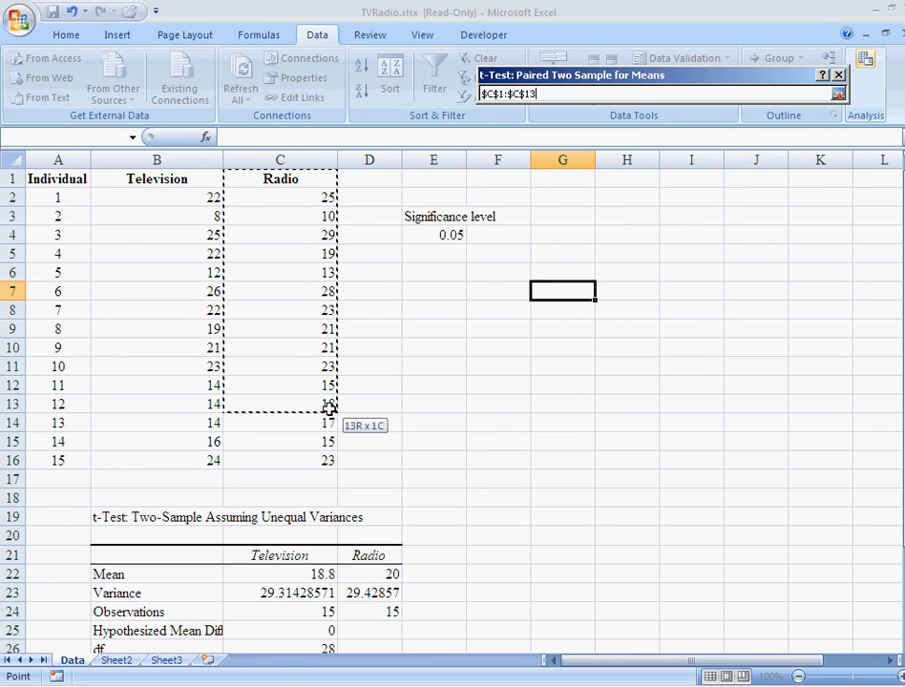
{"action": "left_click", "coordinate": [836, 93]}
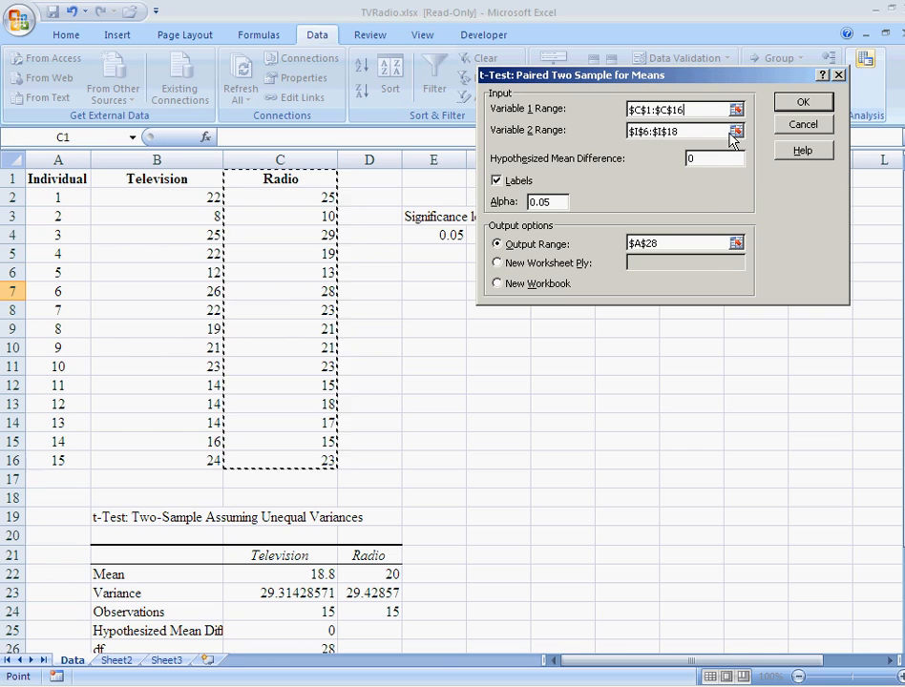
- Set the second range to Radio C1:C16, output to $G$7, and submit the settings
{"action": "left_click", "coordinate": [734, 130]}
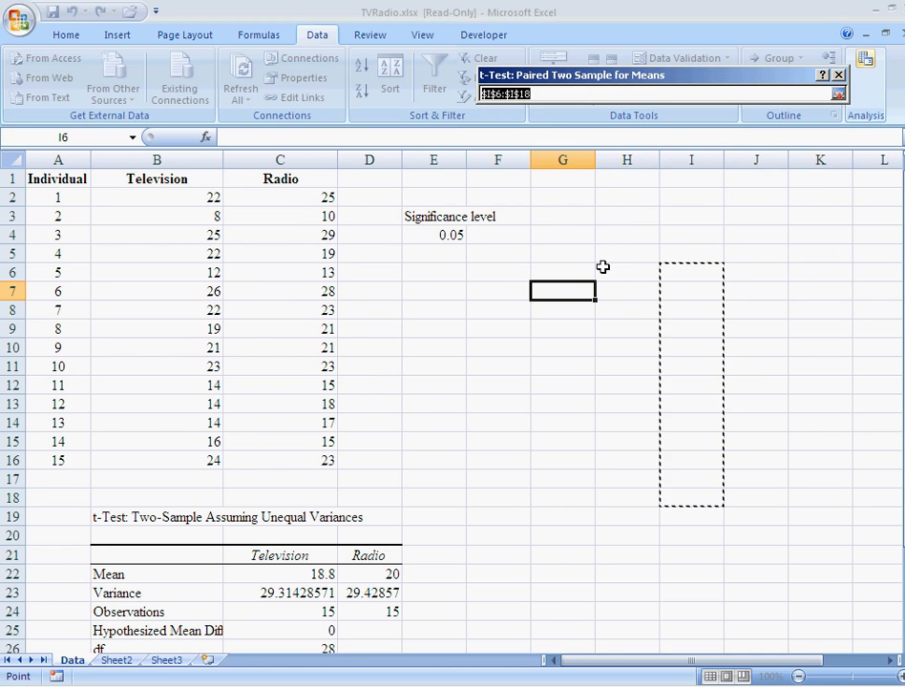
{"action": "mouse_move", "coordinate": [847, 137]}
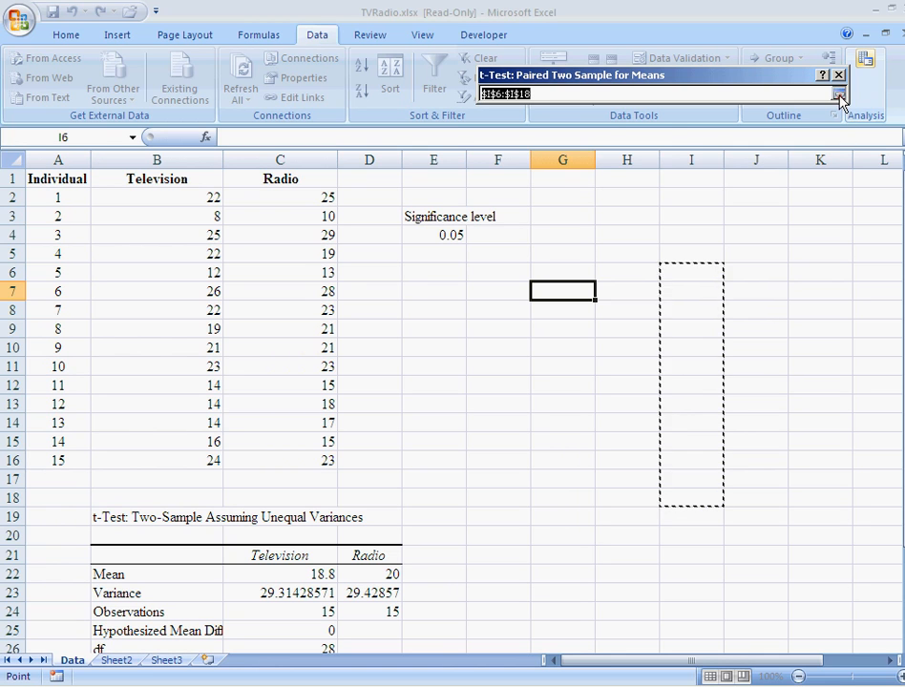
{"action": "left_click", "coordinate": [839, 96]}
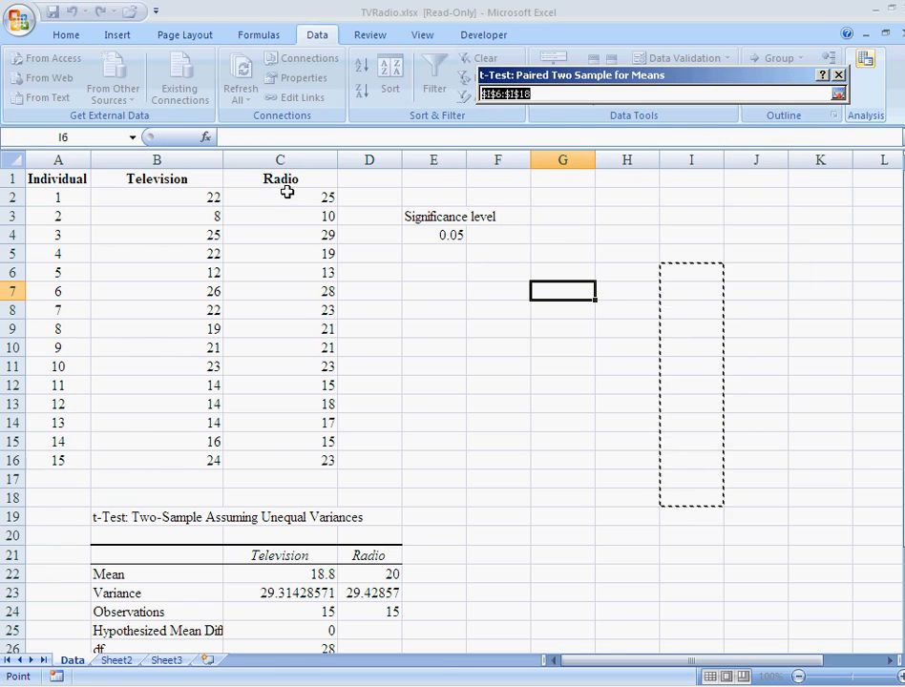
{"action": "left_click_drag", "start_coordinate": [280, 179], "coordinate": [280, 458]}
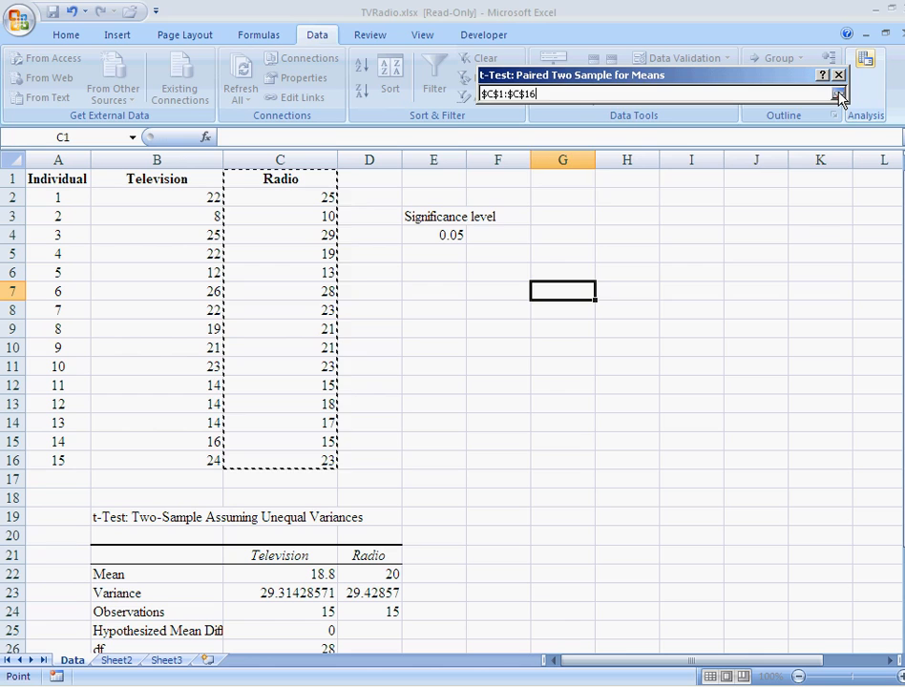
{"action": "left_click", "coordinate": [838, 94]}
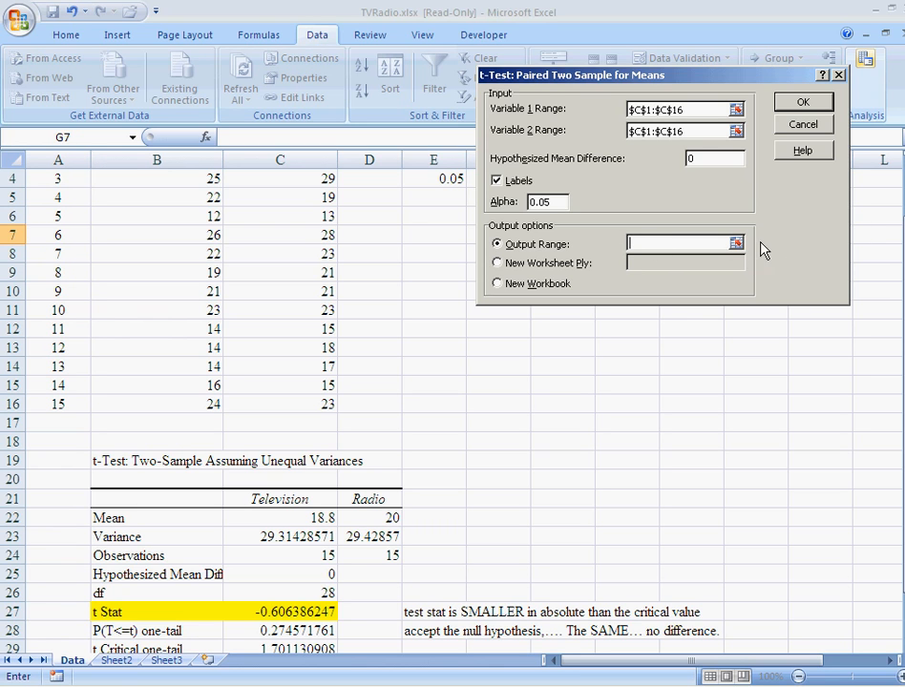
{"action": "left_click", "coordinate": [732, 242]}
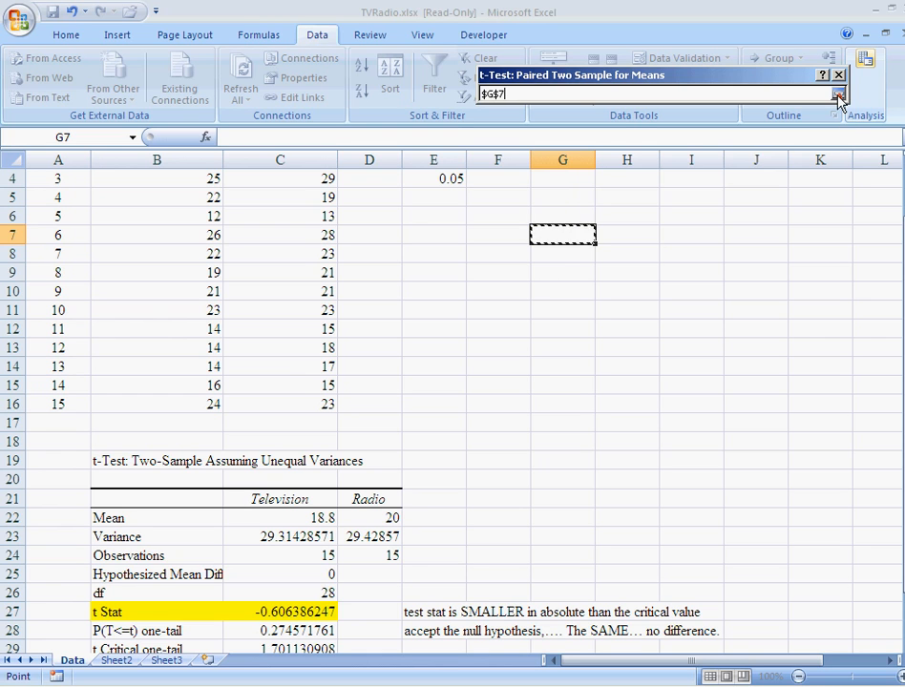
{"action": "left_click", "coordinate": [836, 96]}
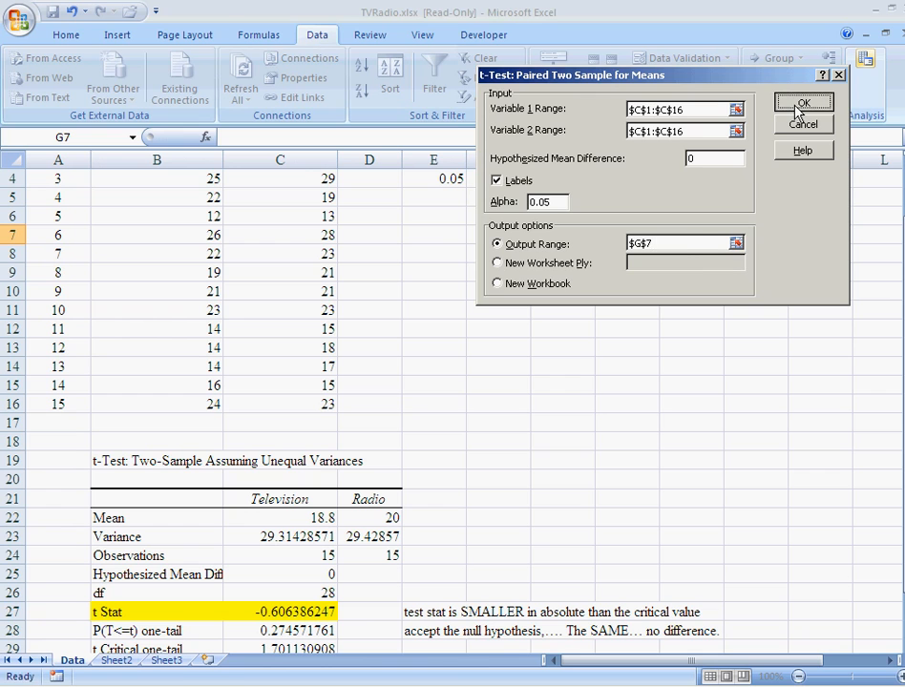
{"action": "left_click", "coordinate": [802, 103]}
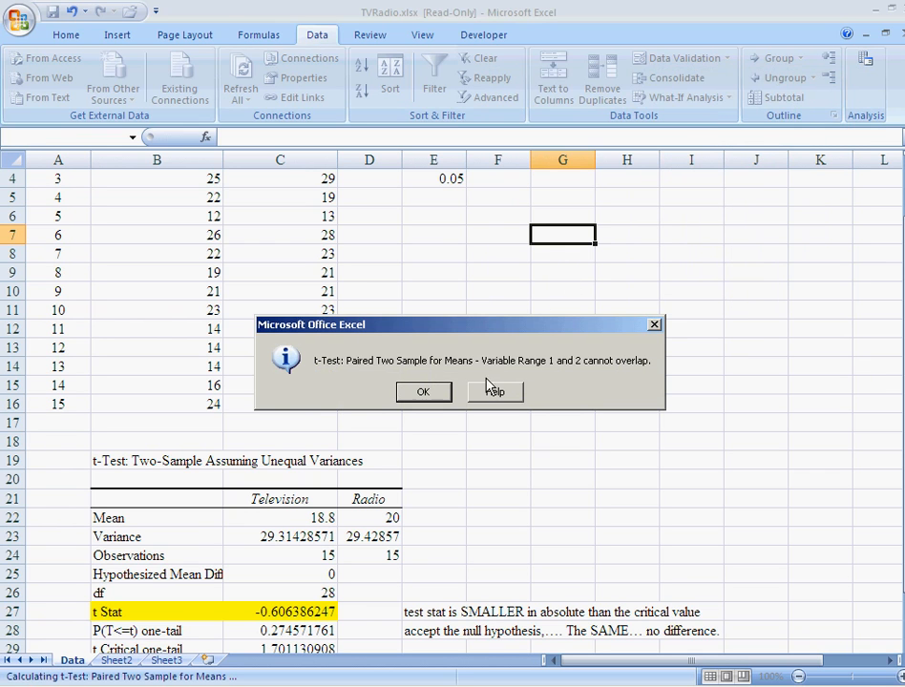
- Dismiss the overlap error and run the paired t-test, giving t Stat -2.358 at G7
{"action": "left_click", "coordinate": [423, 391]}
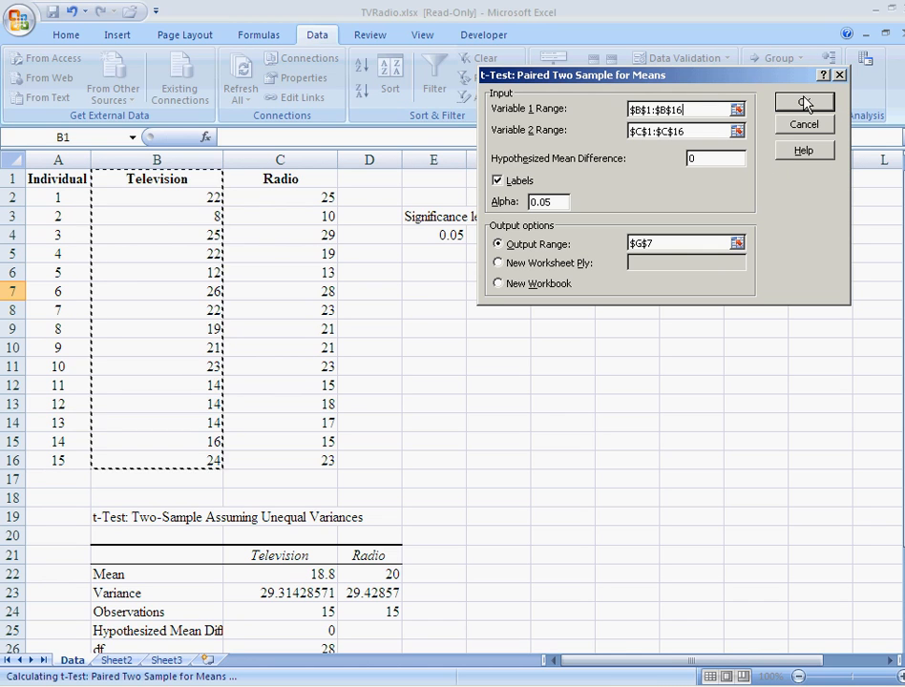
{"action": "left_click", "coordinate": [803, 103]}
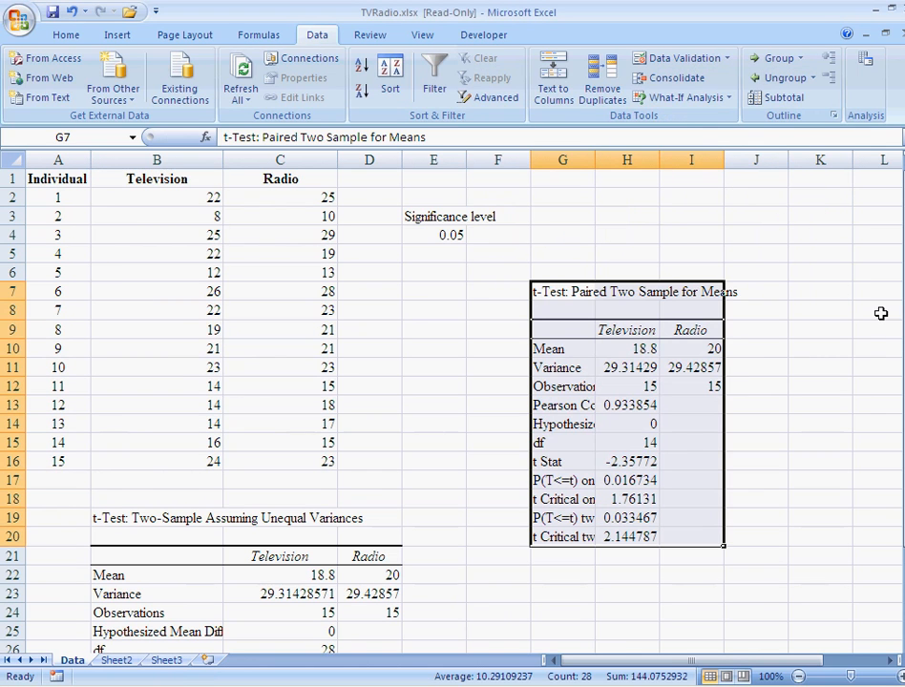
{"action": "left_click", "coordinate": [625, 404]}
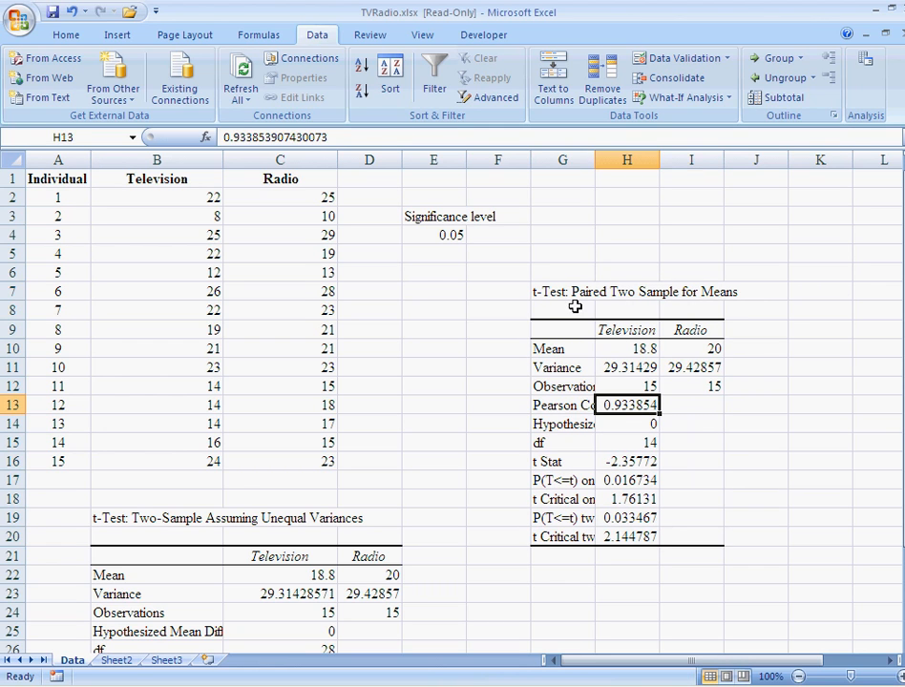
{"action": "mouse_move", "coordinate": [626, 473]}
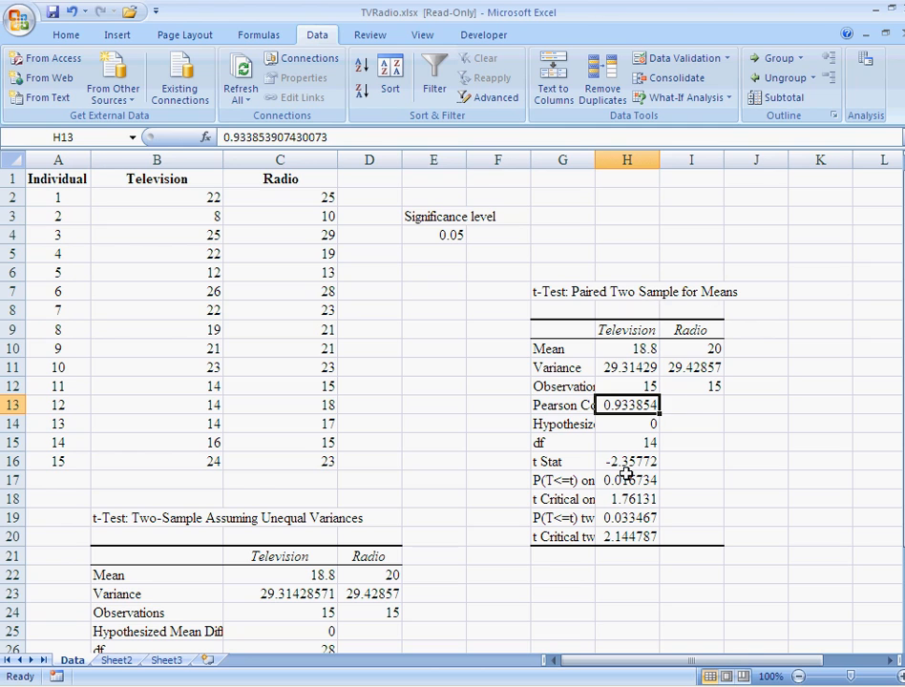
{"action": "left_click", "coordinate": [626, 460]}
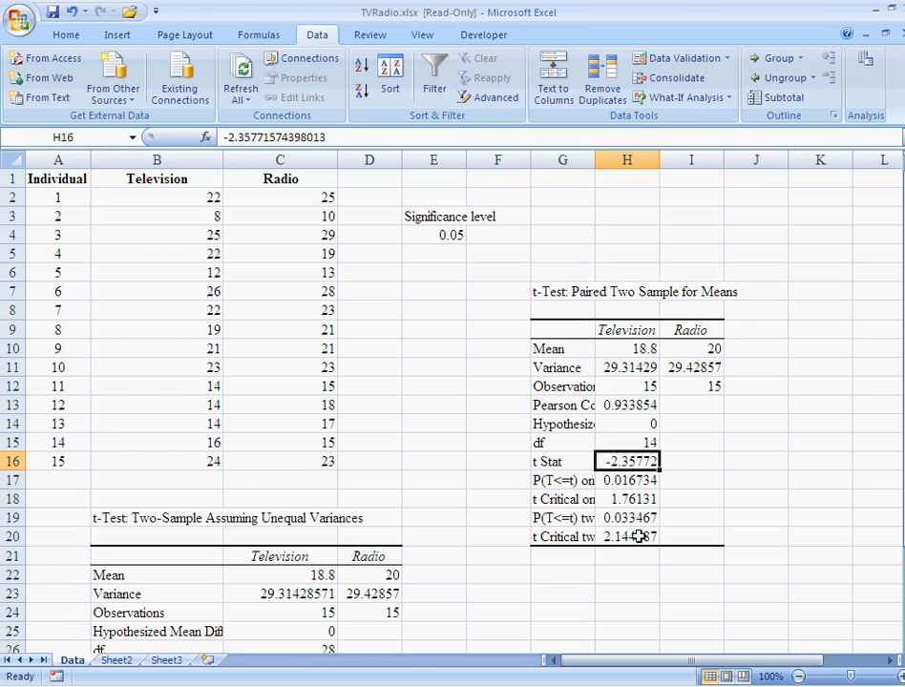
{"action": "left_click", "coordinate": [626, 536]}
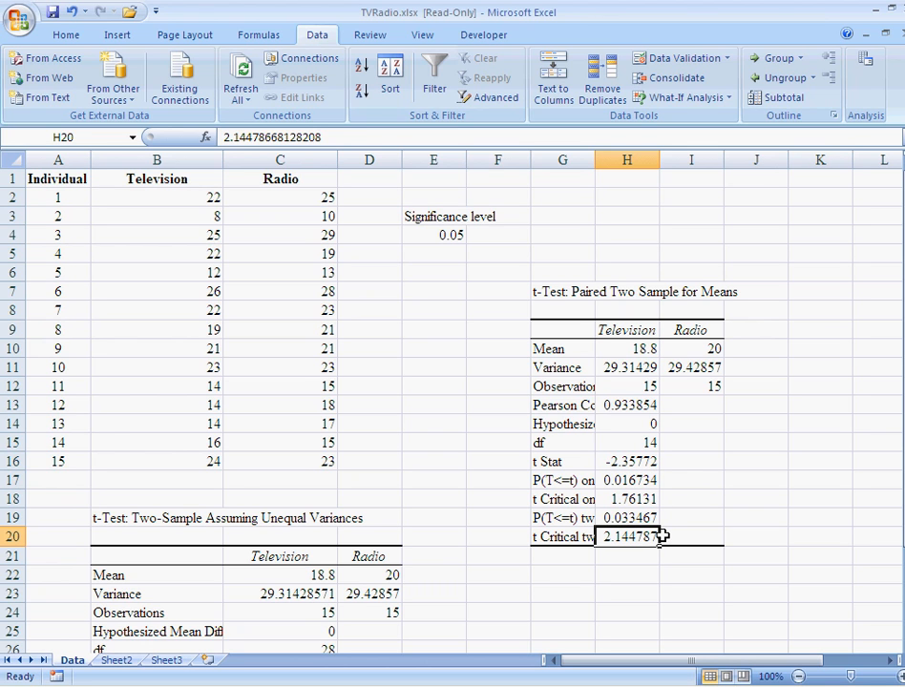
{"action": "left_click", "coordinate": [755, 460]}
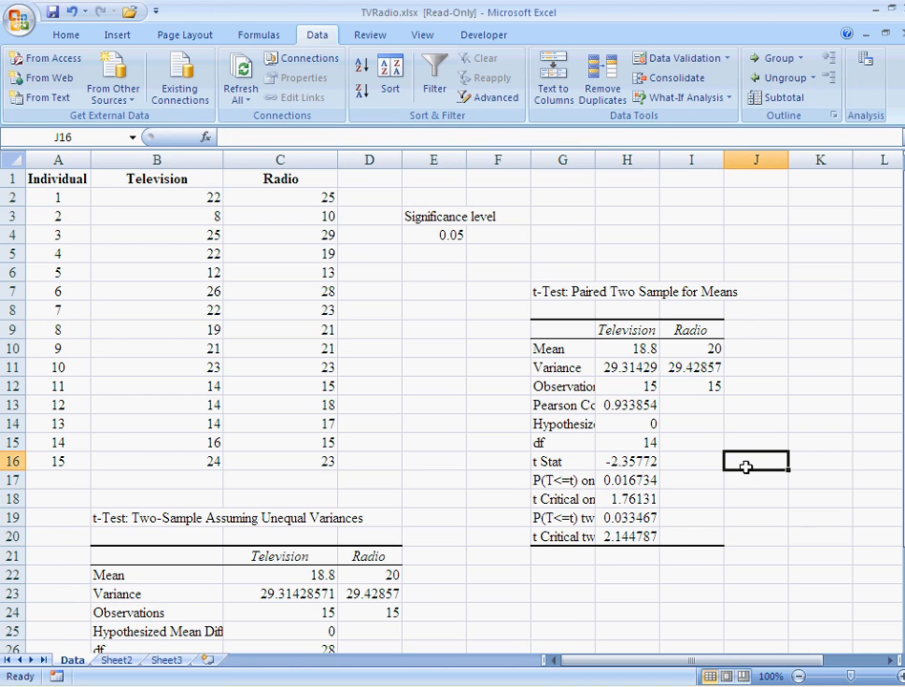
- Note beside the paired results that the test stat is LARGER in absolute value than the critical value
{"action": "type", "text": "test"}
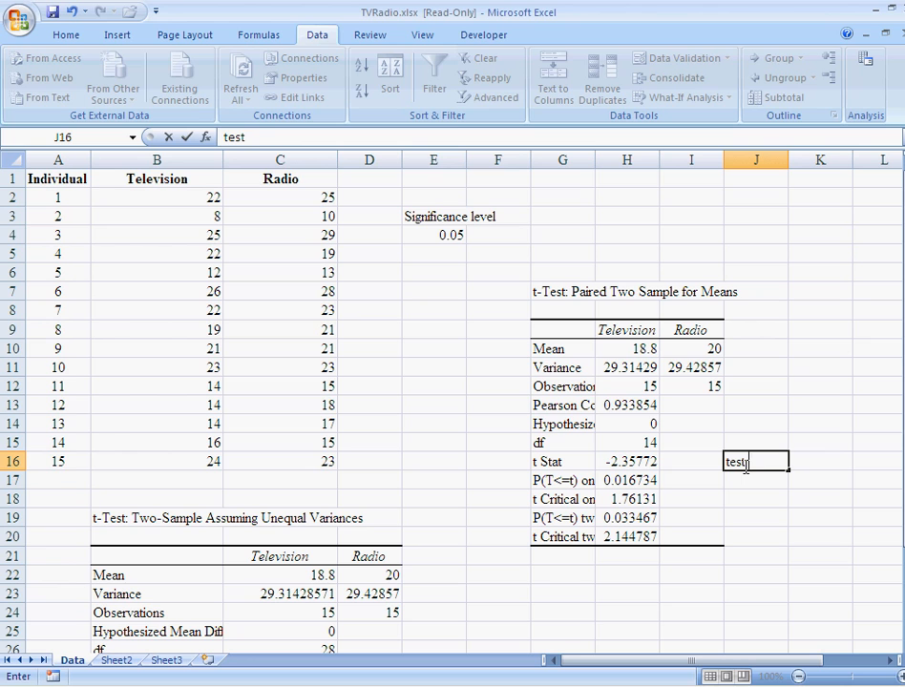
{"action": "type", "text": "stat in ab"}
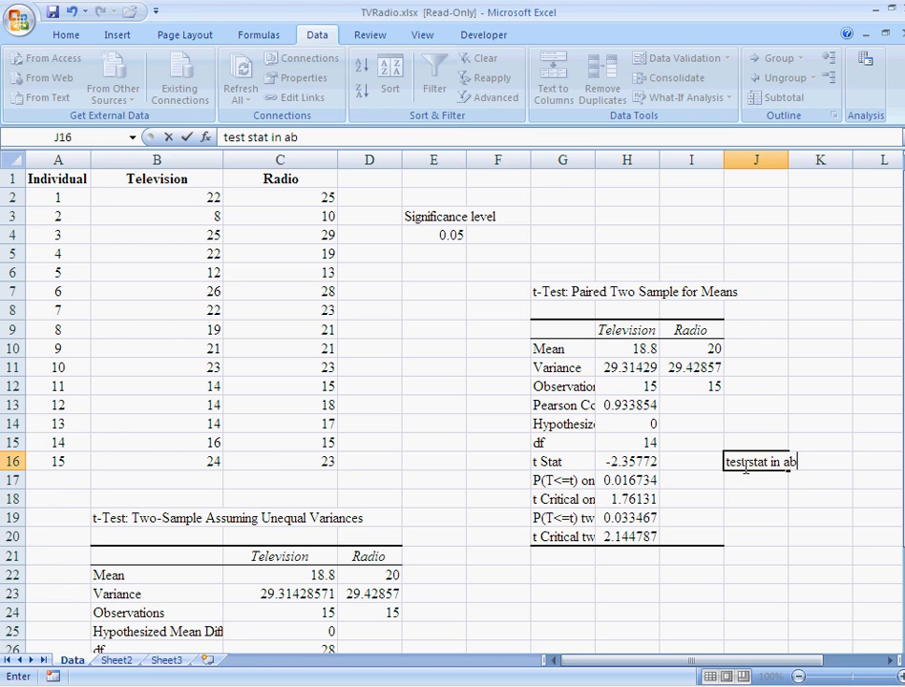
{"action": "type", "text": "solute value is"}
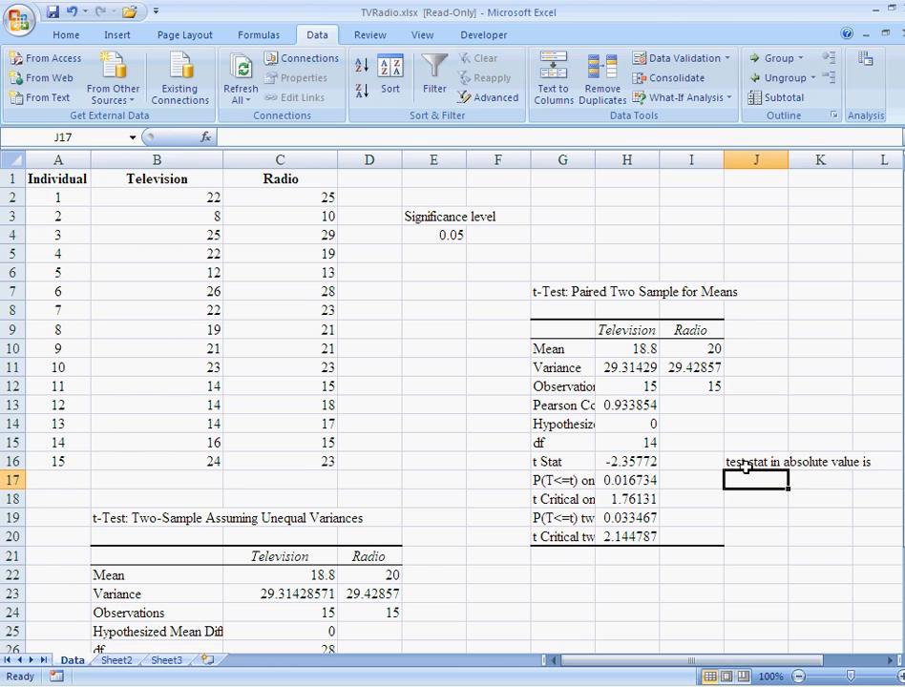
{"action": "type", "text": "LARGER th"}
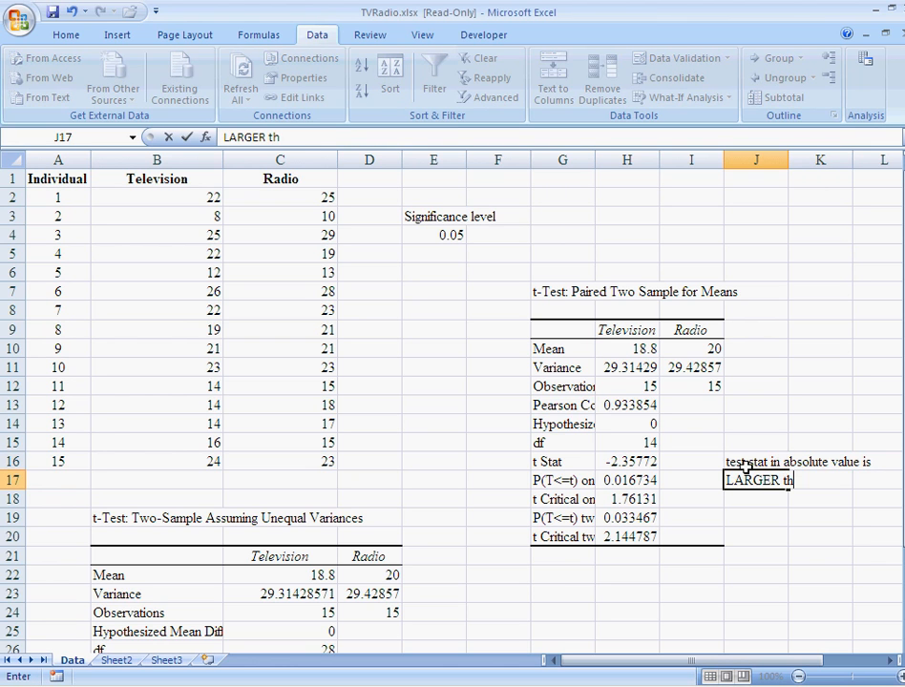
{"action": "type", "text": "an the critic"}
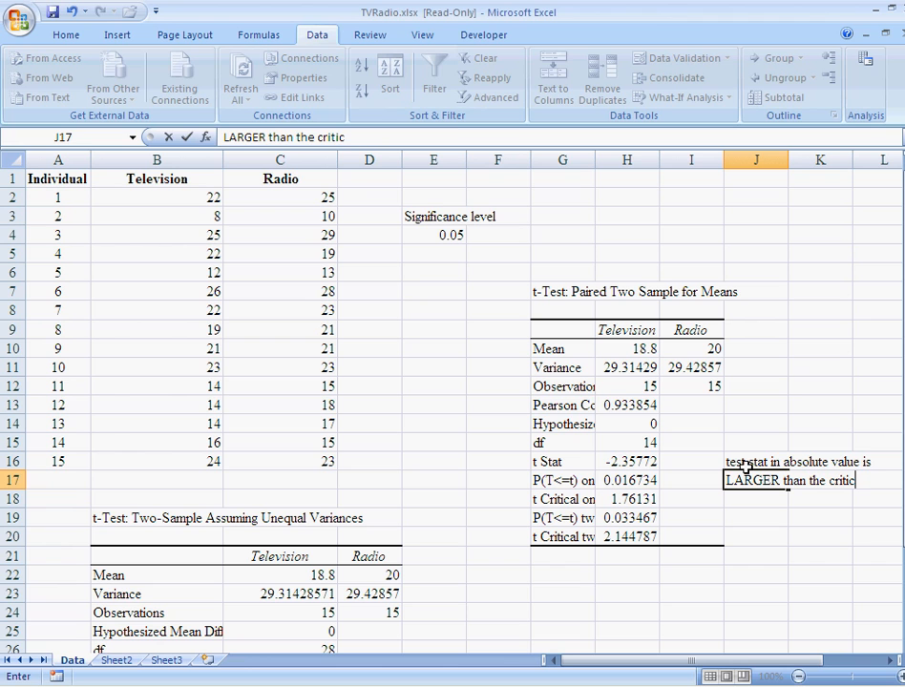
{"action": "key", "text": "Return"}
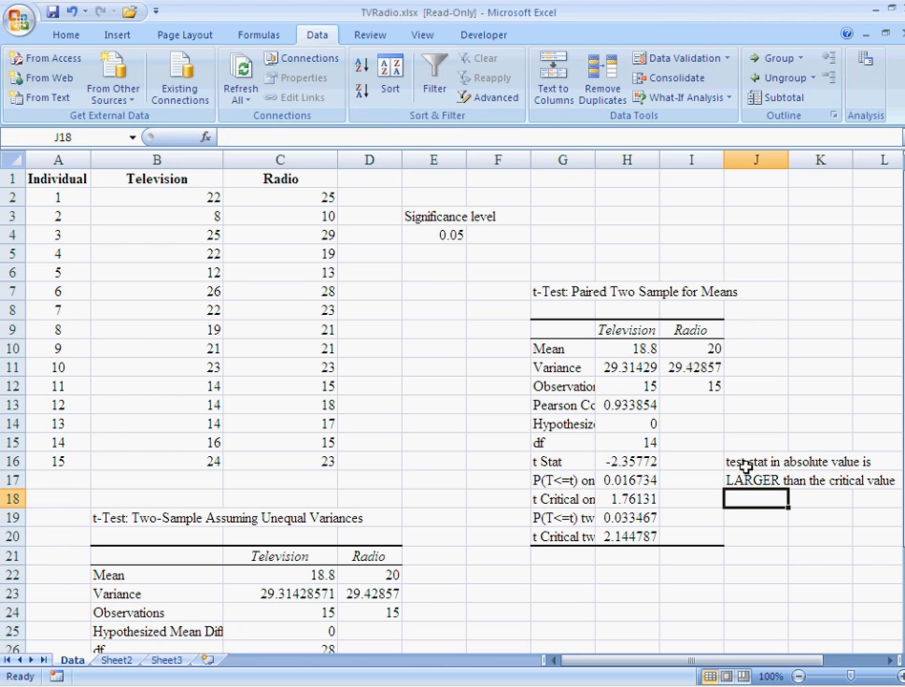
- Note REJECT the null and, after checking the Radio mean, that Radio is LARGER
{"action": "type", "text": "REJECT the null"}
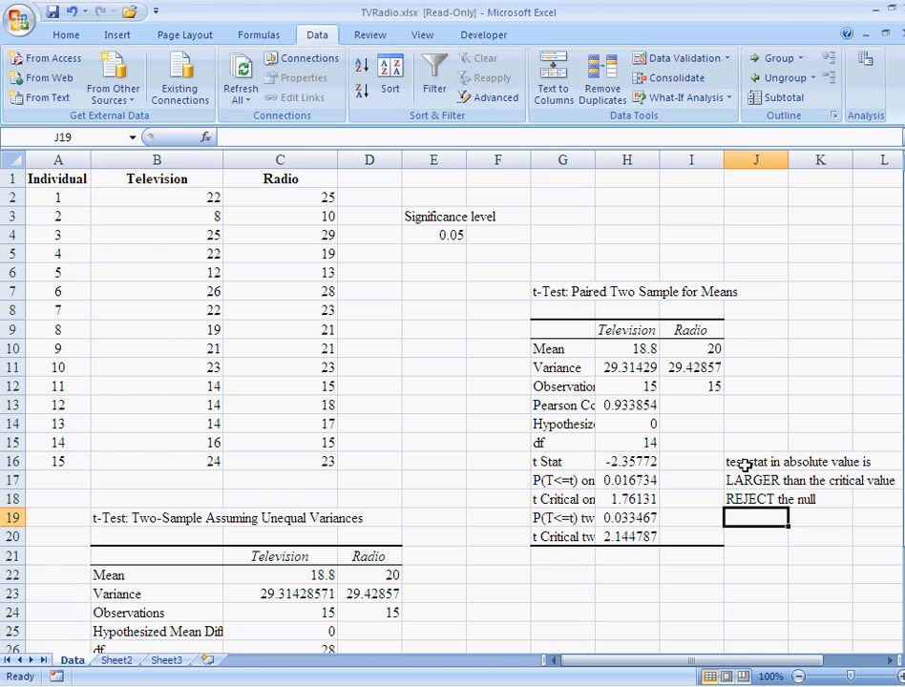
{"action": "left_click", "coordinate": [691, 347]}
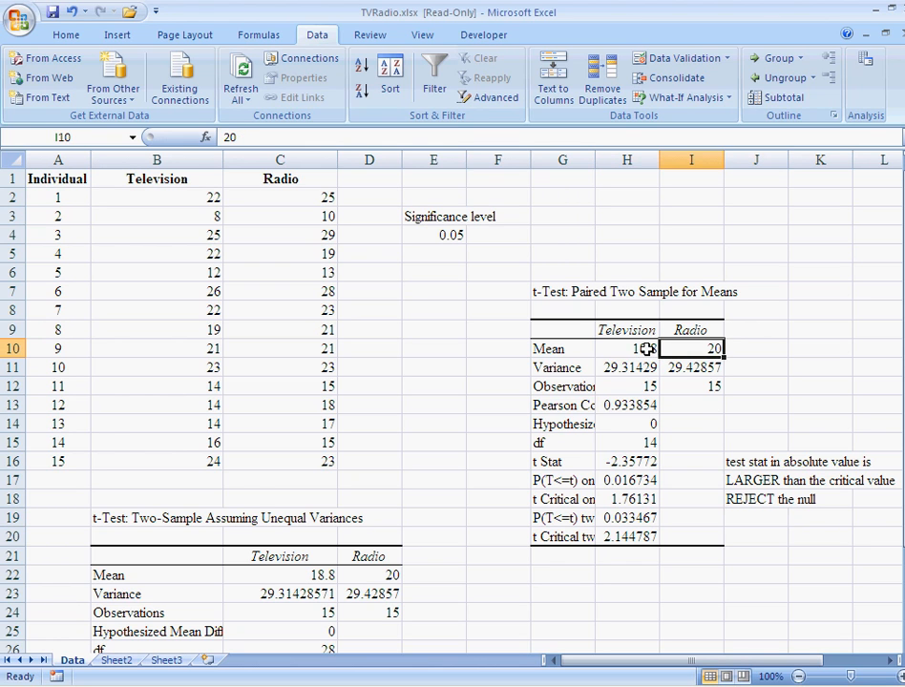
{"action": "mouse_move", "coordinate": [678, 330]}
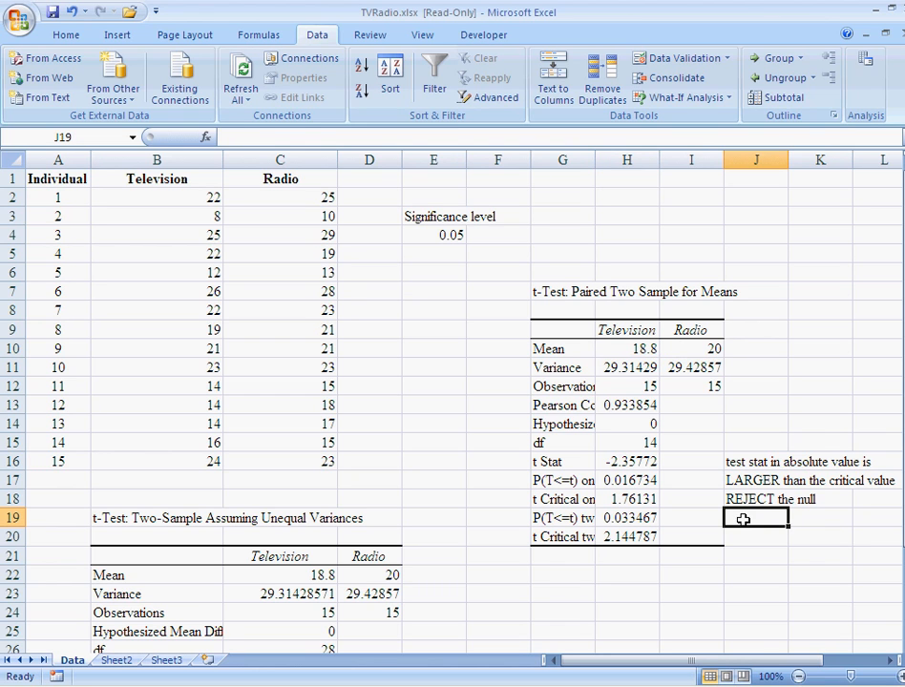
{"action": "type", "text": "Radio is"}
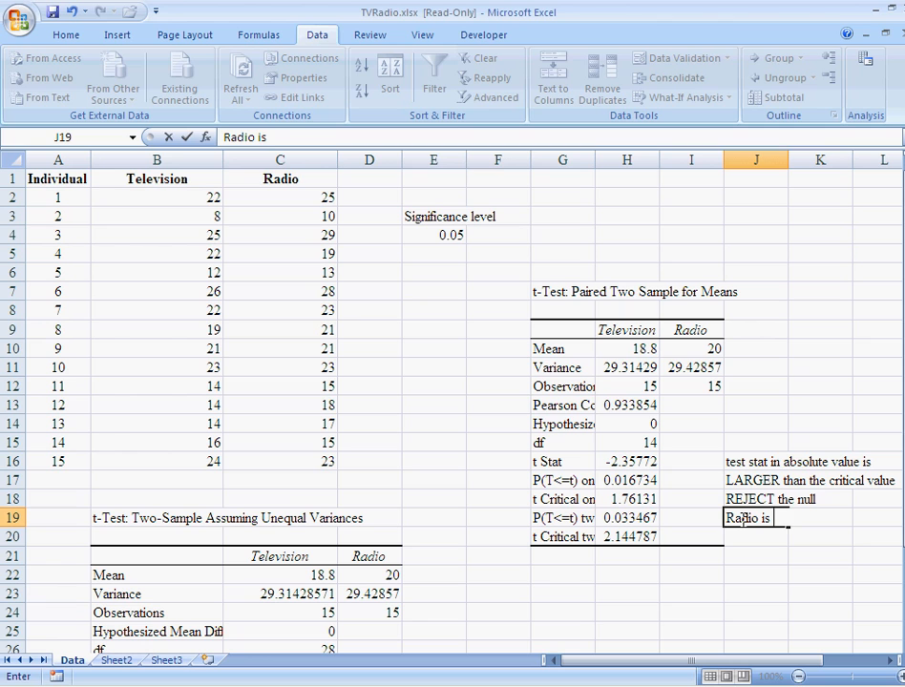
{"action": "type", "text": "LARGER..."}
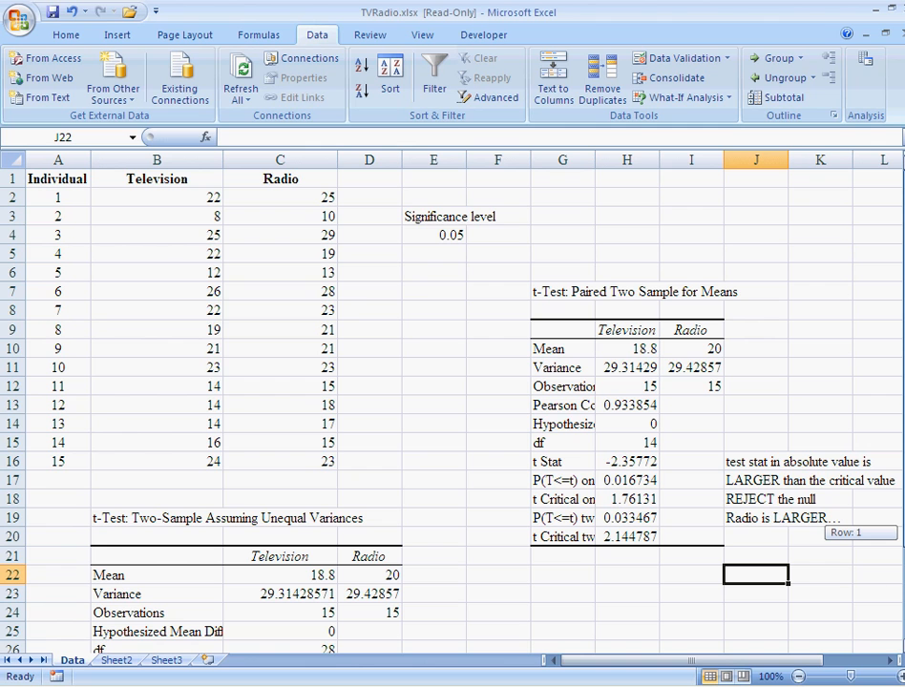
{"action": "scroll", "scroll_direction": "down", "scroll_amount": 3}
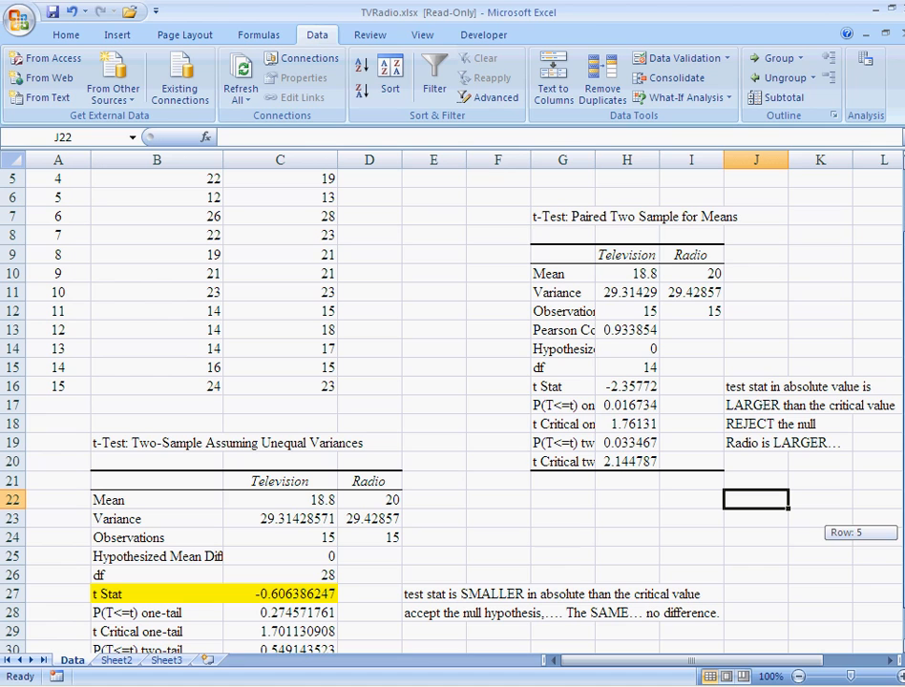
{"action": "mouse_move", "coordinate": [603, 313]}
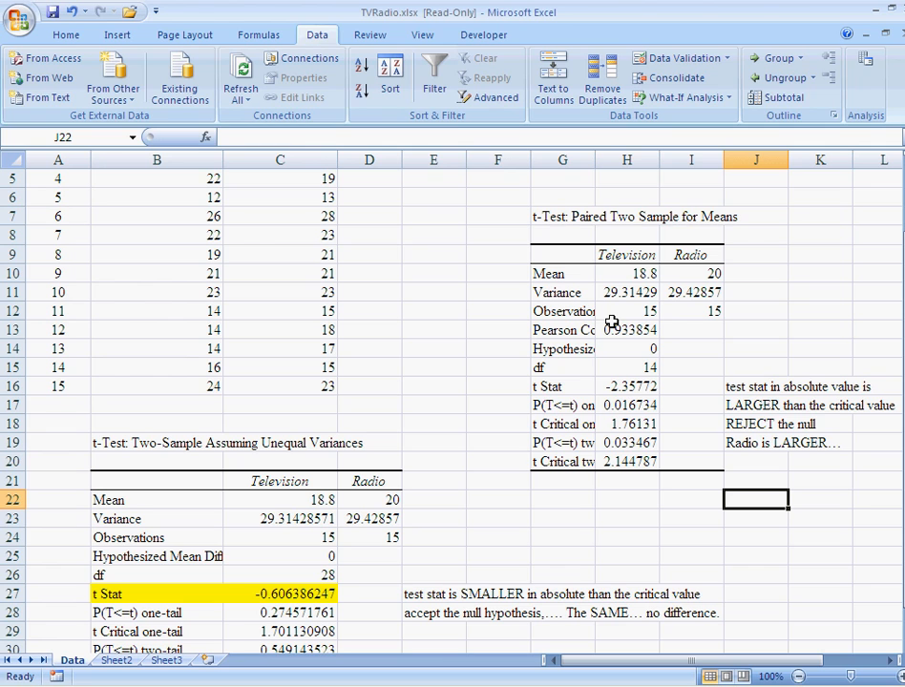
{"action": "mouse_move", "coordinate": [618, 386]}
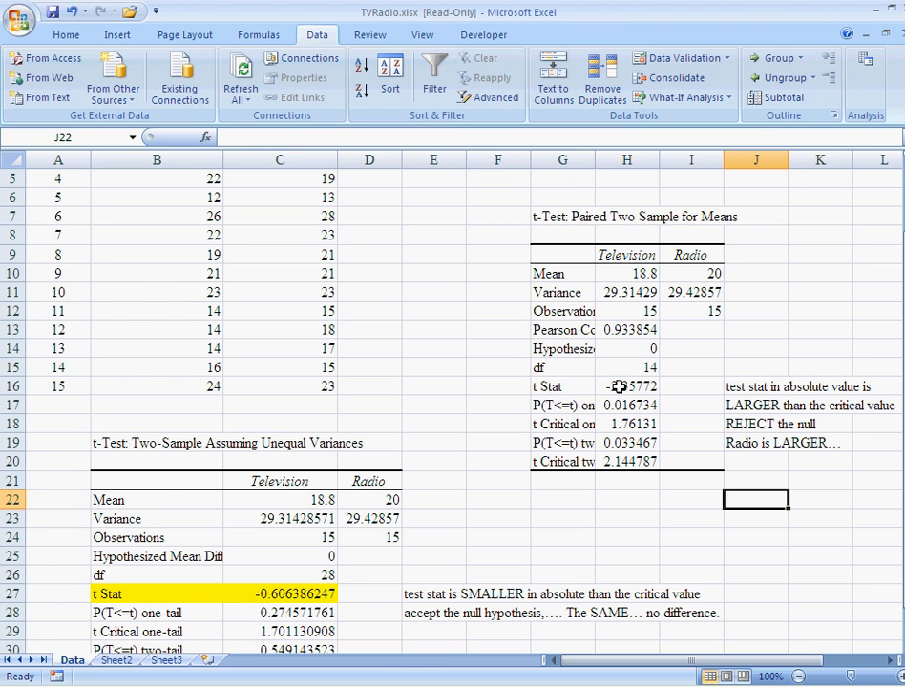
{"action": "mouse_move", "coordinate": [509, 580]}
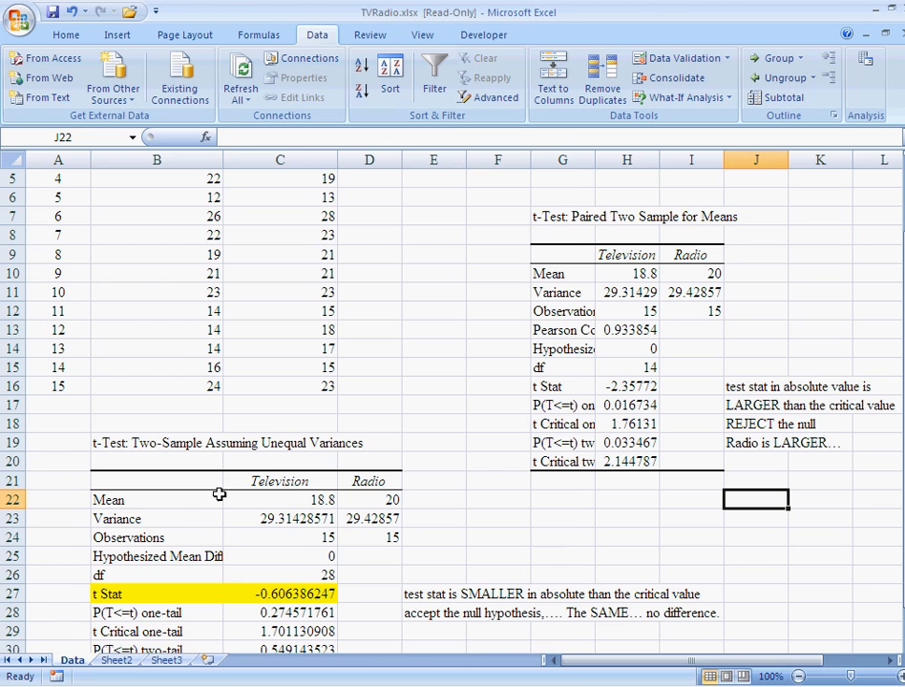
{"action": "mouse_move", "coordinate": [248, 563]}
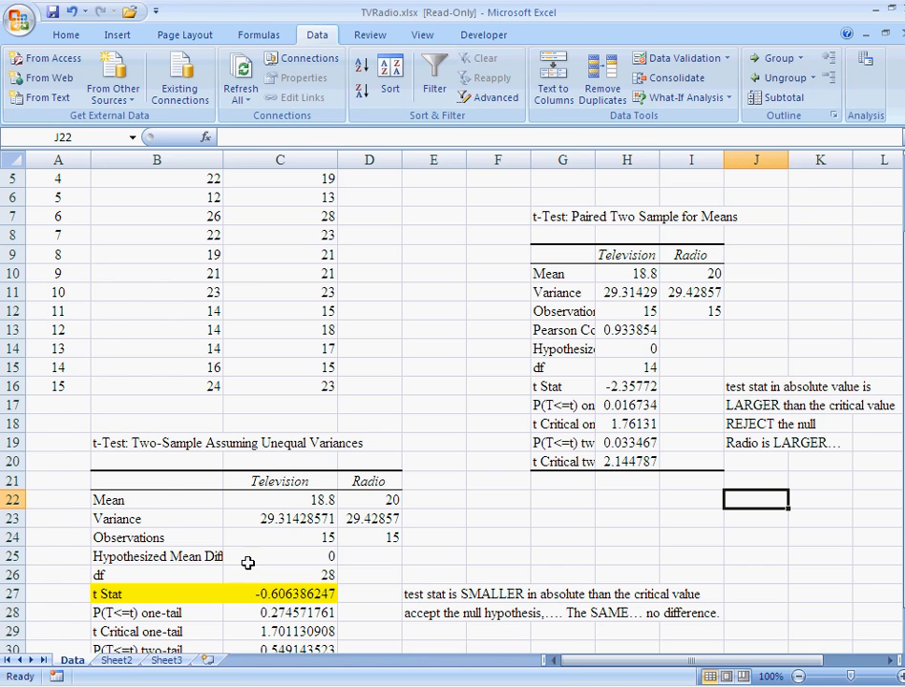
{"action": "mouse_move", "coordinate": [248, 519]}
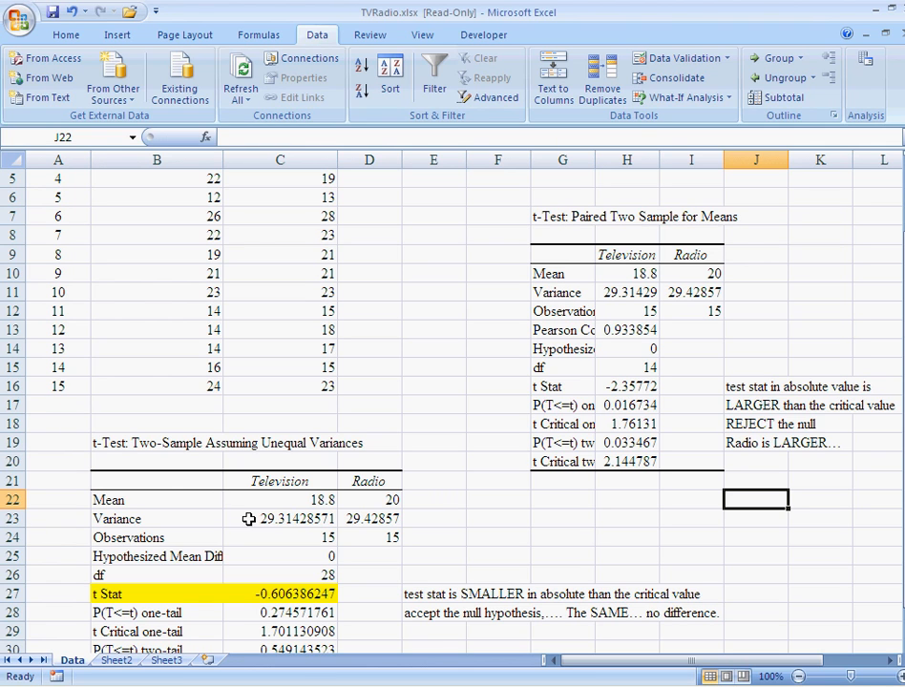
{"action": "mouse_move", "coordinate": [746, 405]}
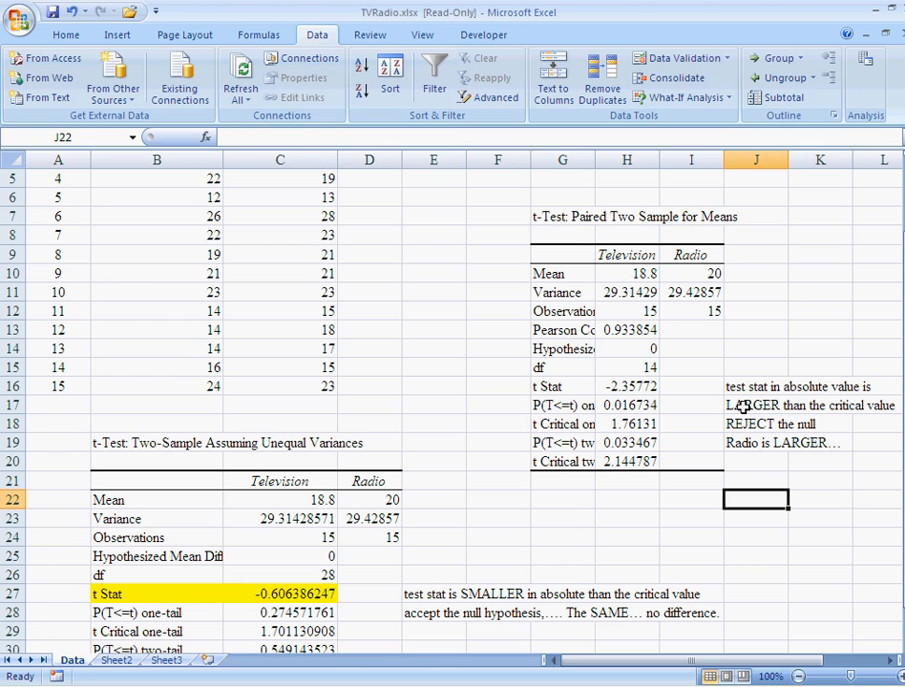